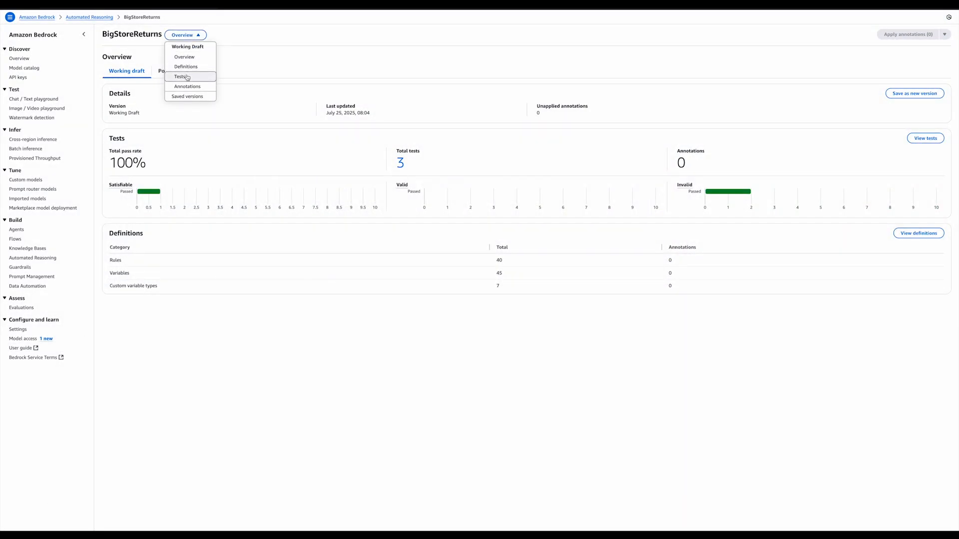
- Add a test asking if a damaged deluxe-delivery item can be returned, answer Yes, expected Valid
{"action": "left_click", "coordinate": [181, 76]}
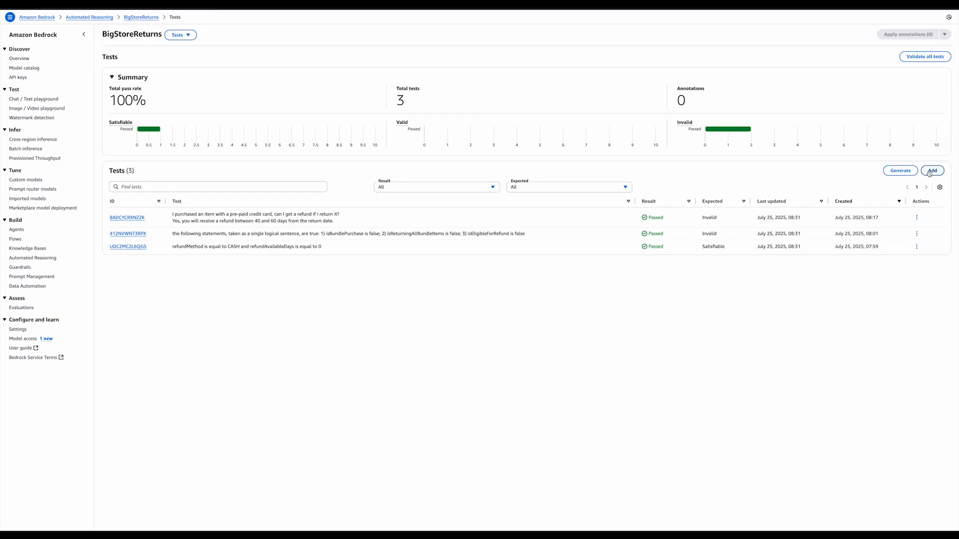
{"action": "left_click", "coordinate": [933, 170]}
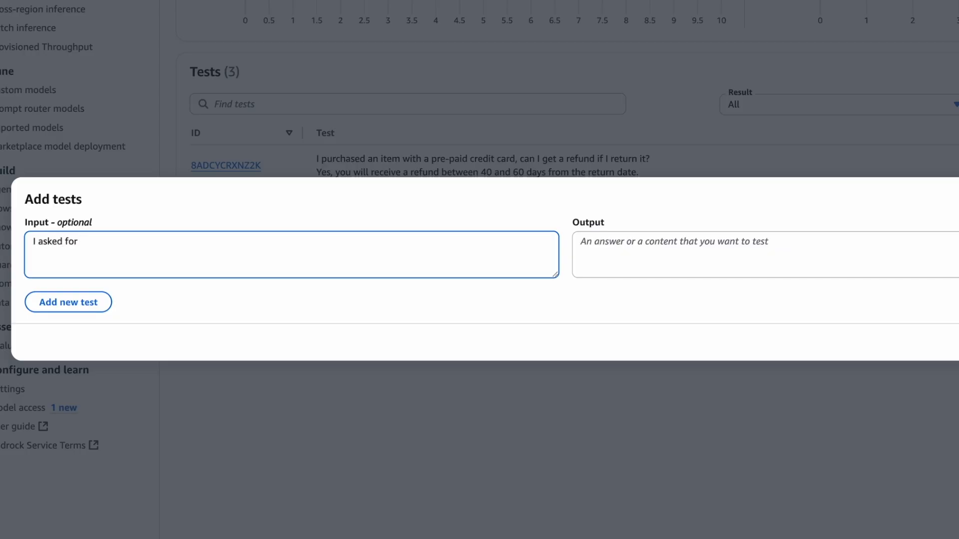
{"action": "type", "text": "delux"}
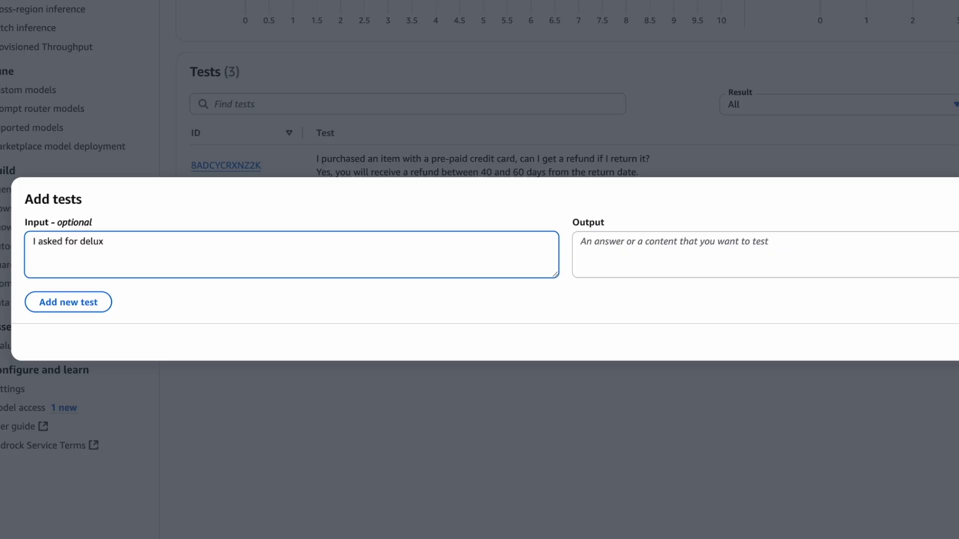
{"action": "type", "text": "delivery service"}
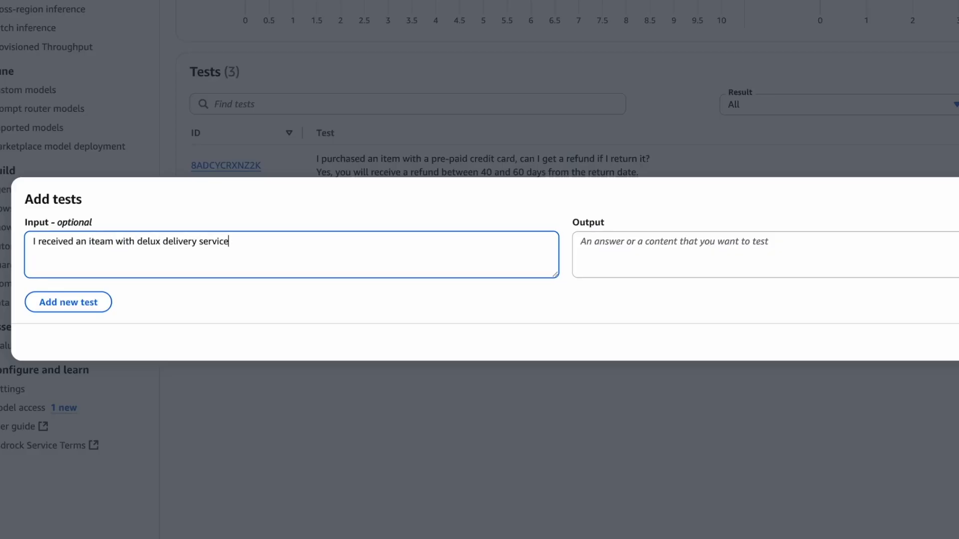
{"action": "type", "text": "that seems dam"}
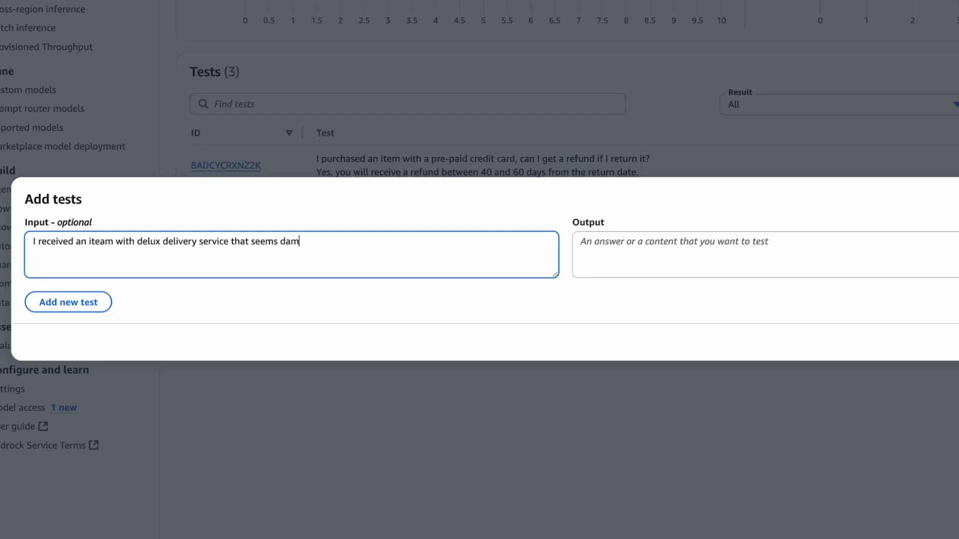
{"action": "type", "text": "aged, can I return it?"}
{"action": "type", "text": "1"}
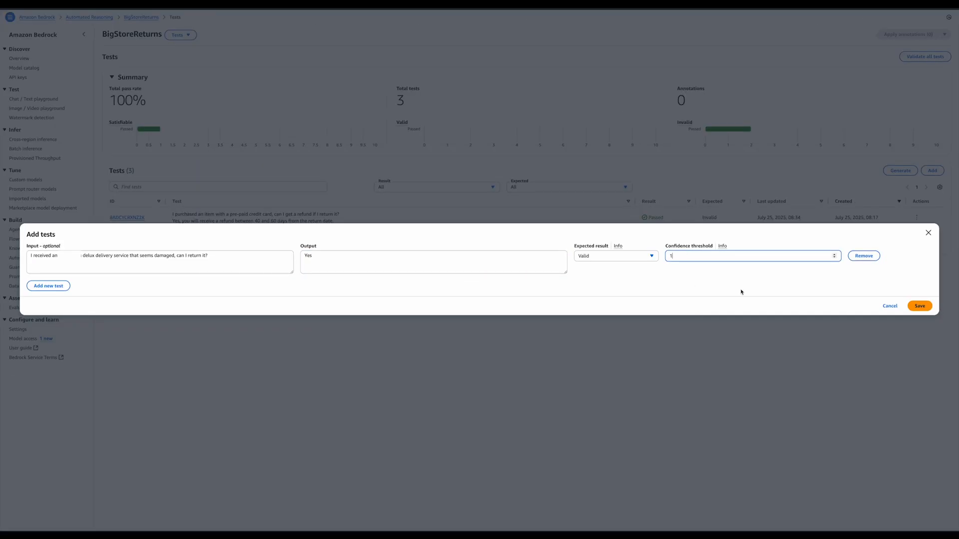
{"action": "left_click", "coordinate": [918, 305]}
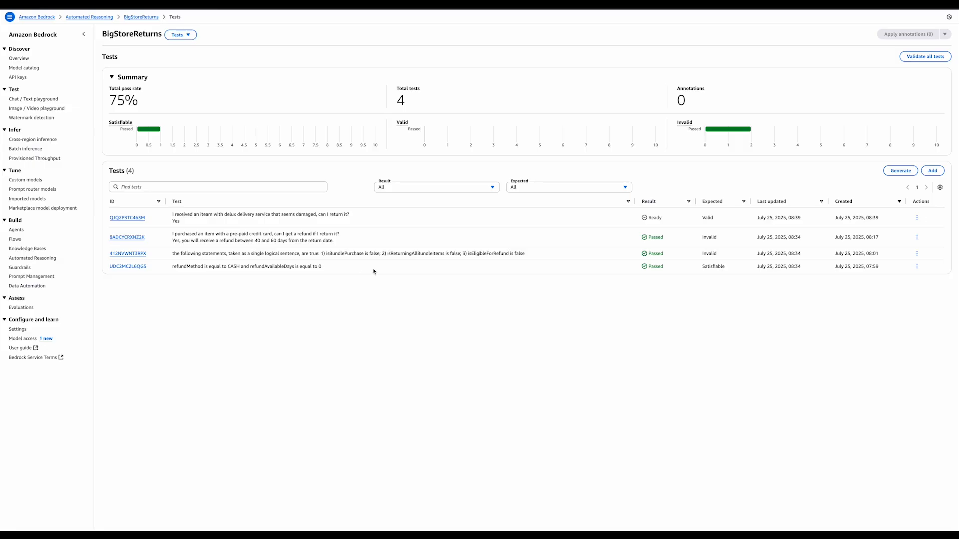
- Validate the new damaged-item test, which fails returning Satisfiable instead of Valid
{"action": "left_click", "coordinate": [128, 218]}
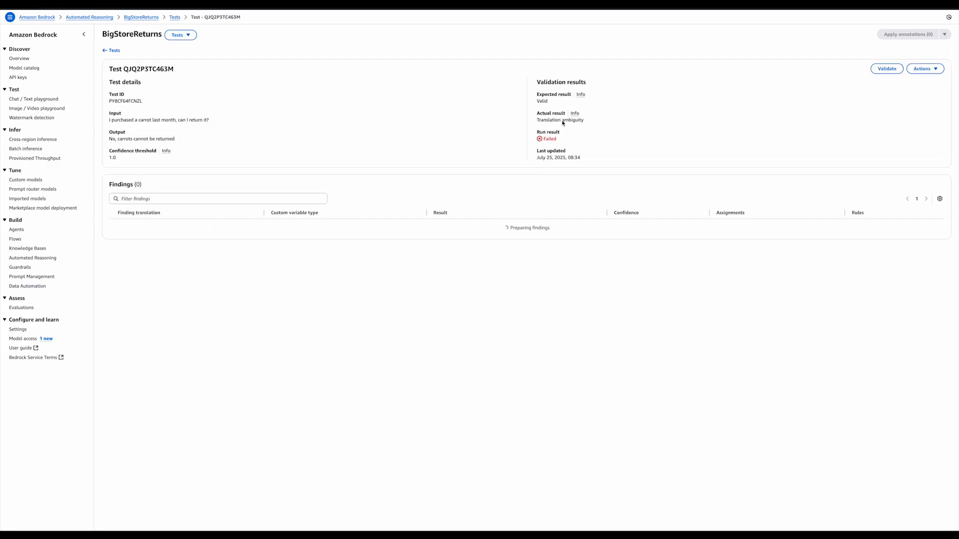
{"action": "left_click", "coordinate": [886, 68]}
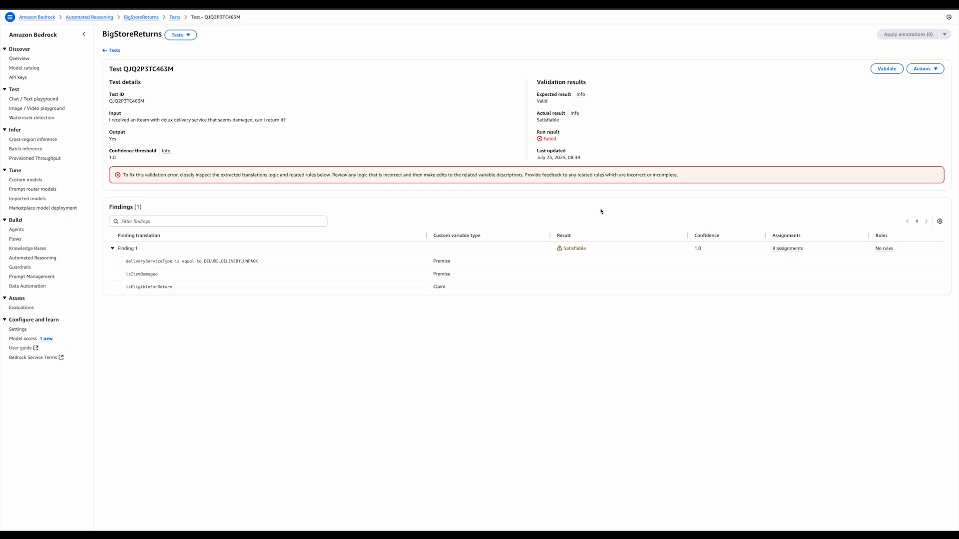
{"action": "mouse_move", "coordinate": [932, 71]}
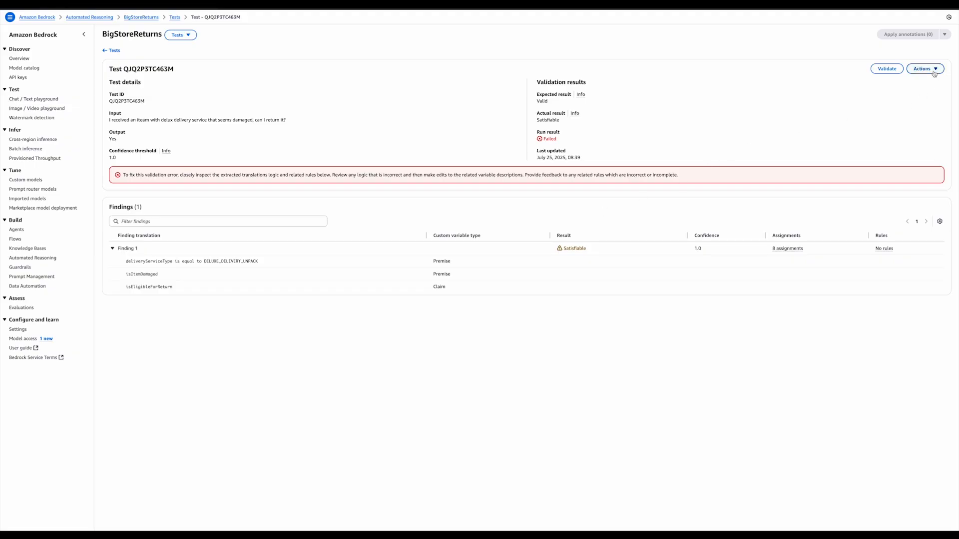
{"action": "left_click", "coordinate": [924, 68]}
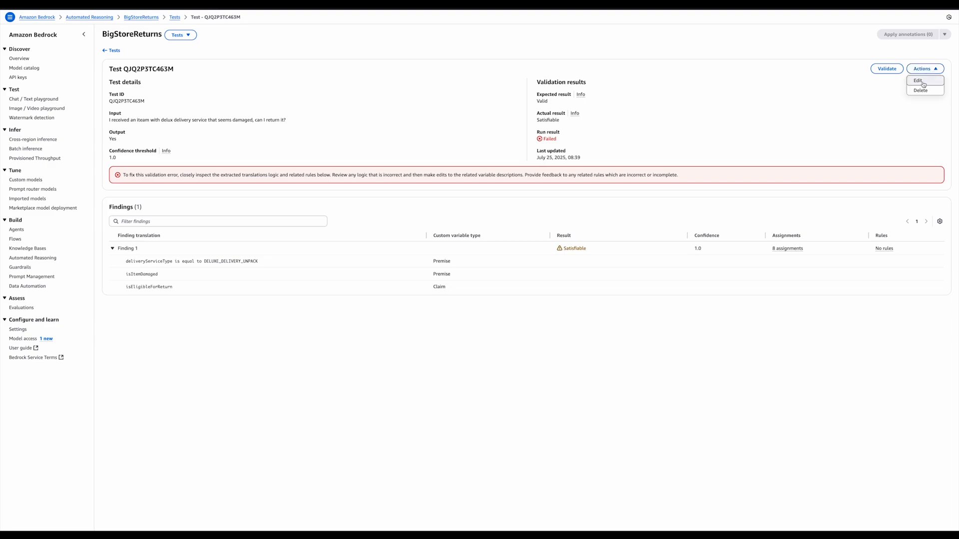
- Prepend 'Last month, ' to the test input, save it and revalidate
{"action": "left_click", "coordinate": [918, 81]}
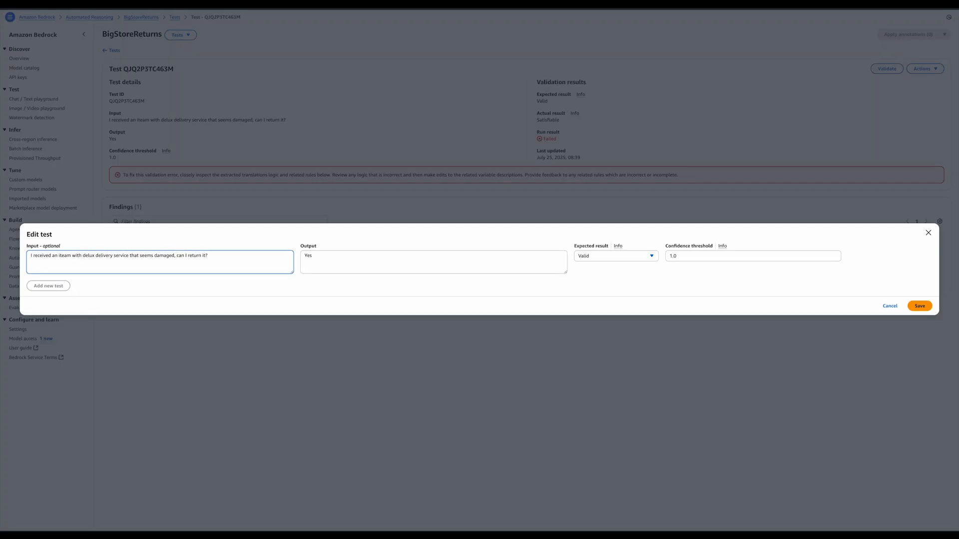
{"action": "type", "text": "Last month,"}
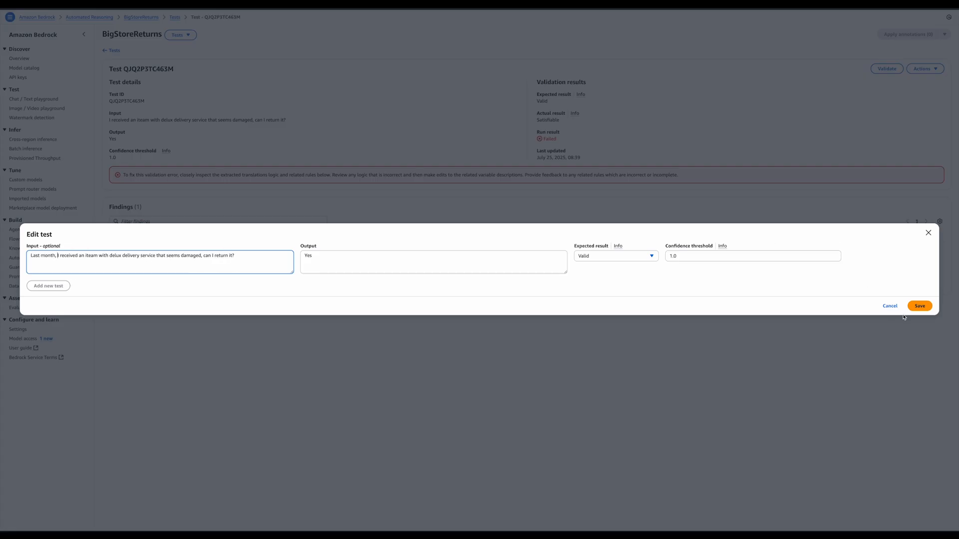
{"action": "left_click", "coordinate": [918, 306]}
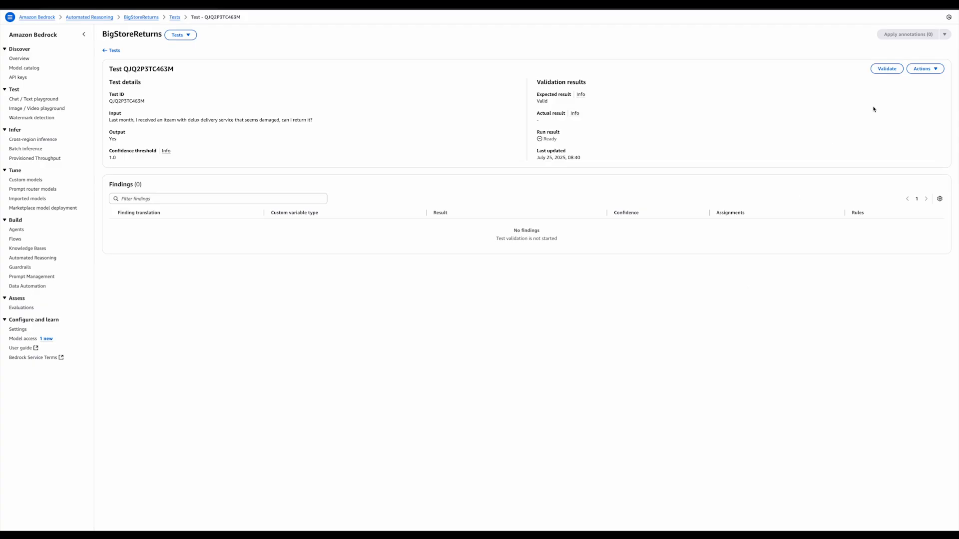
{"action": "left_click", "coordinate": [886, 68]}
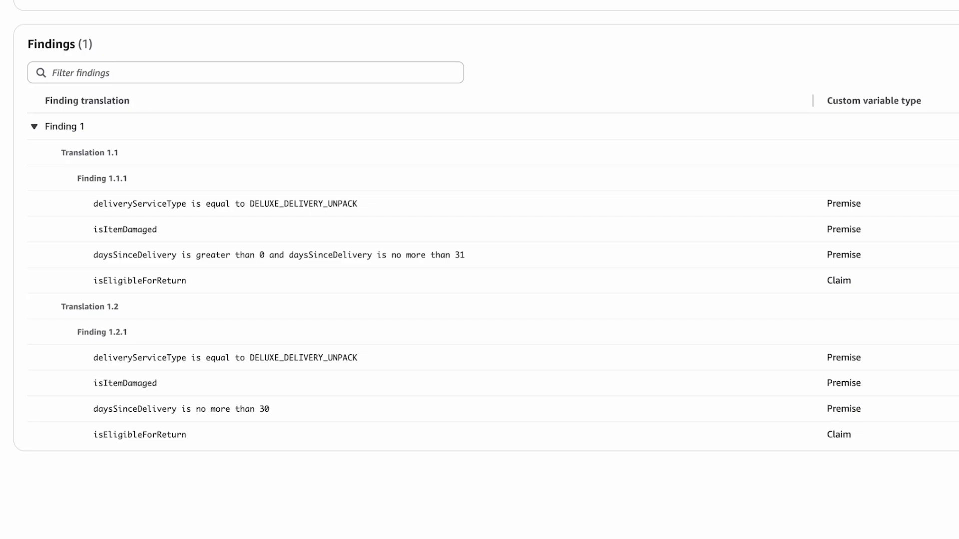
{"action": "mouse_move", "coordinate": [189, 66]}
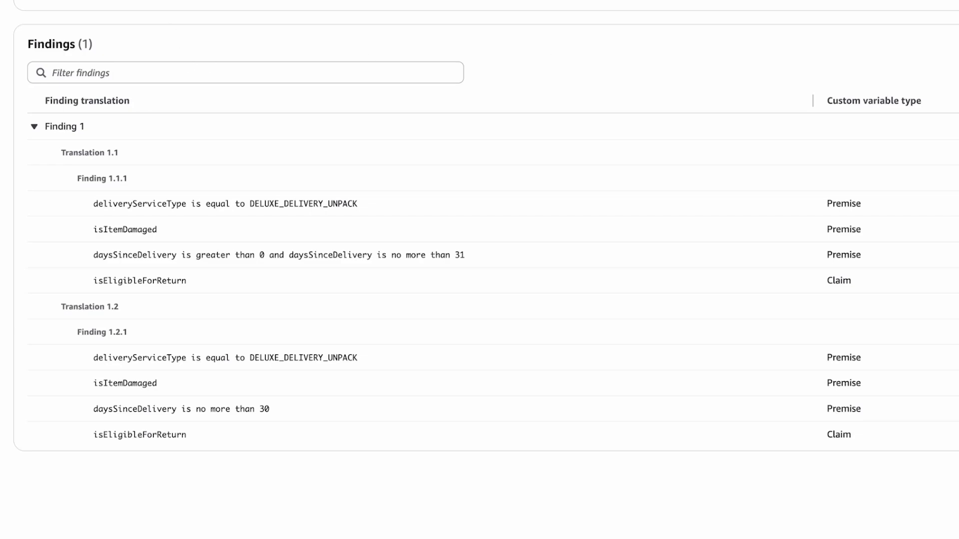
- Find the daysSinceDelivery variable in Definitions and start updating its description
{"action": "left_click", "coordinate": [179, 34]}
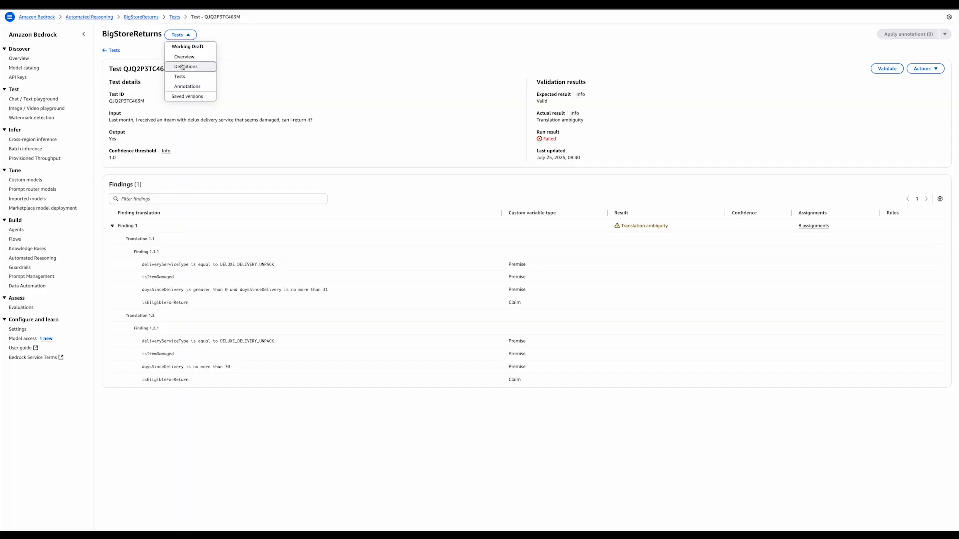
{"action": "left_click", "coordinate": [189, 66]}
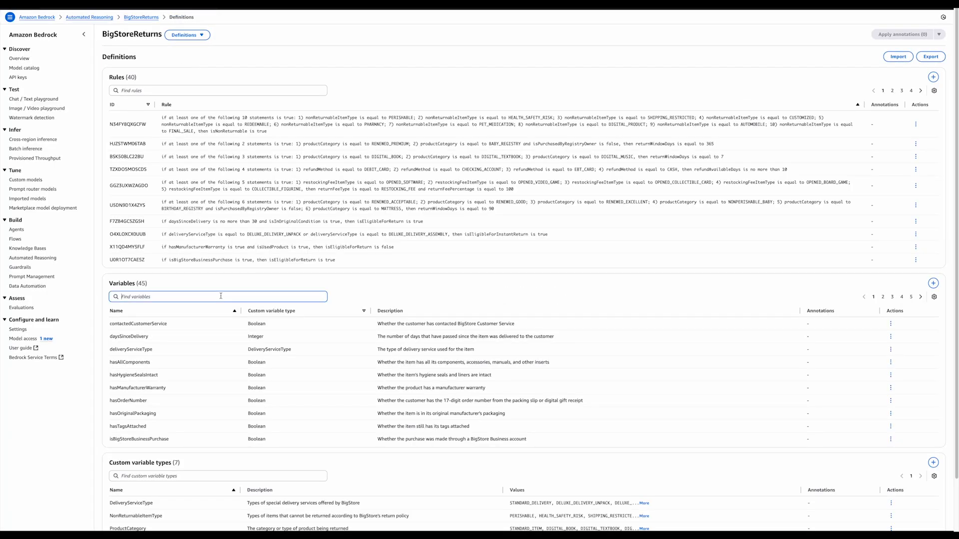
{"action": "type", "text": "daysSin"}
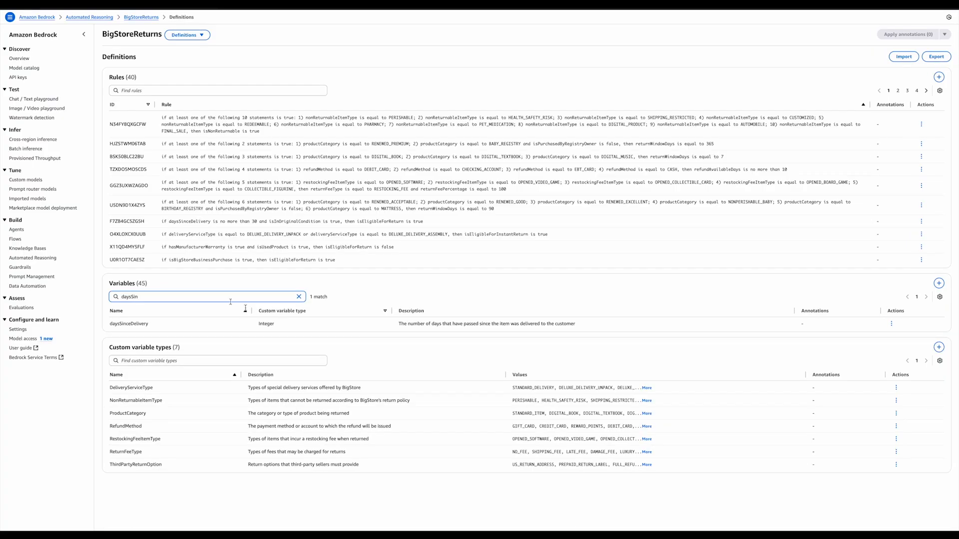
{"action": "left_click", "coordinate": [893, 323]}
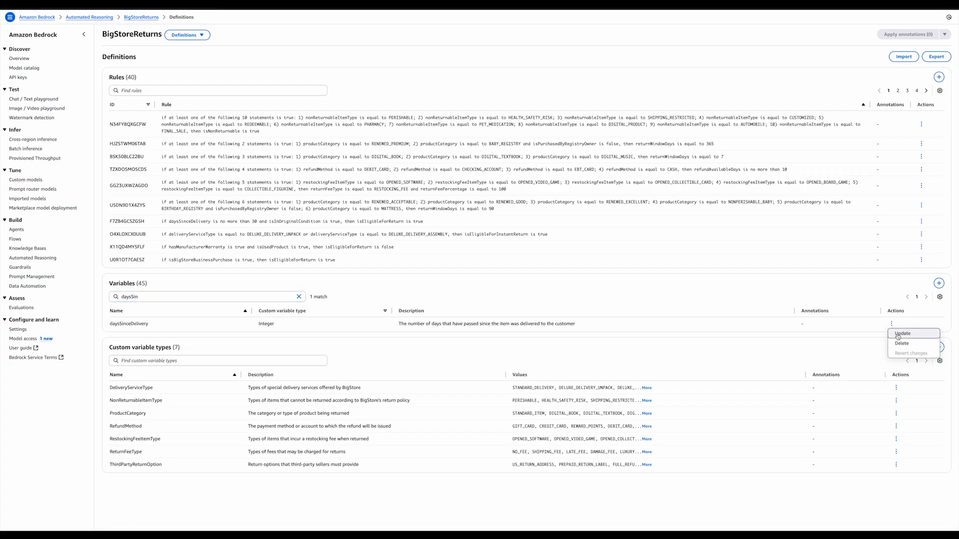
{"action": "left_click", "coordinate": [901, 333]}
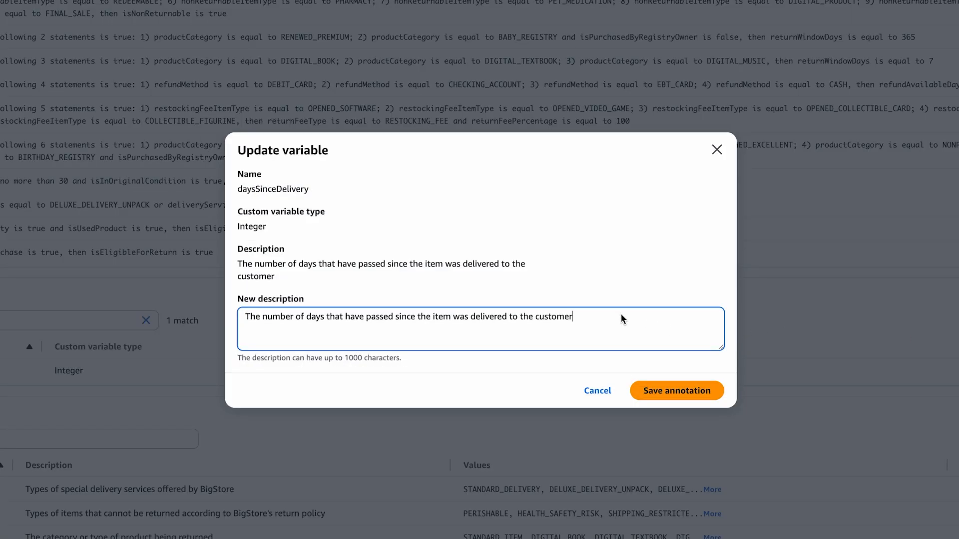
- Extend the description to interpret users saying 'last month' as 30 days and save the annotation
{"action": "type", "text": "\". \""}
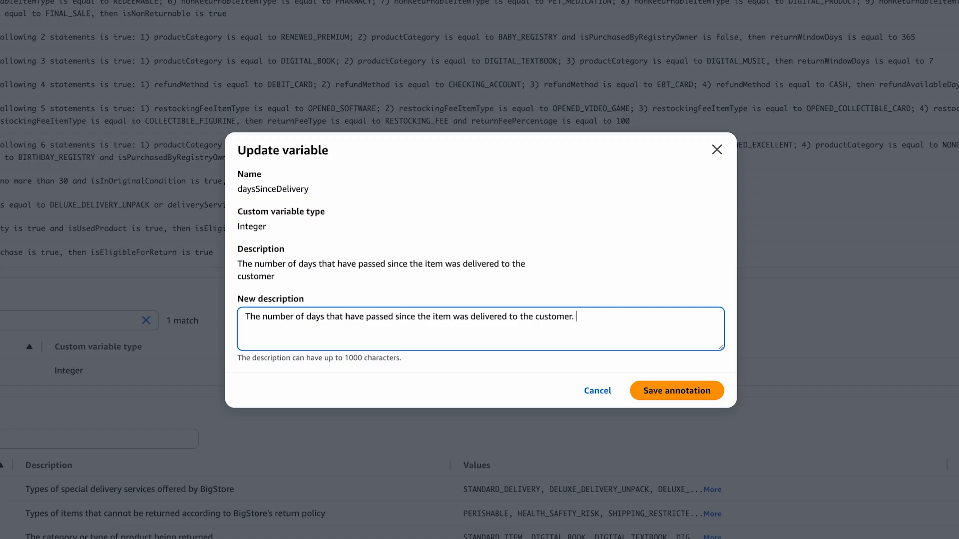
{"action": "type", "text": "Interpret"}
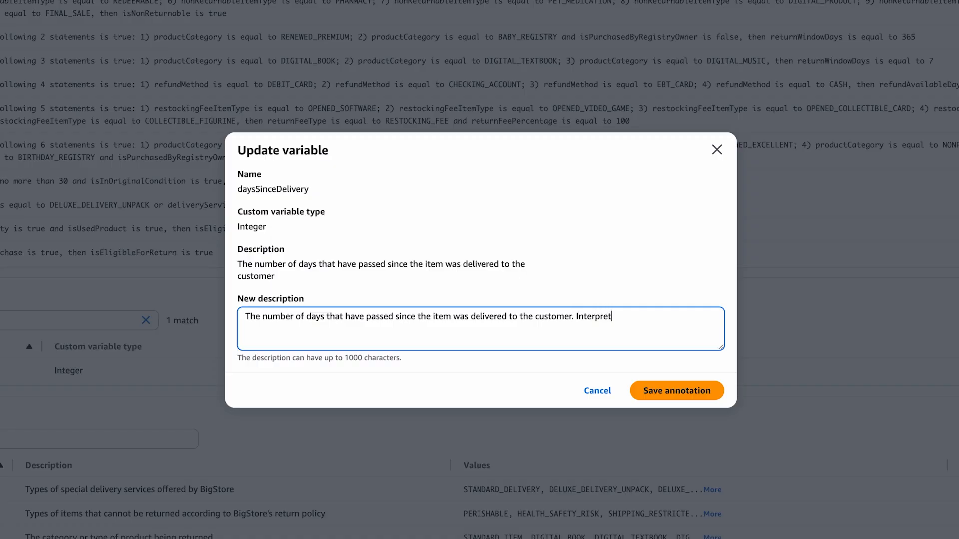
{"action": "type", "text": "users saying things like \"last"}
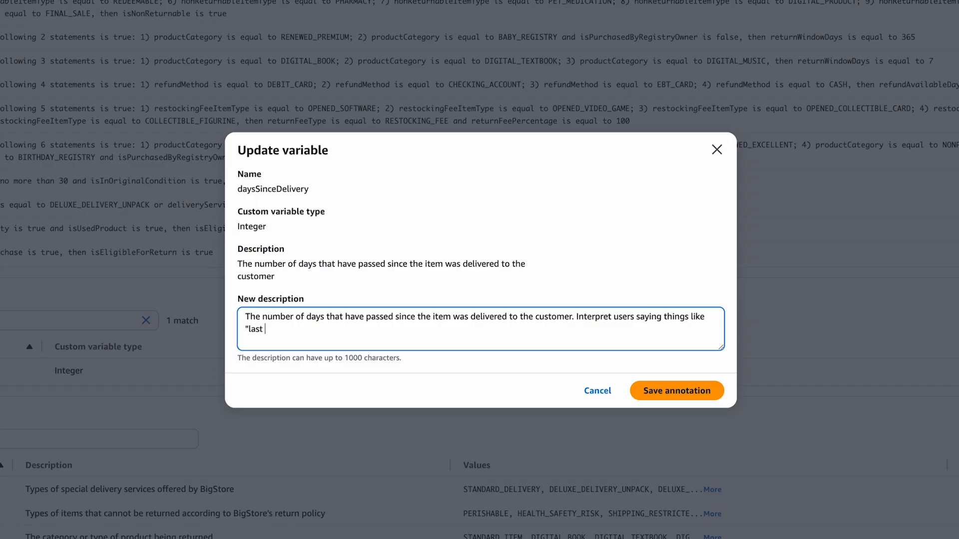
{"action": "type", "text": "month\" as"}
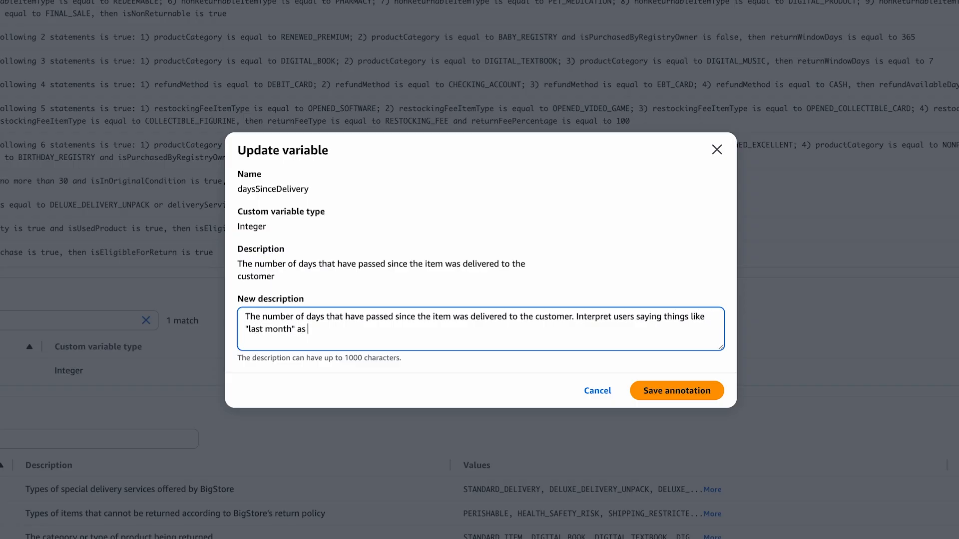
{"action": "type", "text": "30 days."}
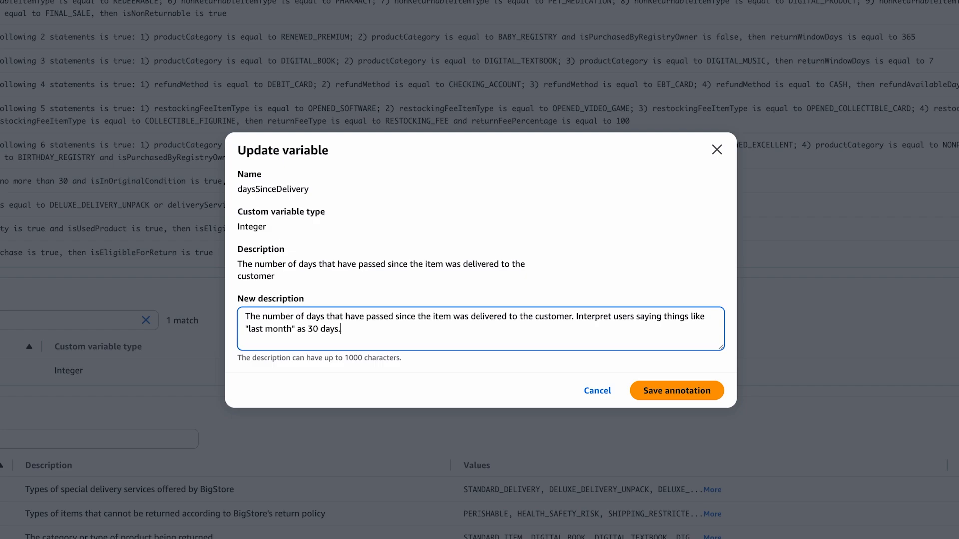
{"action": "mouse_move", "coordinate": [621, 342]}
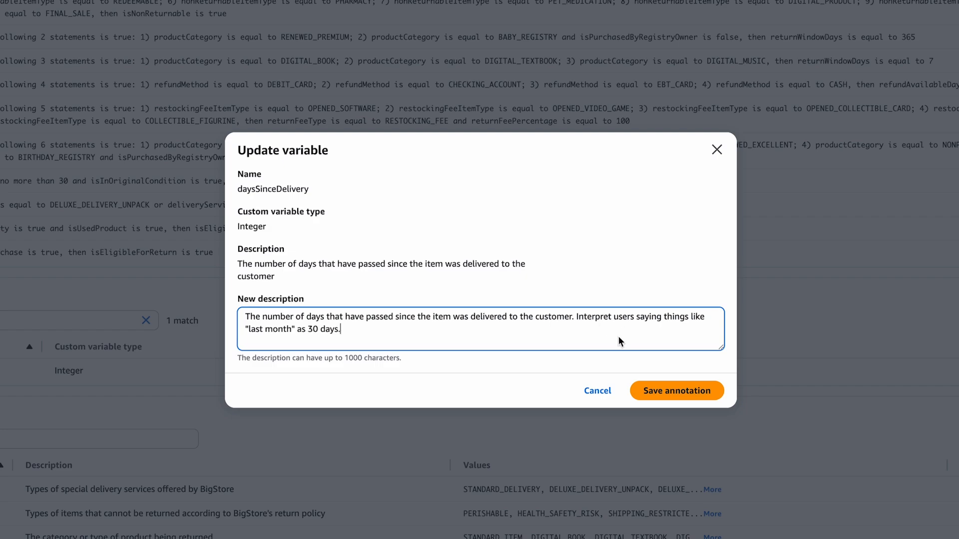
{"action": "left_click", "coordinate": [676, 391]}
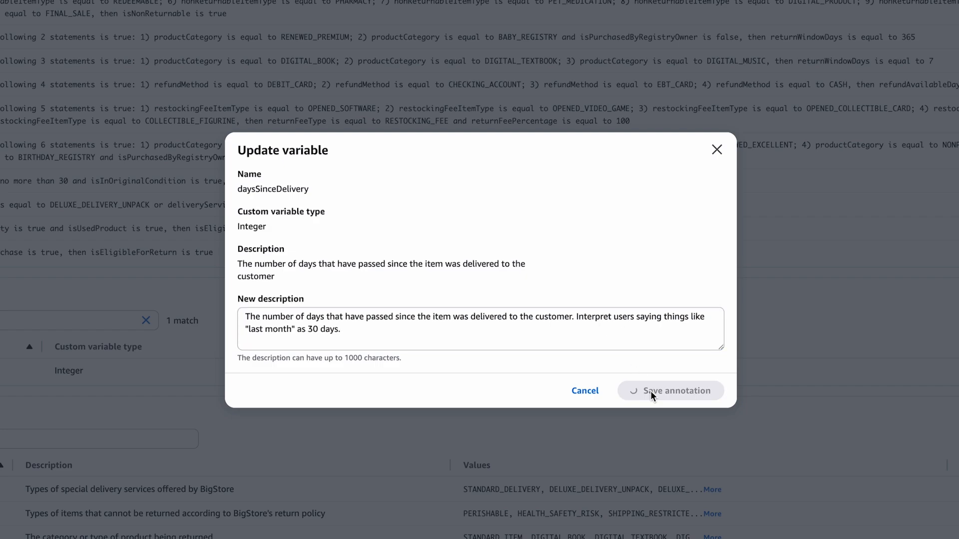
{"action": "left_click", "coordinate": [677, 391]}
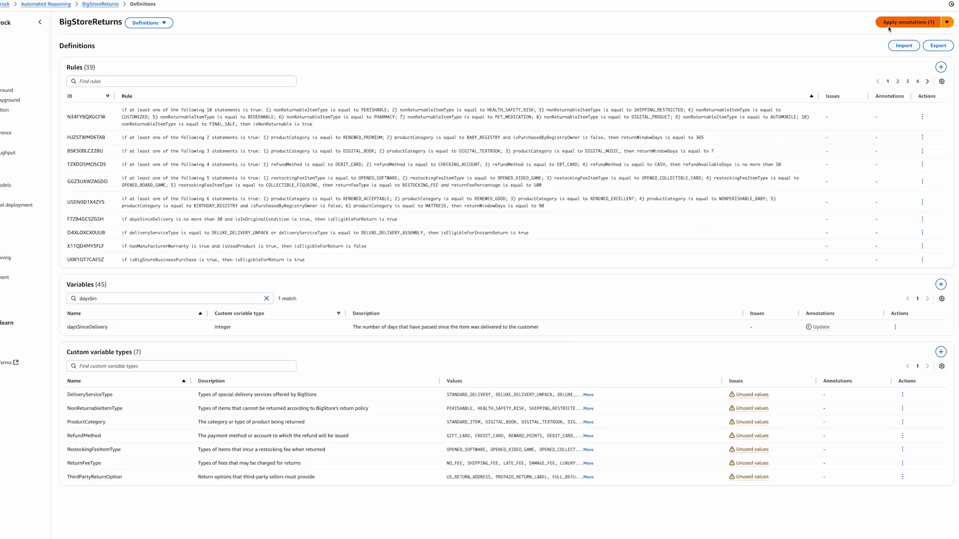
- Apply the pending annotation and accept the daysSinceDelivery description change into the policy
{"action": "left_click", "coordinate": [907, 22]}
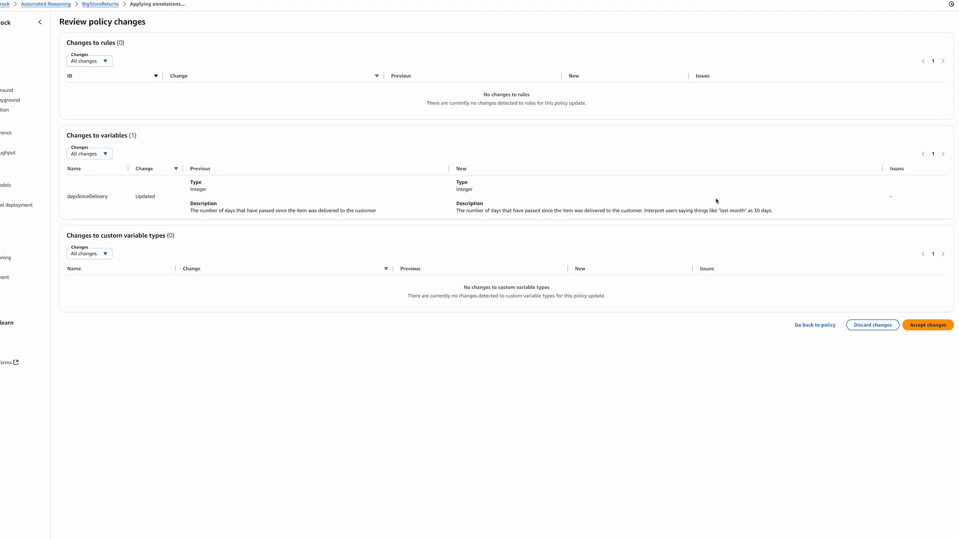
{"action": "mouse_move", "coordinate": [755, 213]}
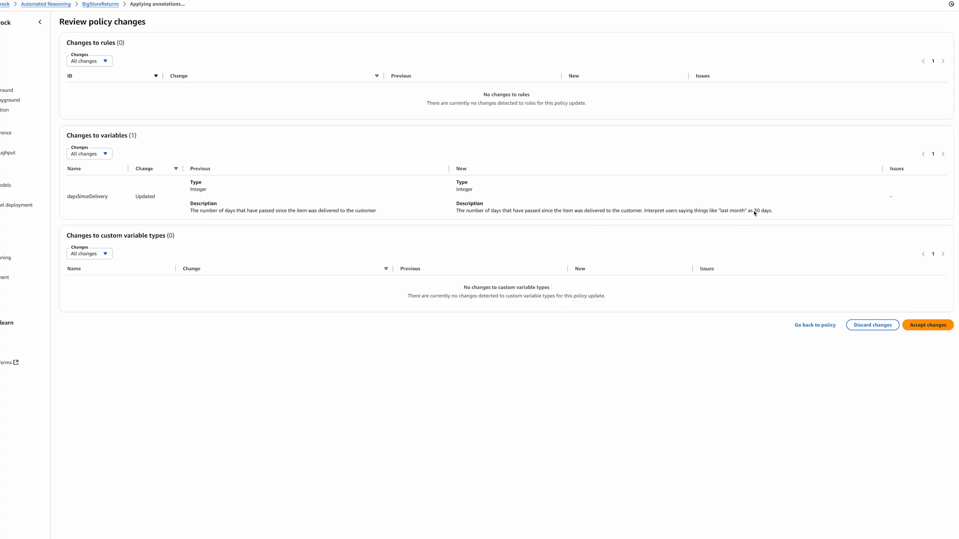
{"action": "left_click", "coordinate": [927, 326]}
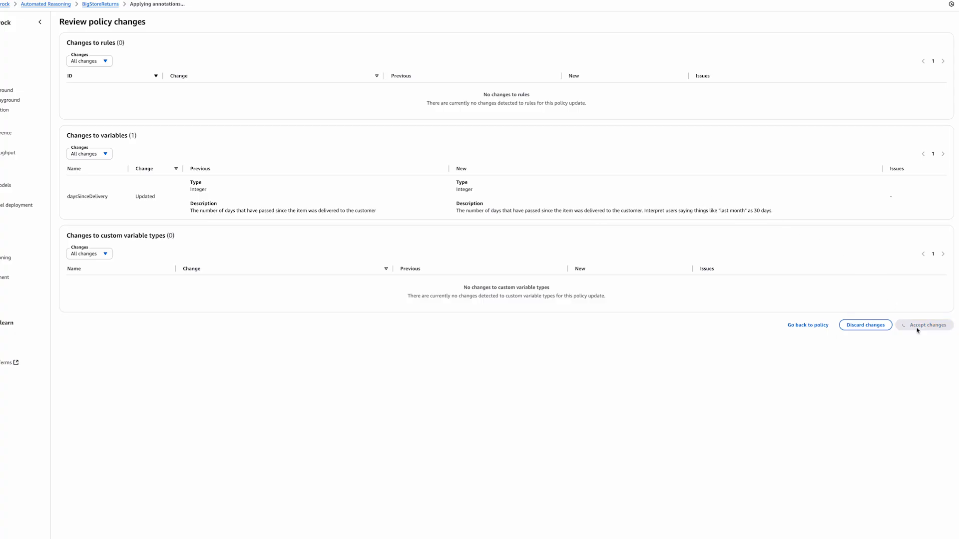
{"action": "left_click", "coordinate": [927, 325]}
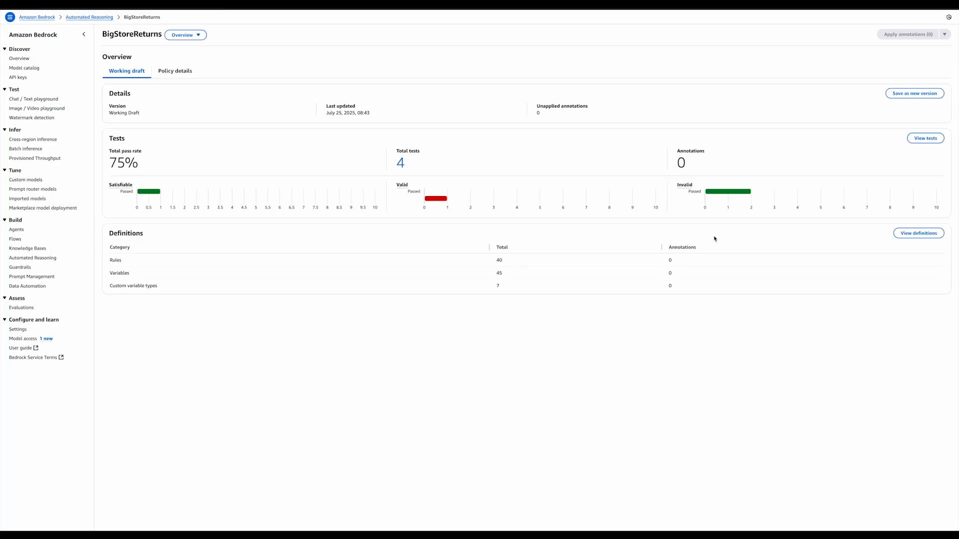
- View the policy's tests and open the failing damaged-delivery test QJQ2P3TC463M
{"action": "left_click", "coordinate": [925, 138]}
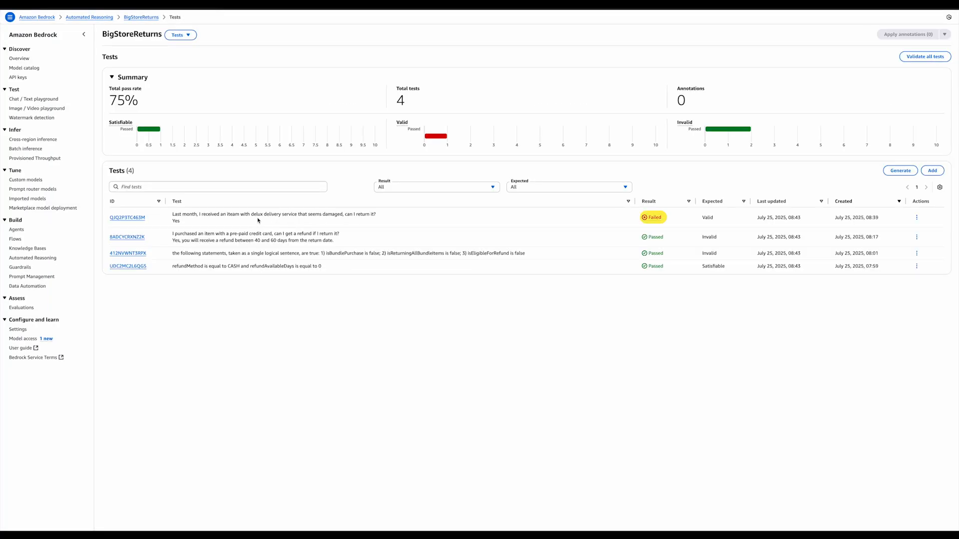
{"action": "left_click", "coordinate": [128, 218]}
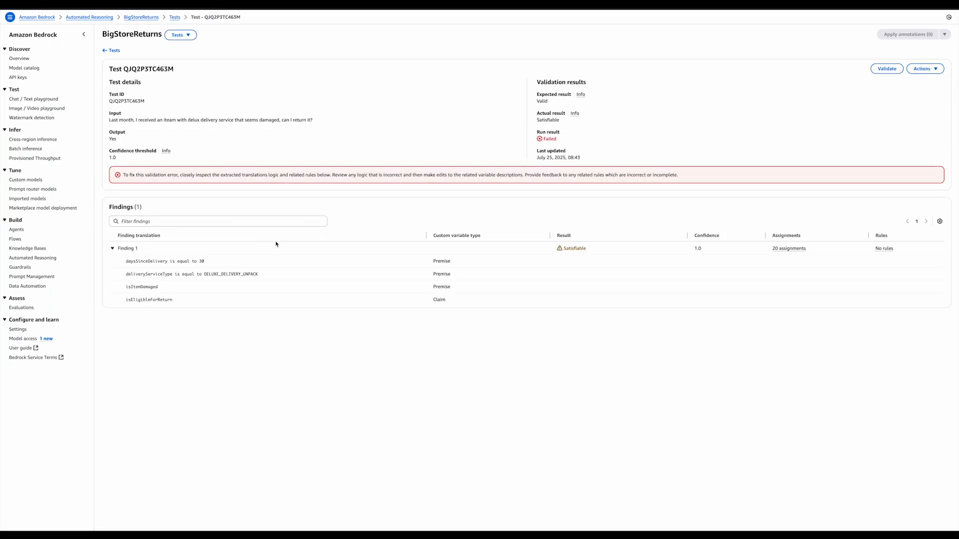
{"action": "mouse_move", "coordinate": [485, 110]}
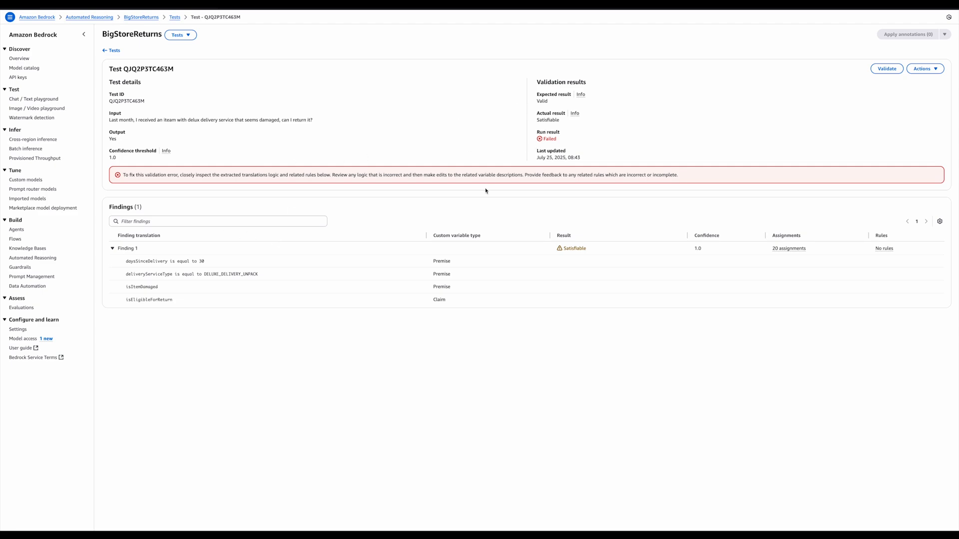
{"action": "mouse_move", "coordinate": [186, 309]}
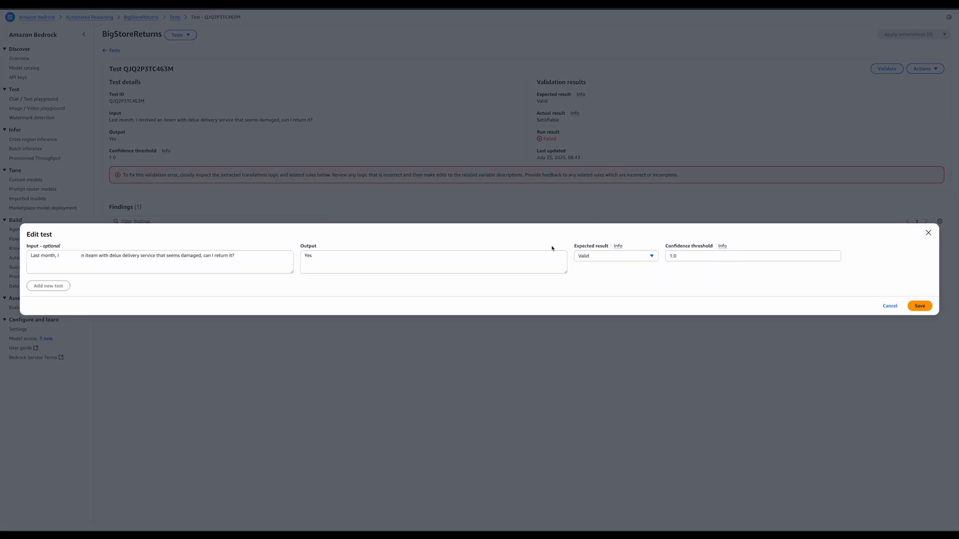
- Set the test's expected result to Satisfiable, save and revalidate so it passes
{"action": "left_click", "coordinate": [615, 255]}
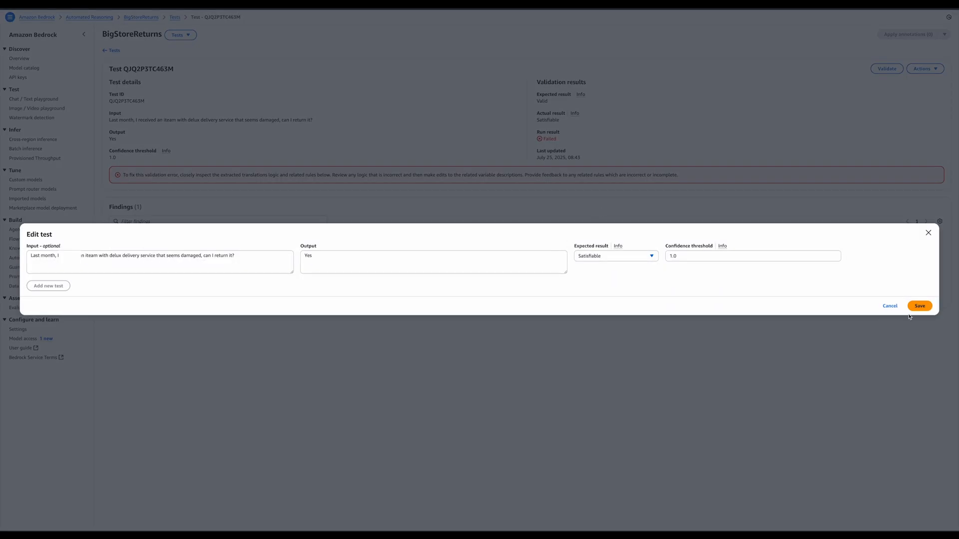
{"action": "left_click", "coordinate": [919, 306]}
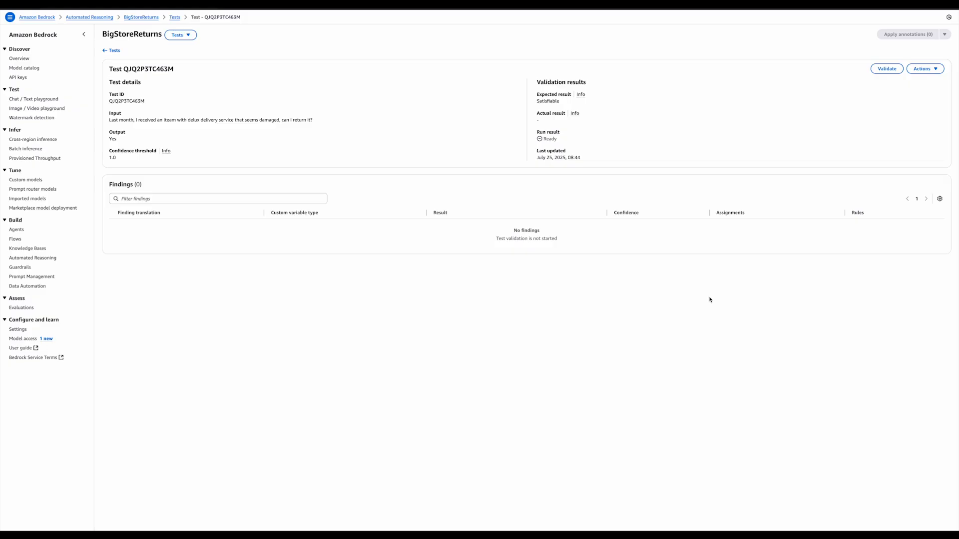
{"action": "left_click", "coordinate": [887, 68]}
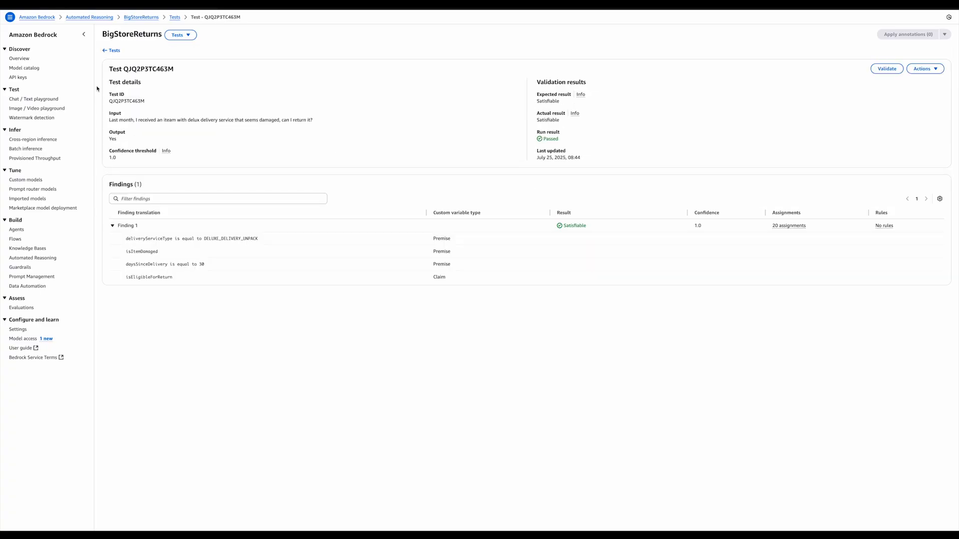
{"action": "left_click", "coordinate": [111, 50]}
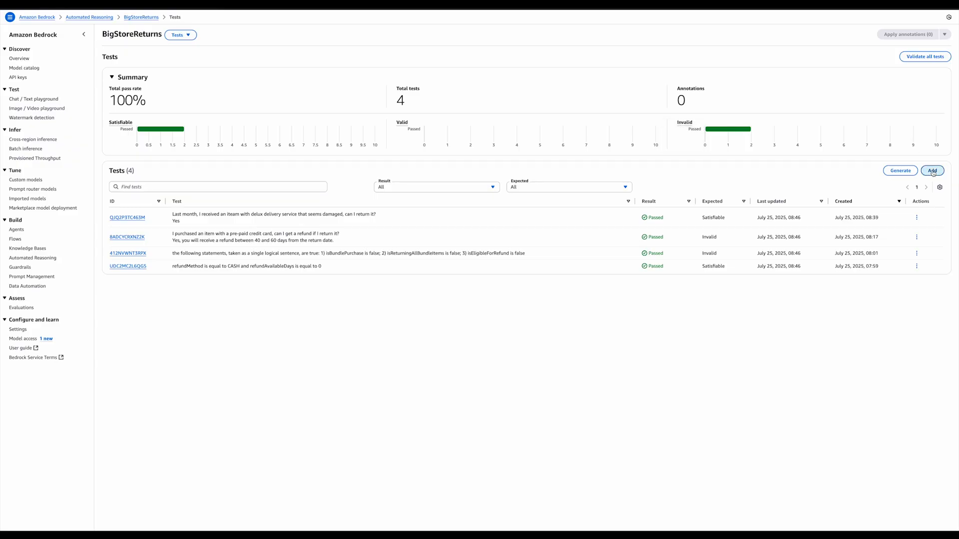
- Add a test asking if a refund-eligible gift can be returned, with output Yes, and save it
{"action": "left_click", "coordinate": [933, 171]}
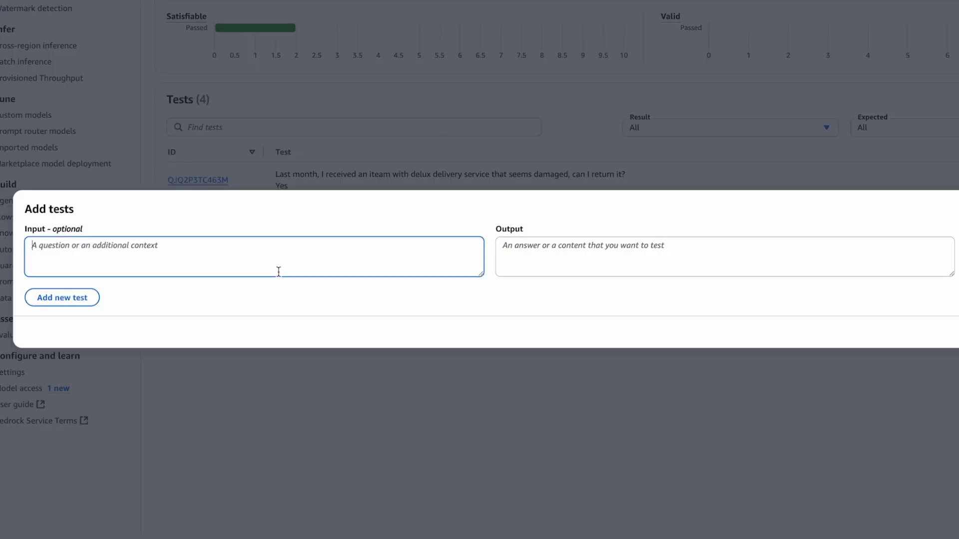
{"action": "type", "text": "I purchase"}
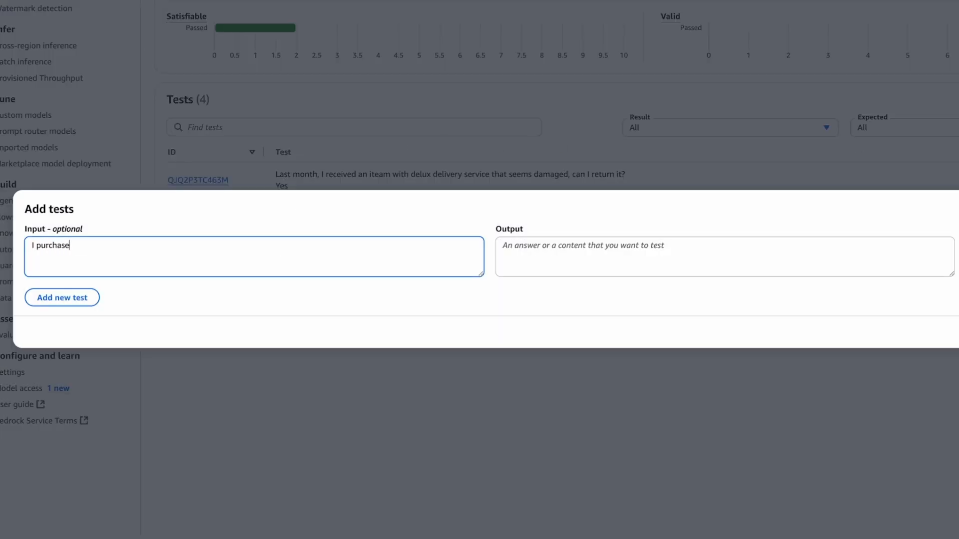
{"action": "type", "text": "d a gift that"}
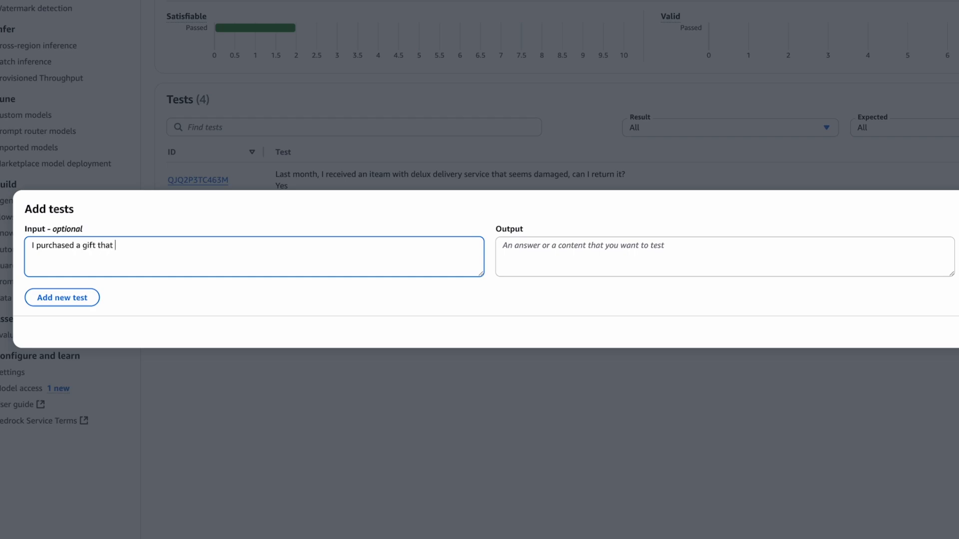
{"action": "type", "text": "is eligible for"}
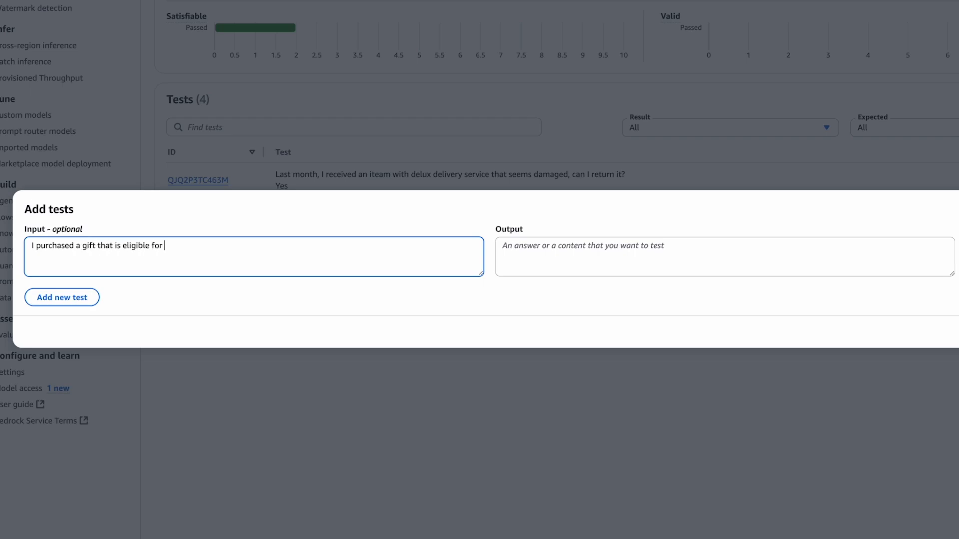
{"action": "type", "text": "refund, can I return it?"}
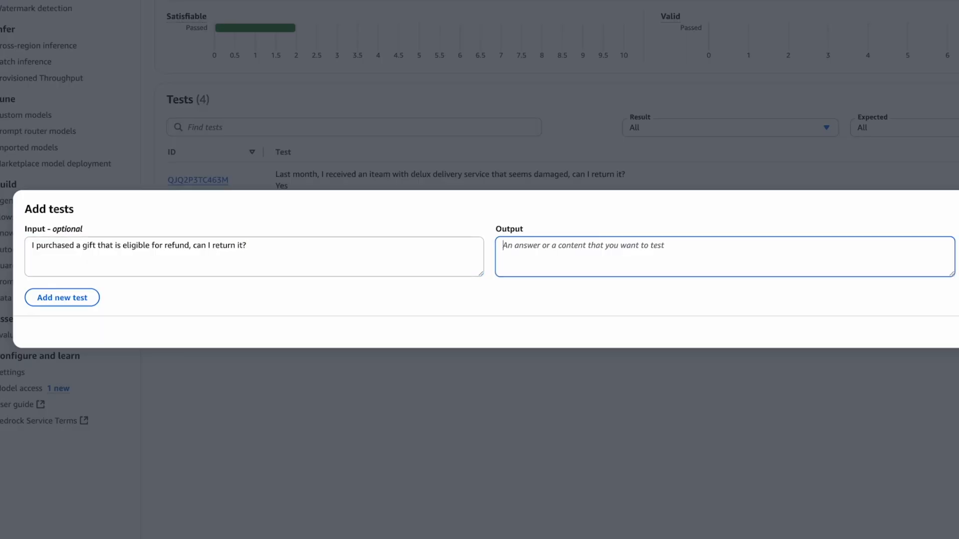
{"action": "type", "text": "Yes"}
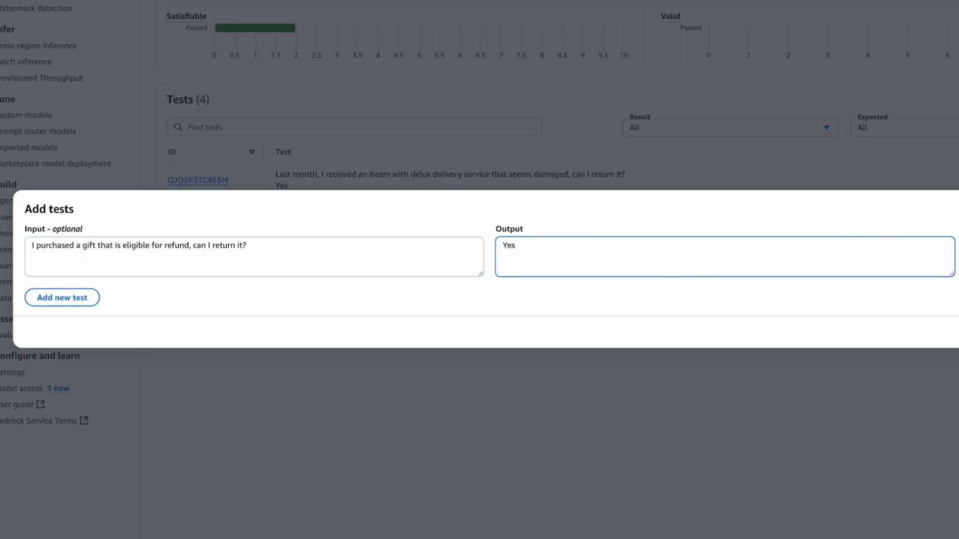
{"action": "left_click", "coordinate": [62, 298]}
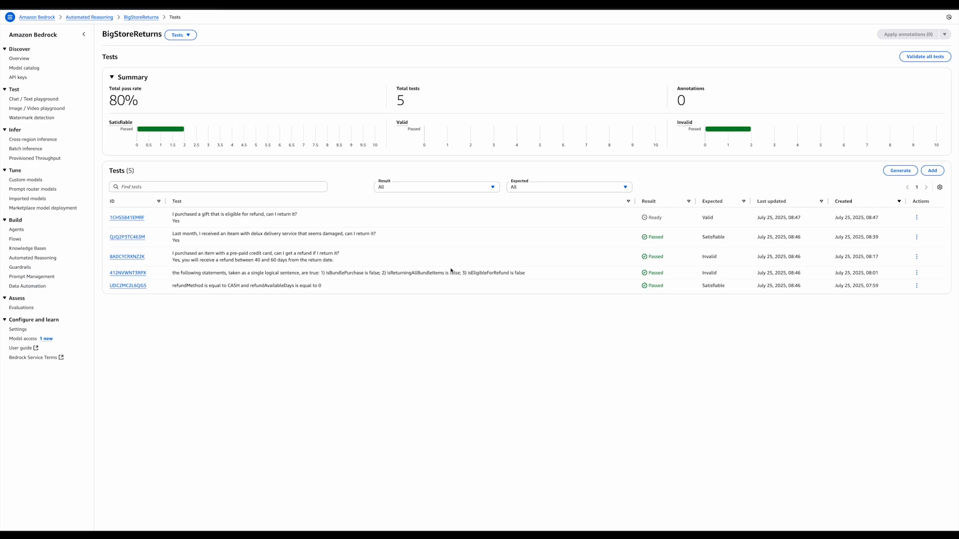
- Validate the gift-return test, which fails, and copy the contradicting isGift rule ID
{"action": "left_click", "coordinate": [127, 218]}
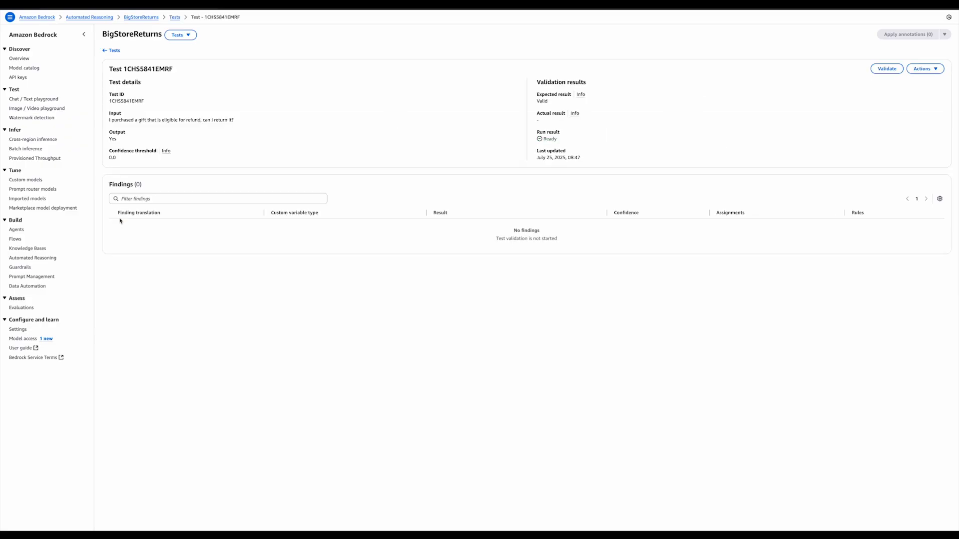
{"action": "left_click", "coordinate": [886, 68]}
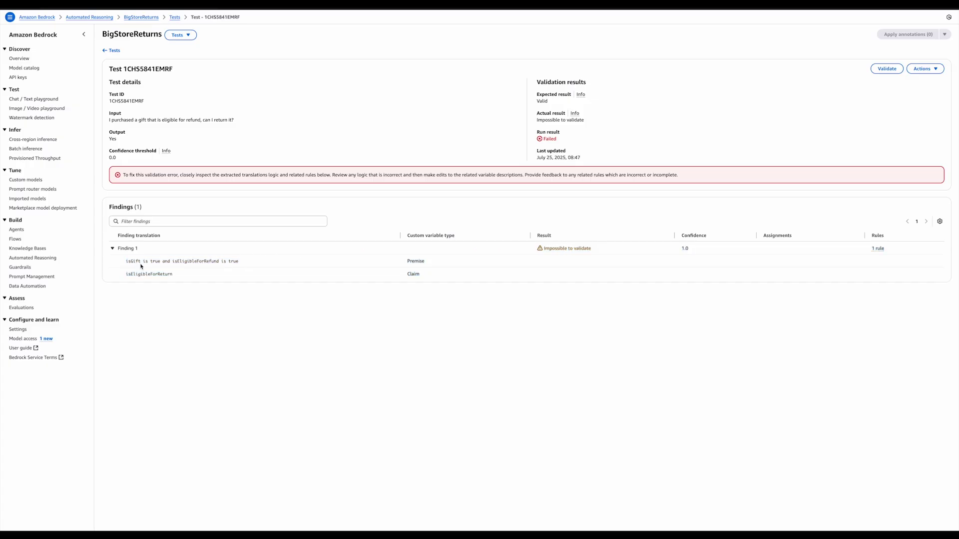
{"action": "mouse_move", "coordinate": [309, 264]}
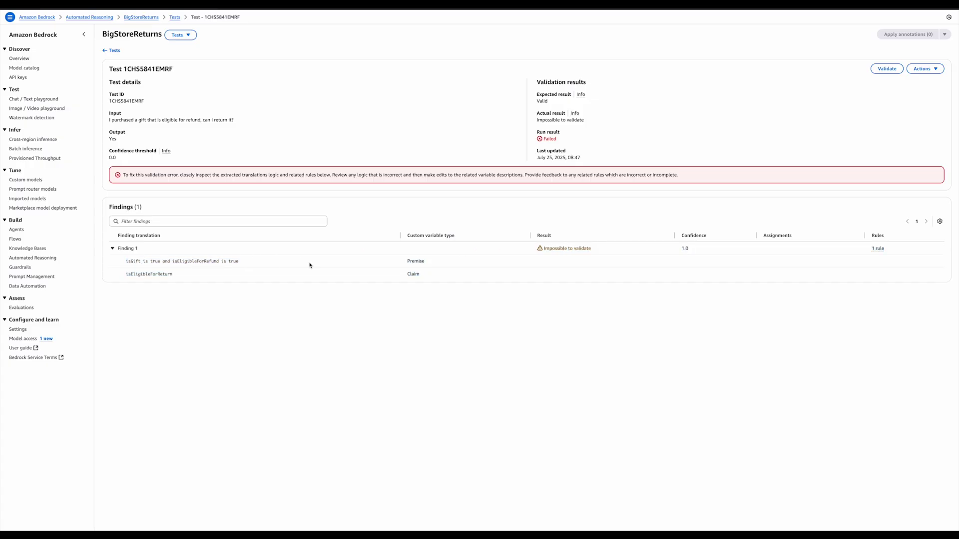
{"action": "left_click", "coordinate": [876, 247]}
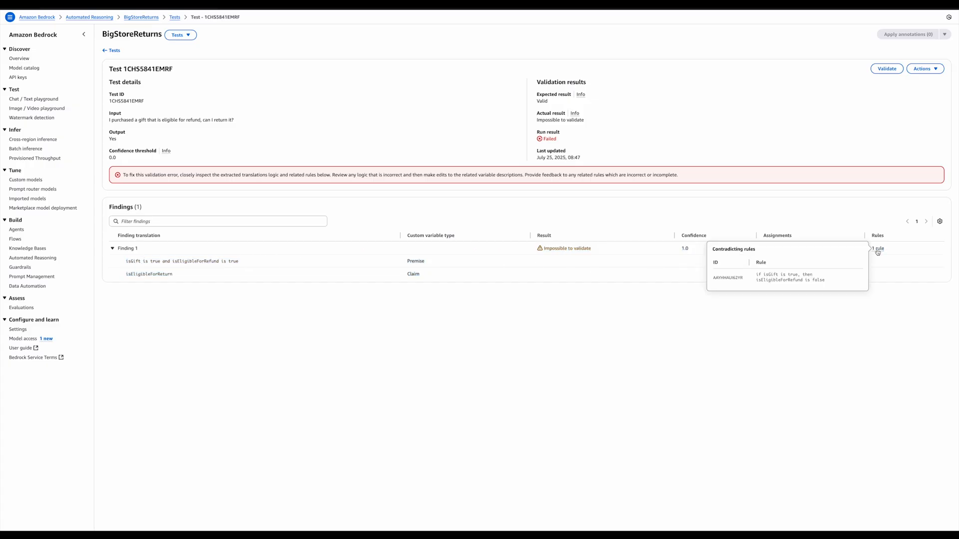
{"action": "left_click_drag", "start_coordinate": [756, 274], "coordinate": [824, 280]}
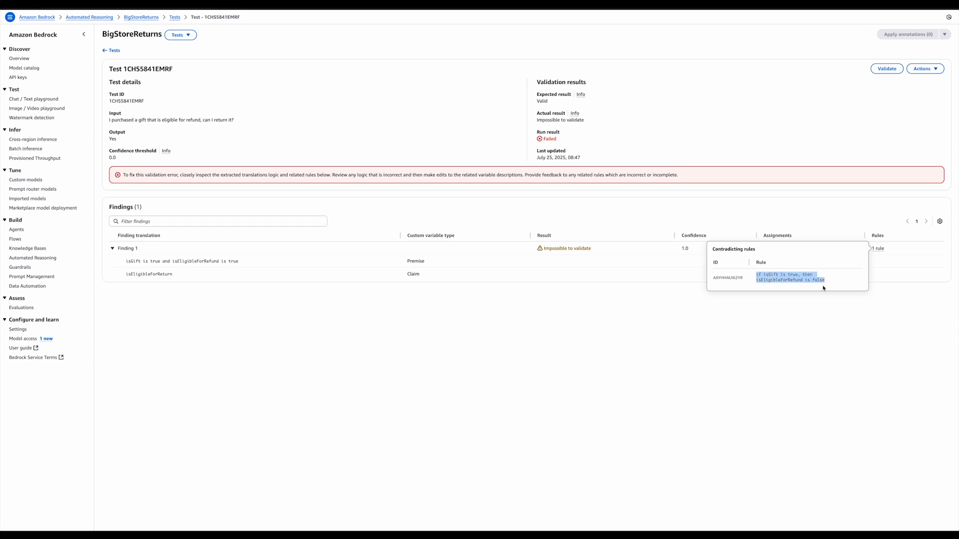
{"action": "mouse_move", "coordinate": [810, 283]}
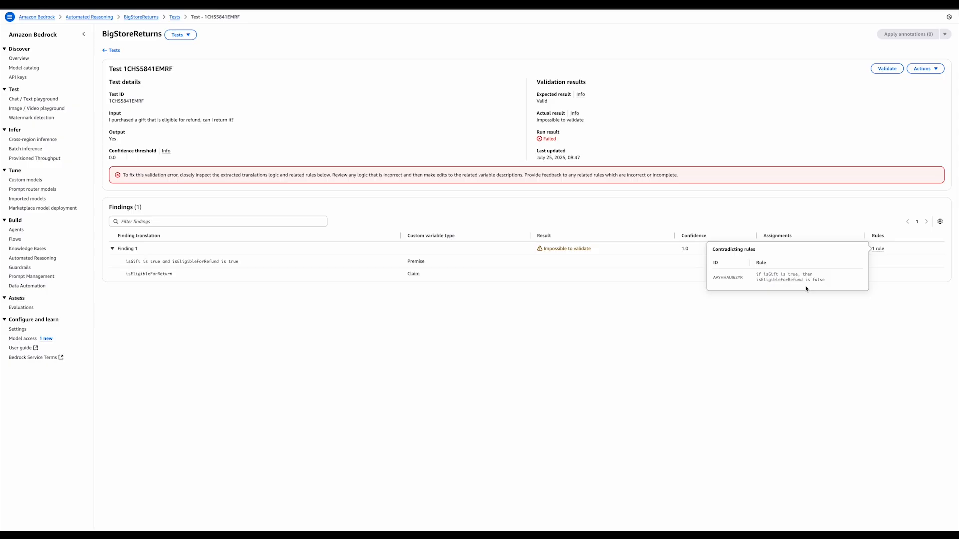
{"action": "mouse_move", "coordinate": [610, 228]}
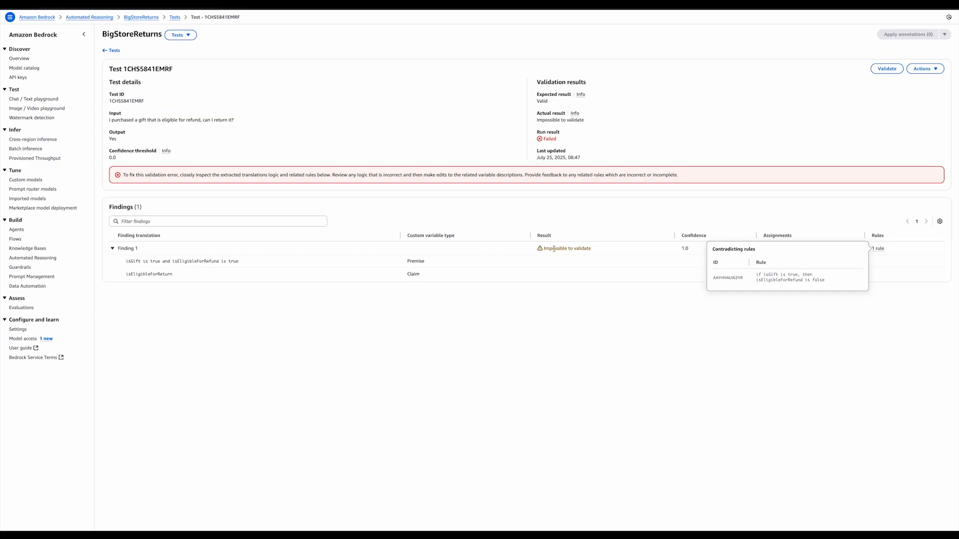
{"action": "mouse_move", "coordinate": [717, 264]}
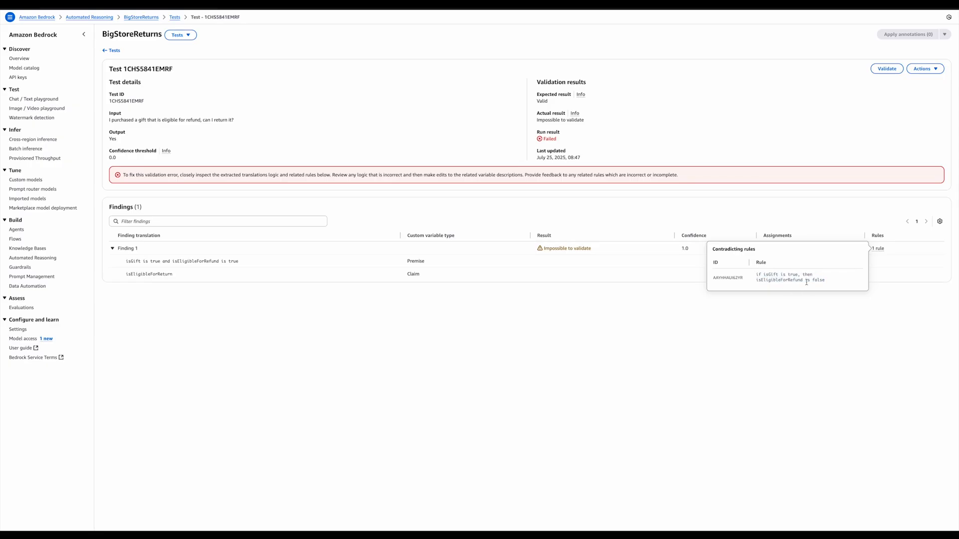
{"action": "mouse_move", "coordinate": [800, 323]}
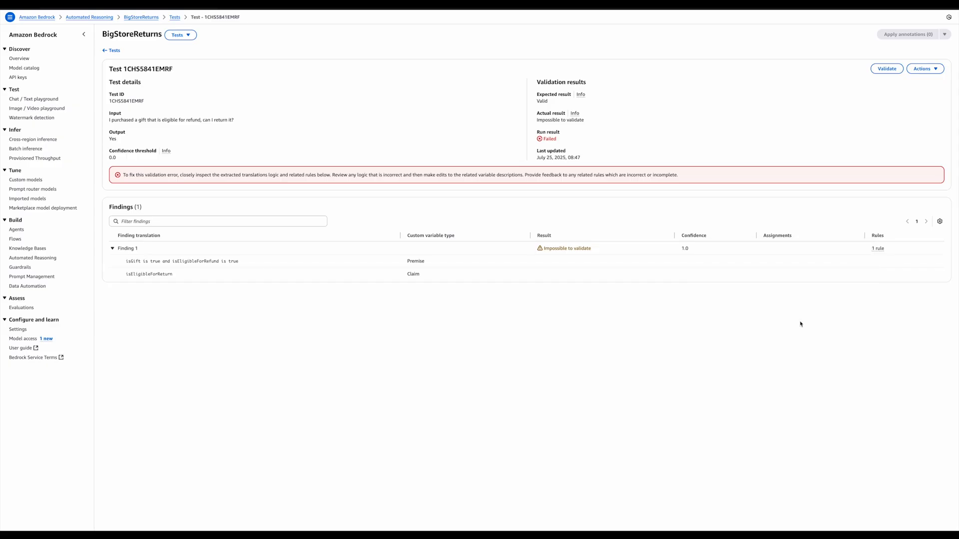
{"action": "mouse_move", "coordinate": [714, 206]}
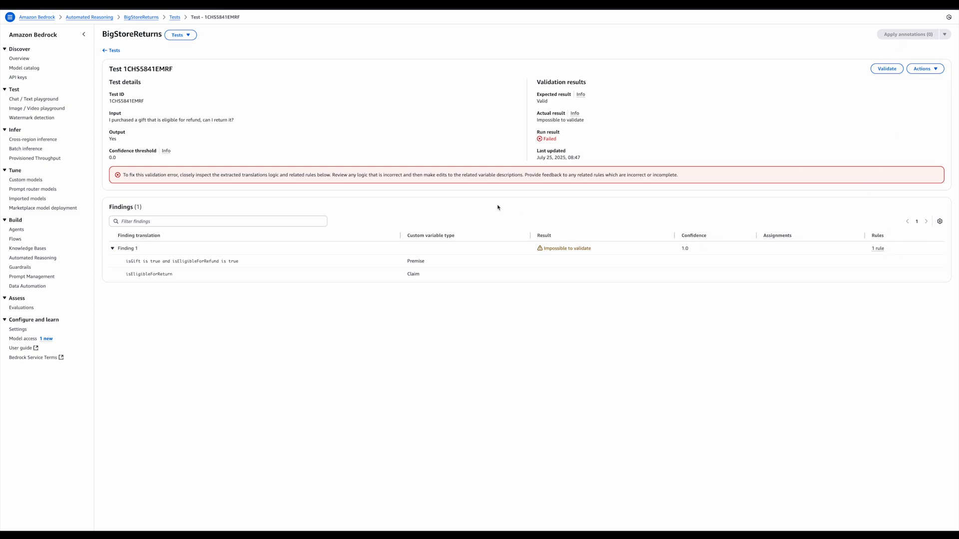
- Search Definitions for rule AAYHHAUI62YR, delete it, and review the pending annotations
{"action": "left_click", "coordinate": [179, 35]}
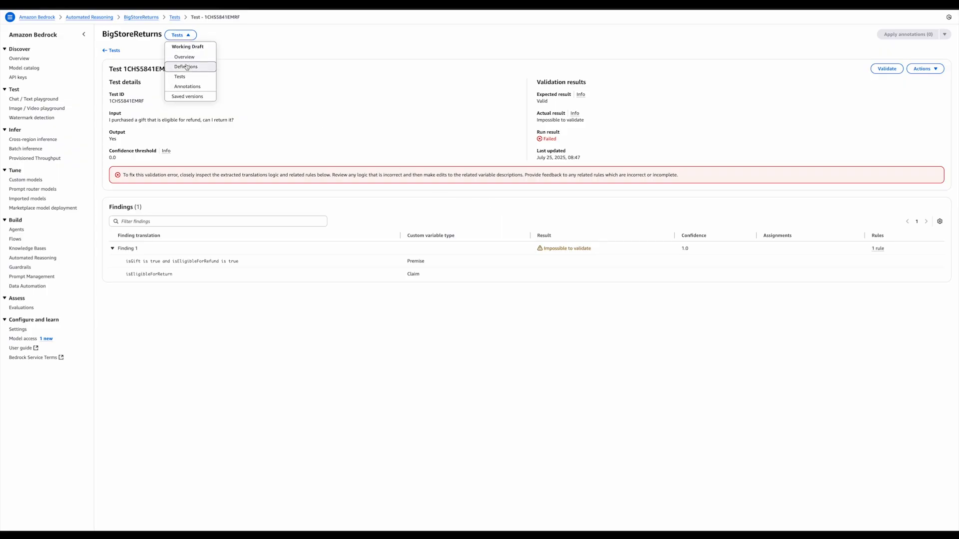
{"action": "left_click", "coordinate": [187, 66]}
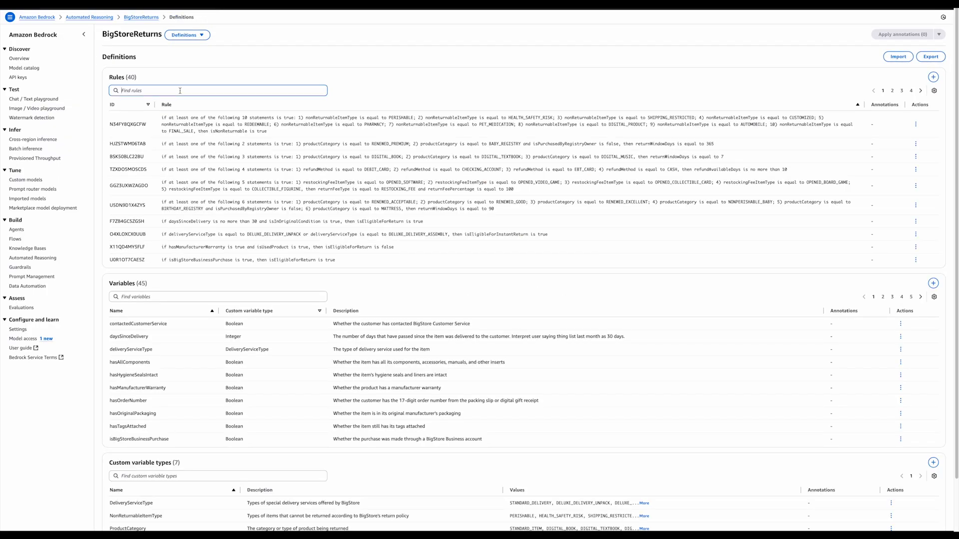
{"action": "type", "text": "AAYHHAUI62YR"}
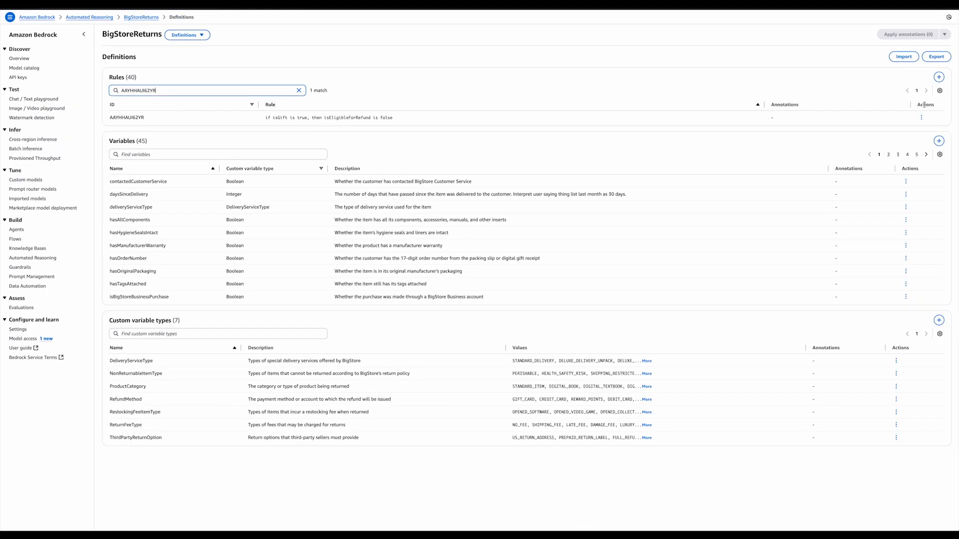
{"action": "mouse_move", "coordinate": [747, 194]}
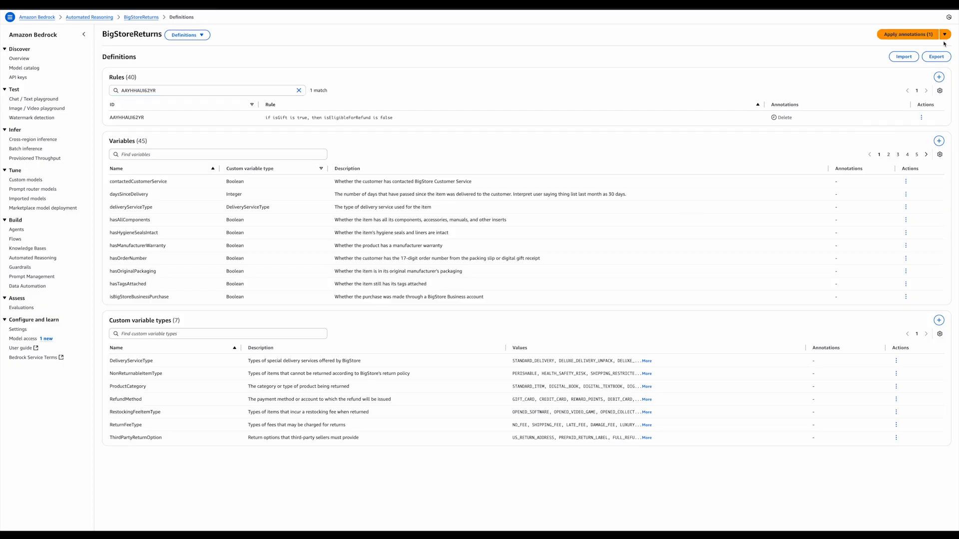
{"action": "left_click", "coordinate": [188, 35]}
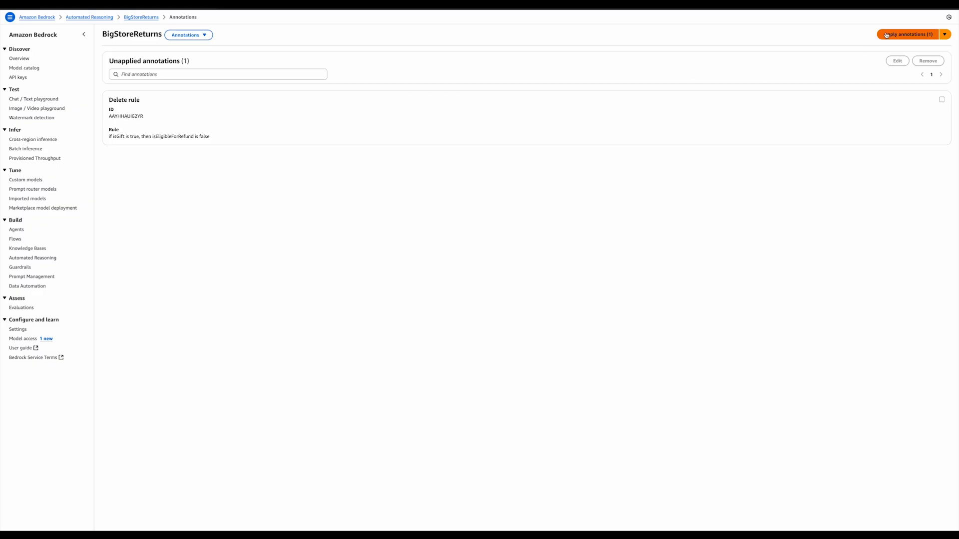
- Apply and accept the deletion of the gift refund rule into BigStoreReturns
{"action": "left_click", "coordinate": [907, 34]}
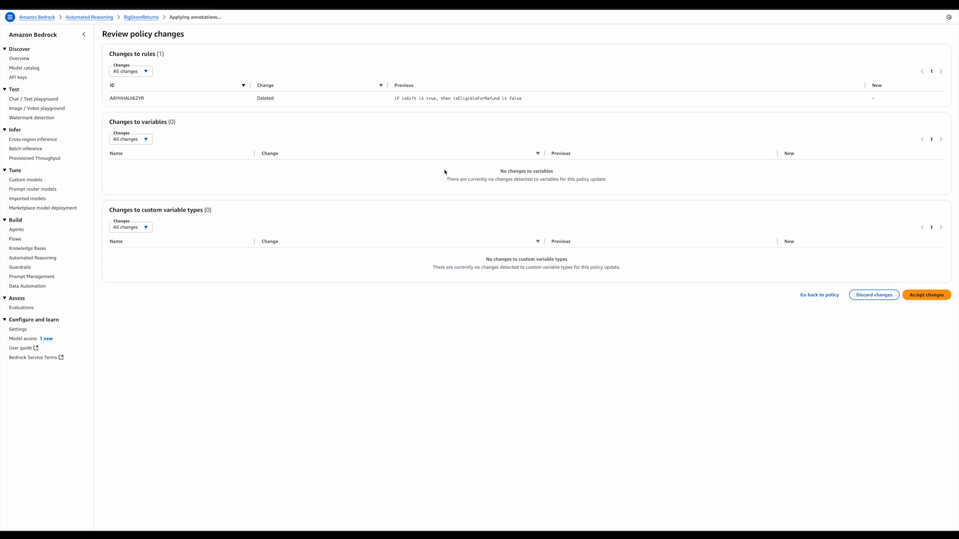
{"action": "mouse_move", "coordinate": [574, 194]}
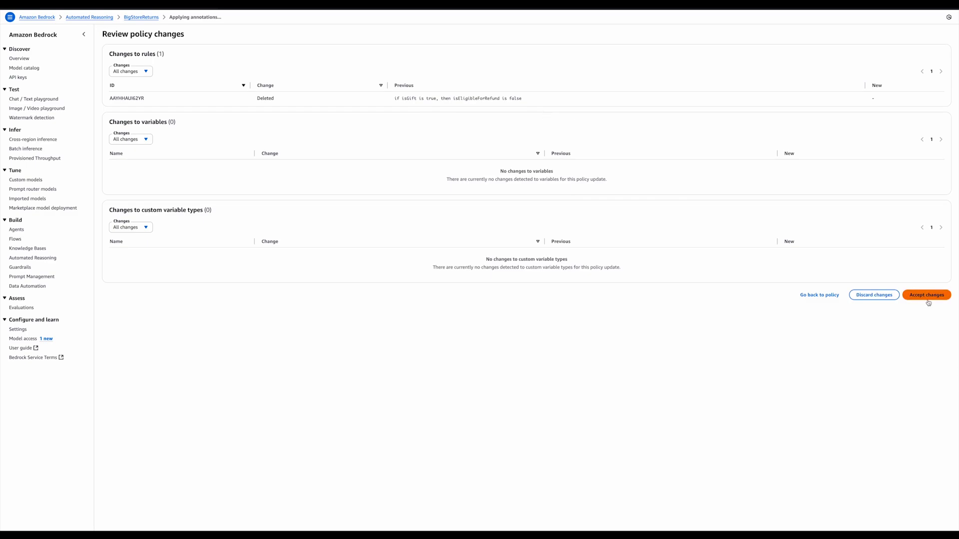
{"action": "left_click", "coordinate": [927, 295]}
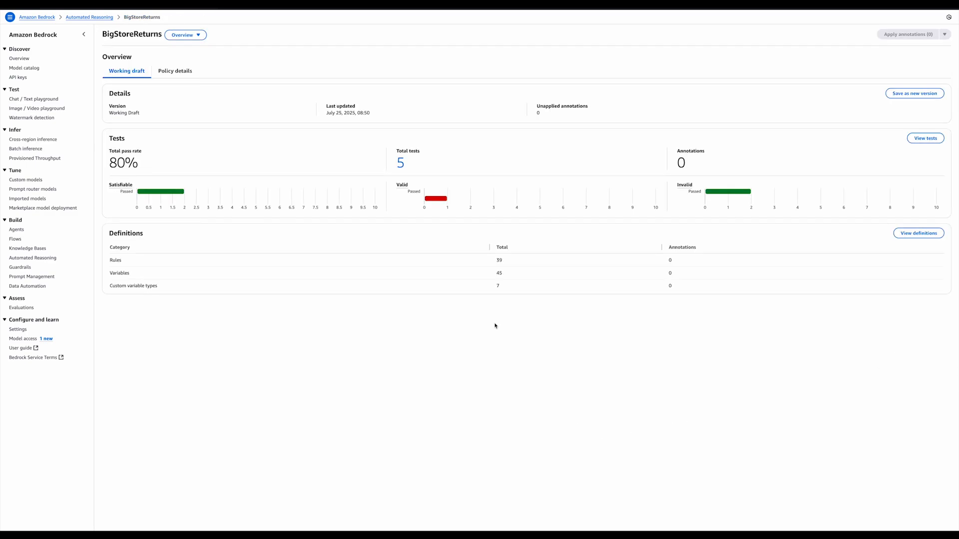
- Go to Tests, open failing test 1CHS5841EMRF and review its Finding 1 assignments
{"action": "left_click", "coordinate": [186, 35]}
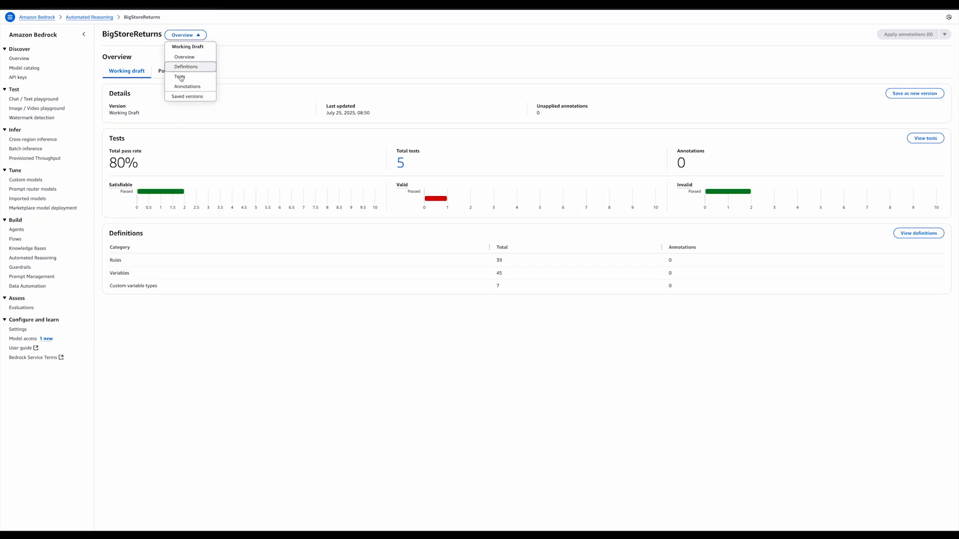
{"action": "left_click", "coordinate": [180, 76]}
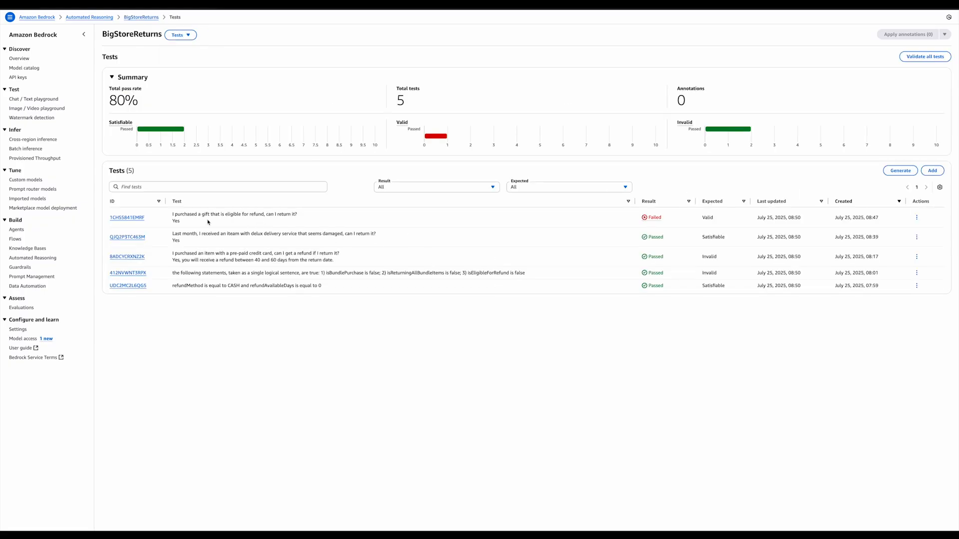
{"action": "left_click", "coordinate": [127, 217]}
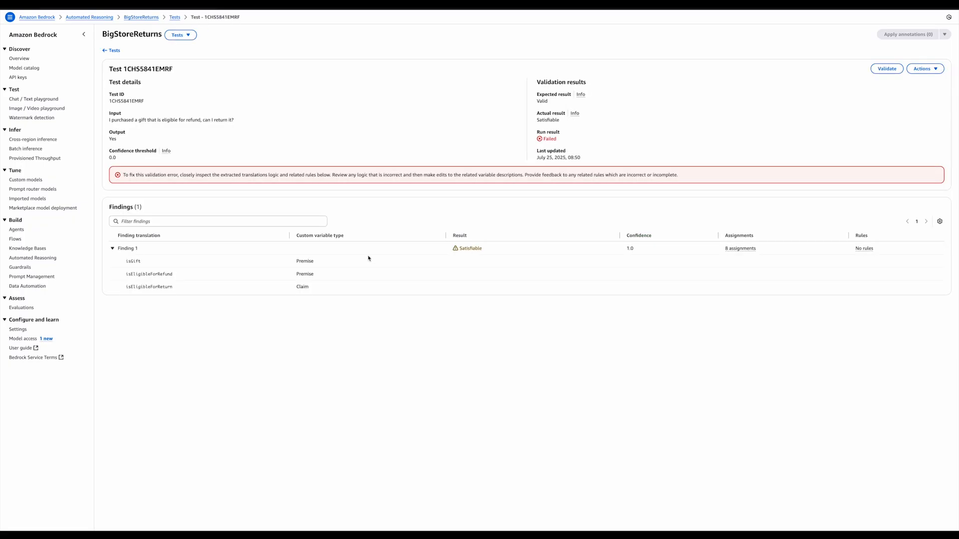
{"action": "mouse_move", "coordinate": [581, 219]}
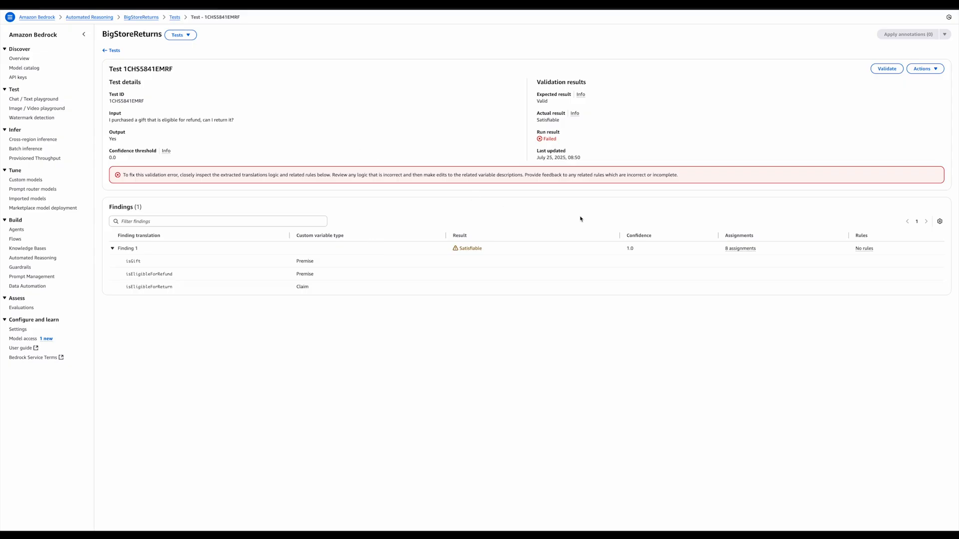
{"action": "mouse_move", "coordinate": [176, 285]}
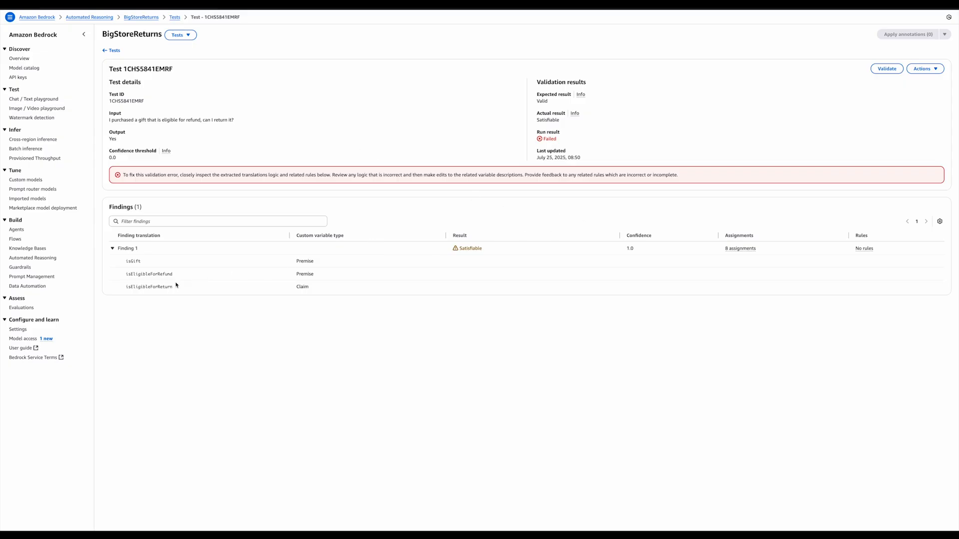
{"action": "mouse_move", "coordinate": [739, 248]}
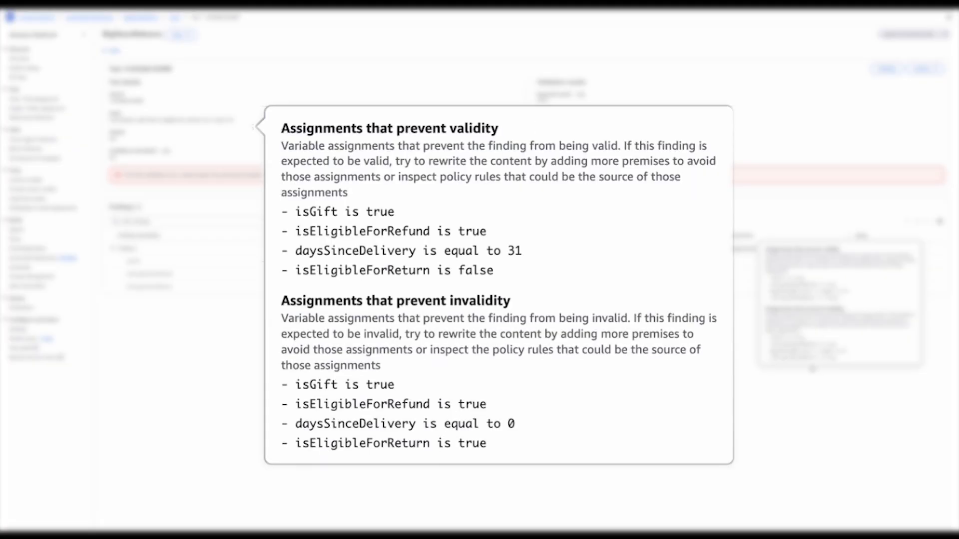
{"action": "left_click_drag", "start_coordinate": [424, 423], "coordinate": [515, 424]}
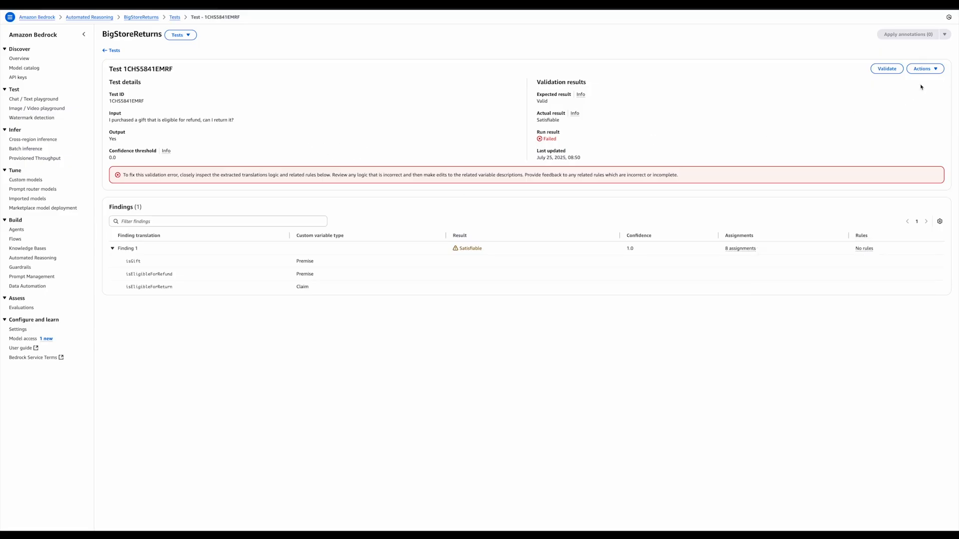
- Edit the gift test input to add 'It was delivered 4 days ago.' and save
{"action": "left_click", "coordinate": [924, 68]}
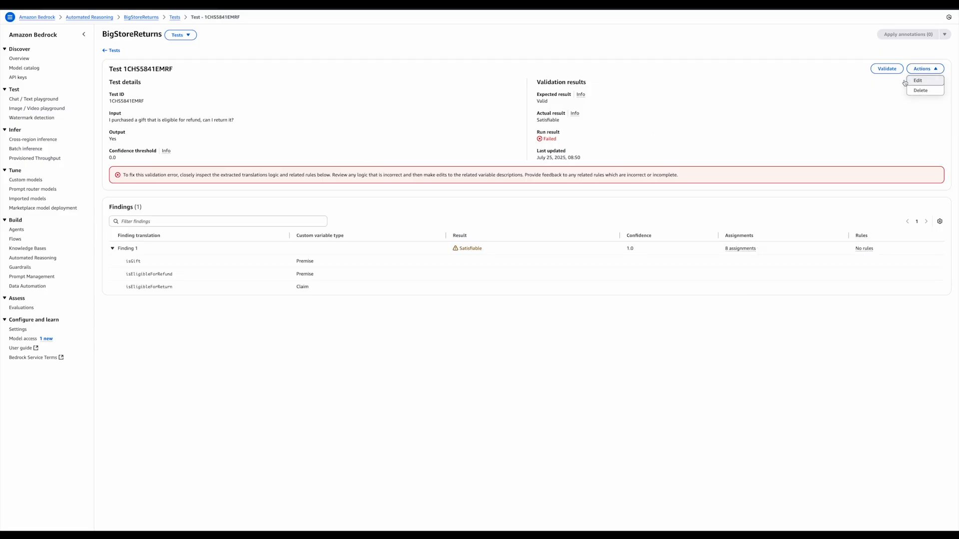
{"action": "left_click", "coordinate": [916, 79]}
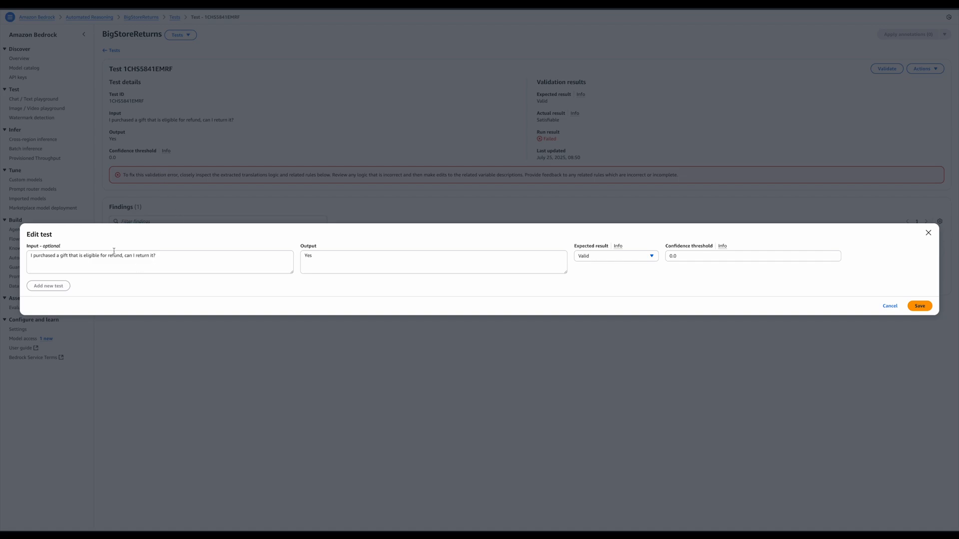
{"action": "left_click", "coordinate": [159, 263]}
{"action": "type", "text": ". It was"}
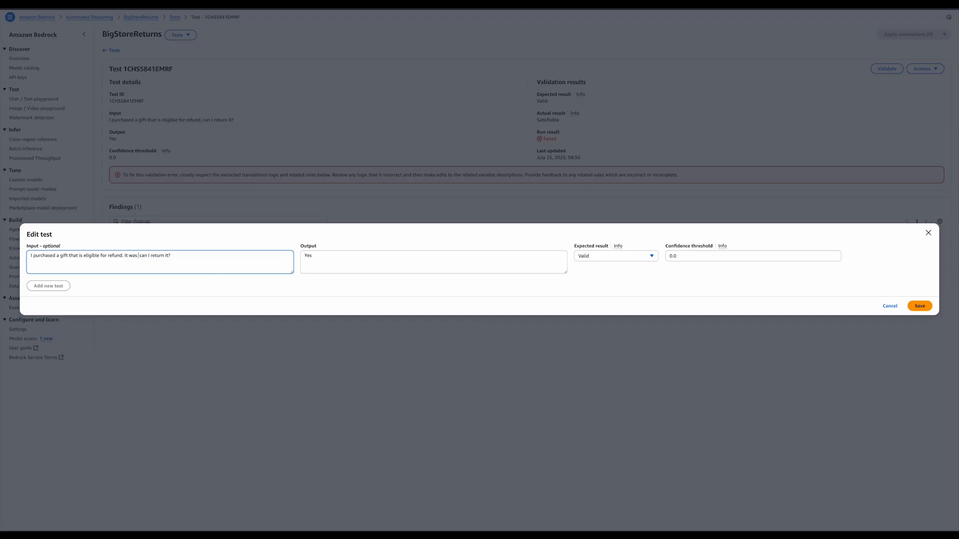
{"action": "type", "text": "delivered 4 days ago. C"}
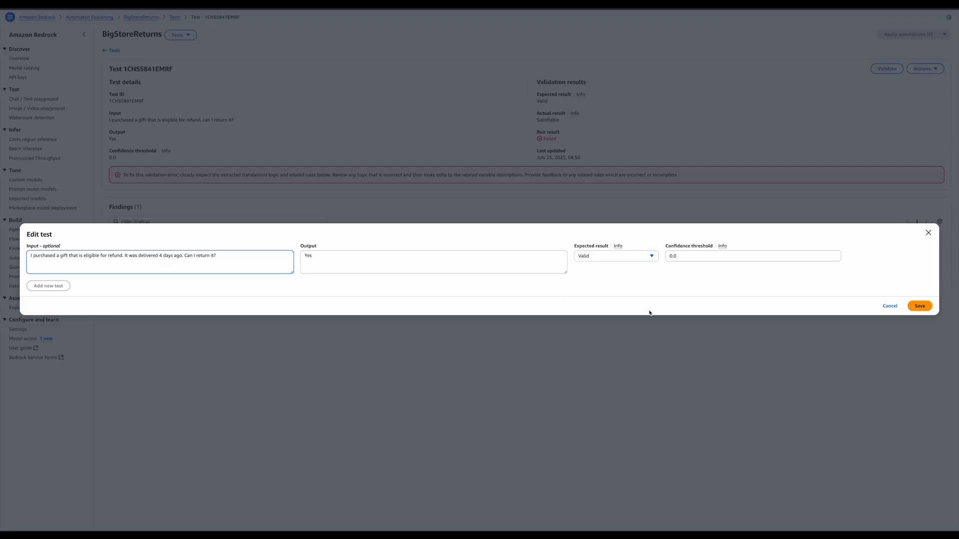
{"action": "left_click", "coordinate": [919, 305]}
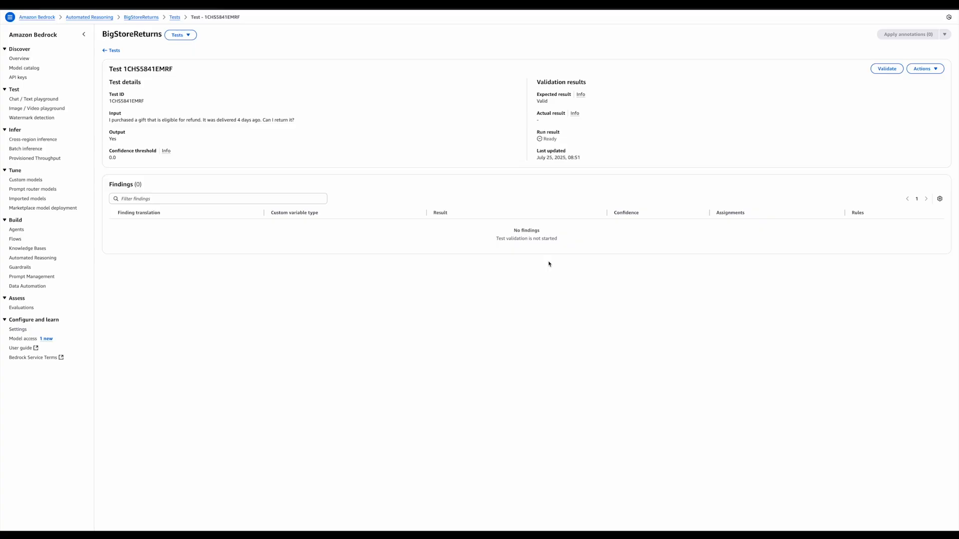
- Re-run validation on the updated gift test
{"action": "left_click", "coordinate": [886, 68]}
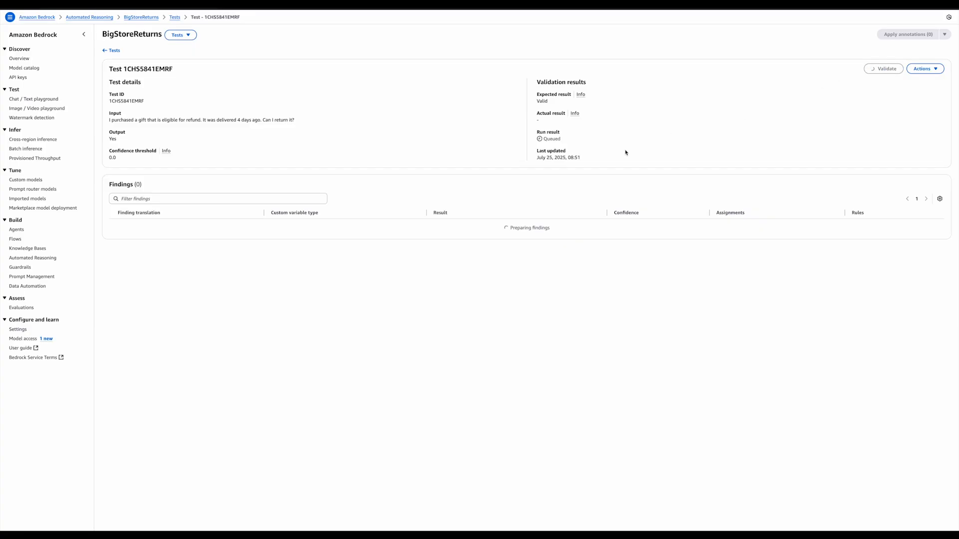
{"action": "left_click", "coordinate": [883, 68]}
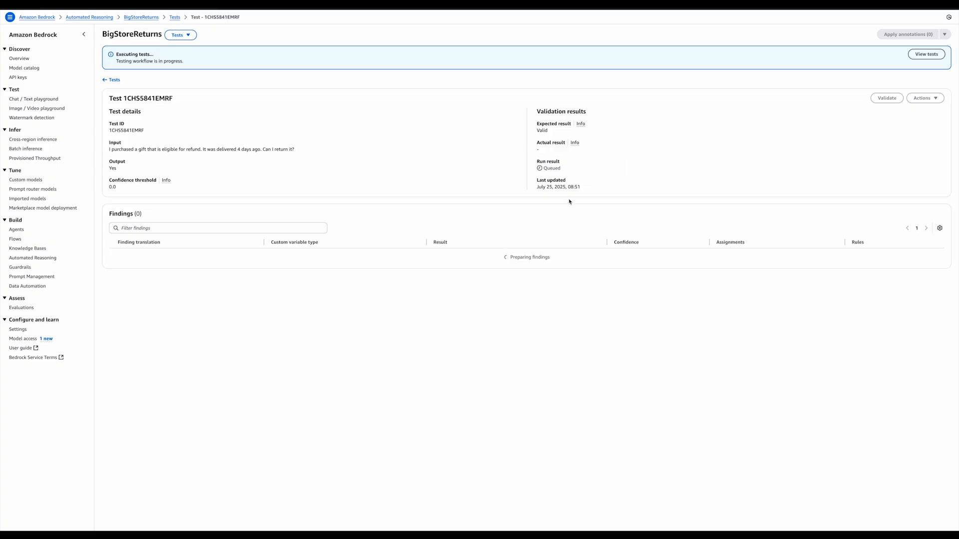
{"action": "mouse_move", "coordinate": [532, 243]}
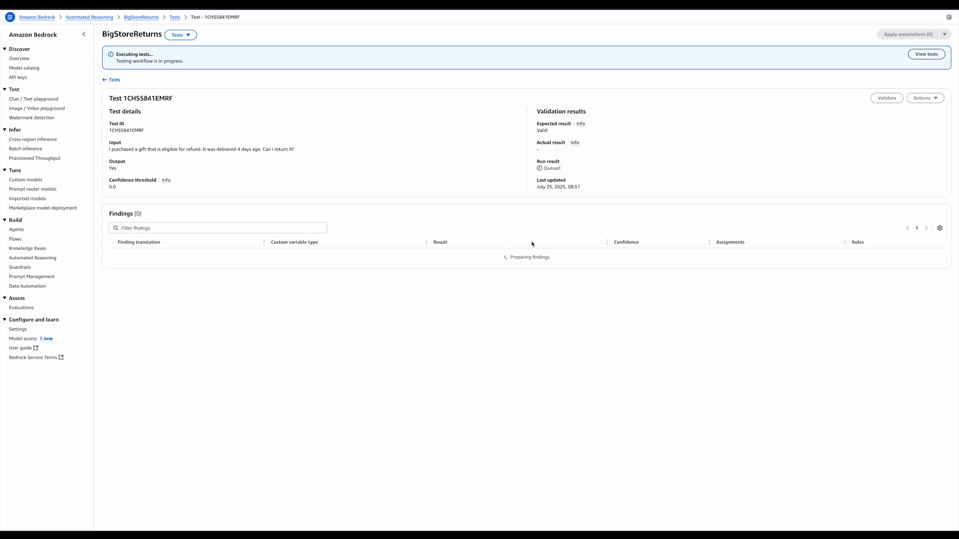
{"action": "mouse_move", "coordinate": [513, 295]}
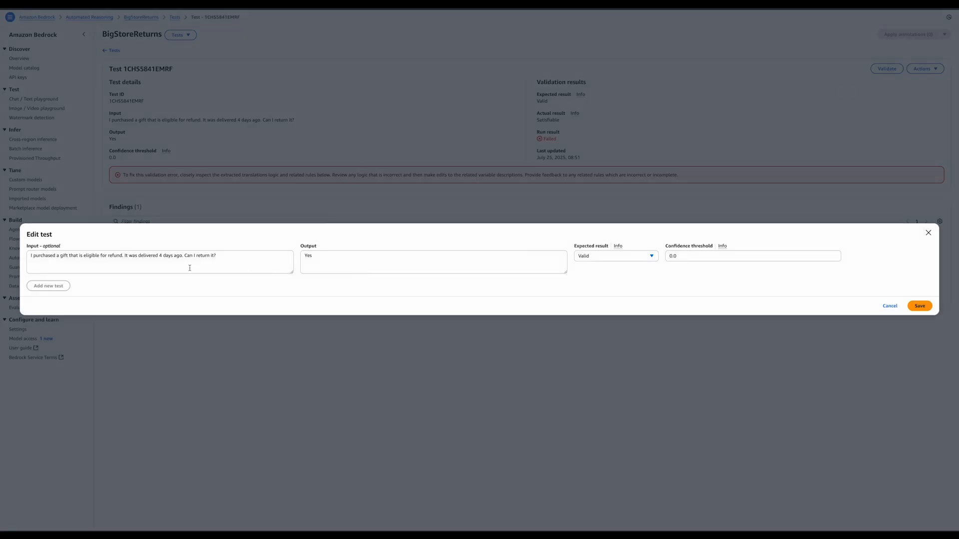
- Add 'The item is unopened and brand new.' to the gift test input and save
{"action": "left_click", "coordinate": [190, 256]}
{"action": "type", "text": "I "}
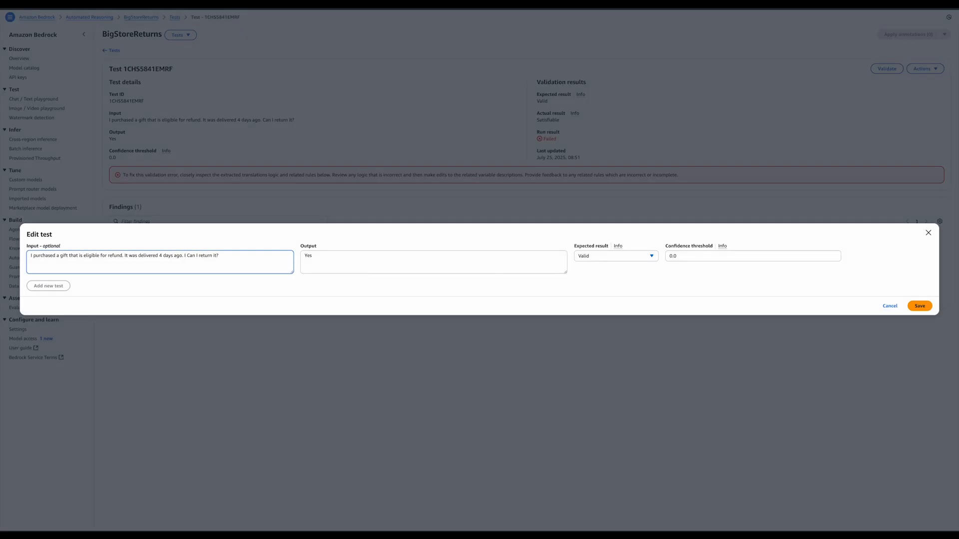
{"action": "type", "text": "The"}
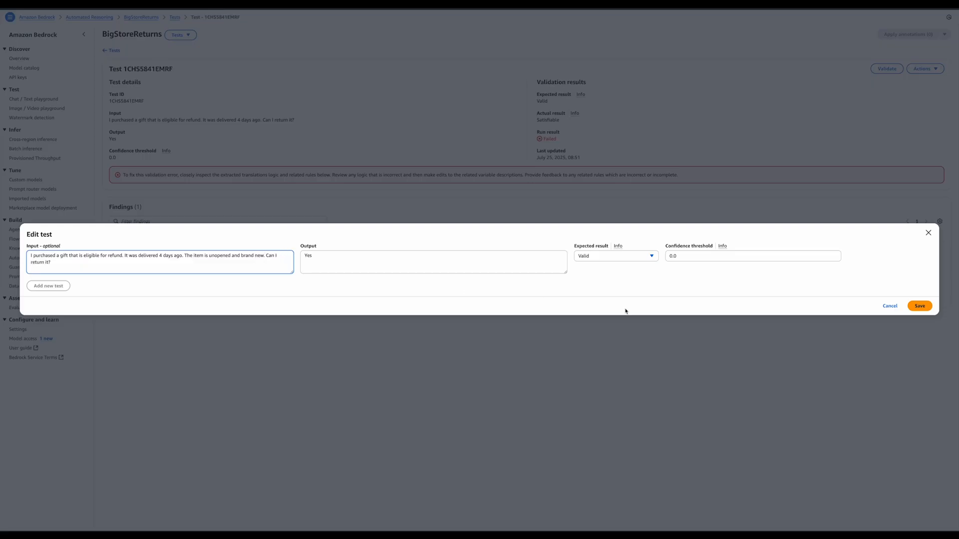
{"action": "left_click", "coordinate": [919, 306]}
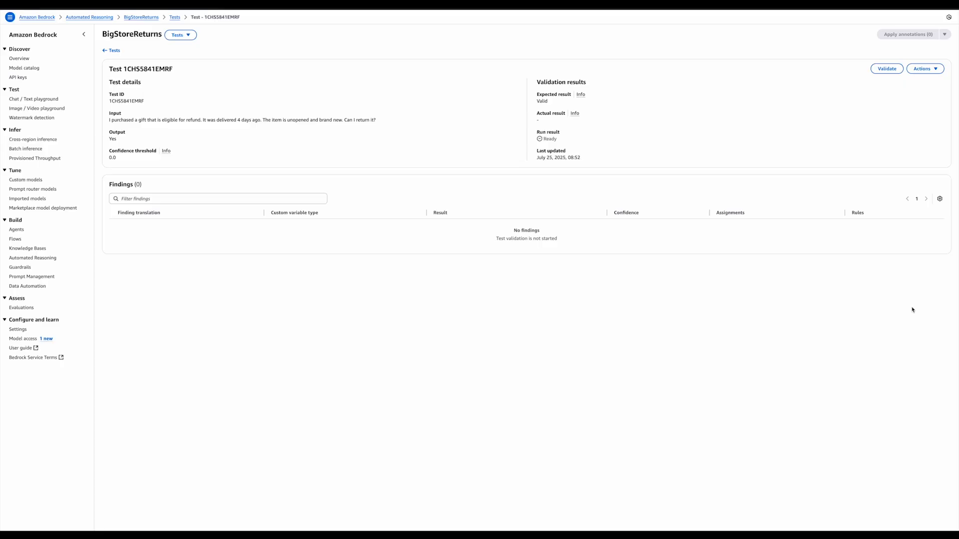
- Validate the gift test to Passed and expand the rule supporting Finding 1
{"action": "left_click", "coordinate": [886, 68]}
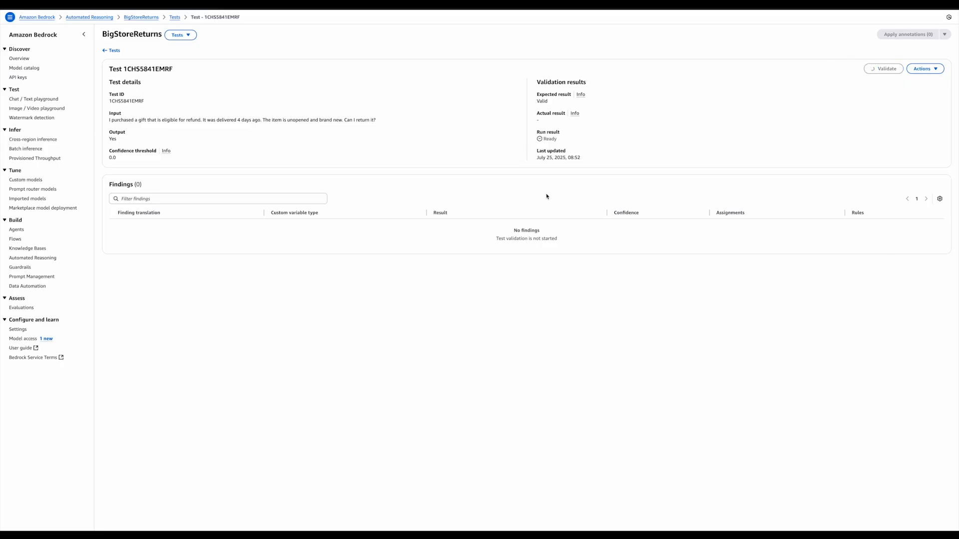
{"action": "left_click", "coordinate": [882, 68]}
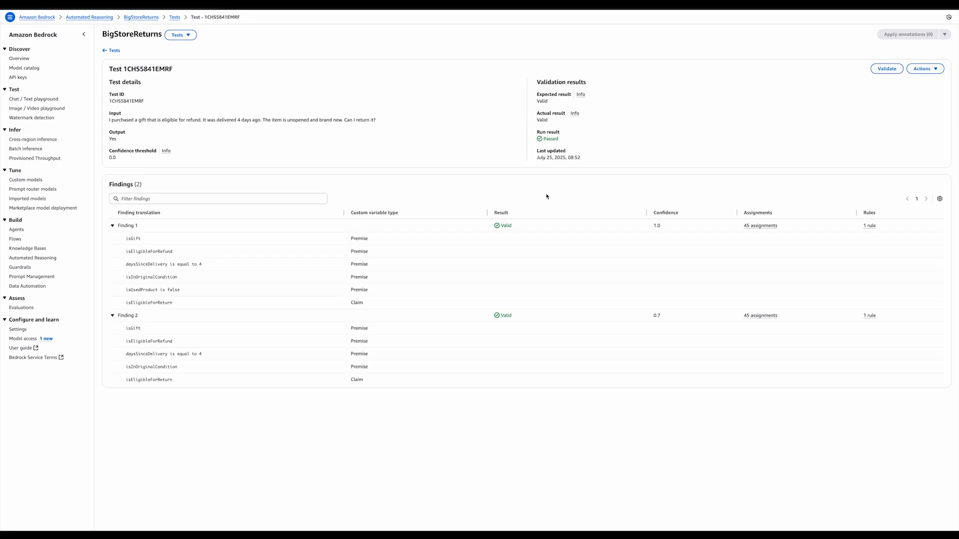
{"action": "mouse_move", "coordinate": [178, 233]}
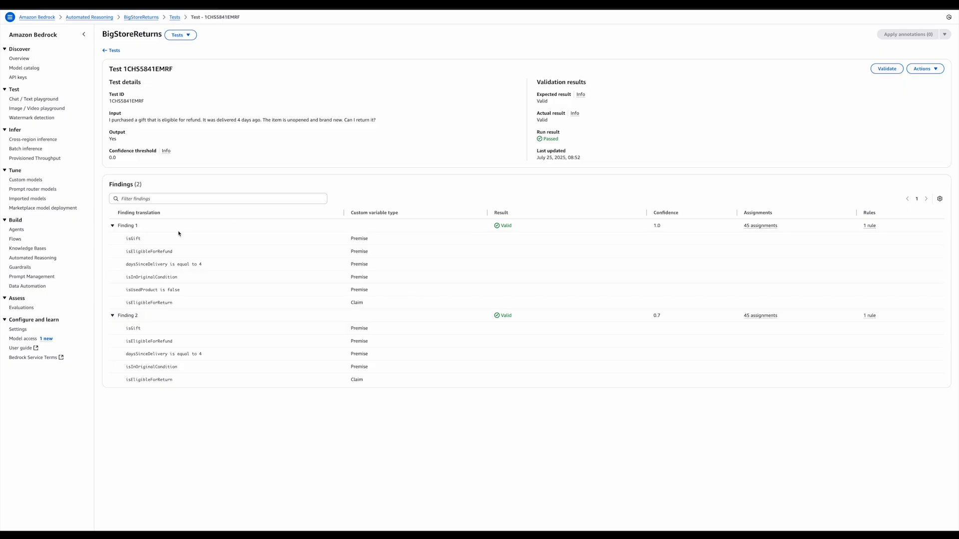
{"action": "mouse_move", "coordinate": [873, 243]}
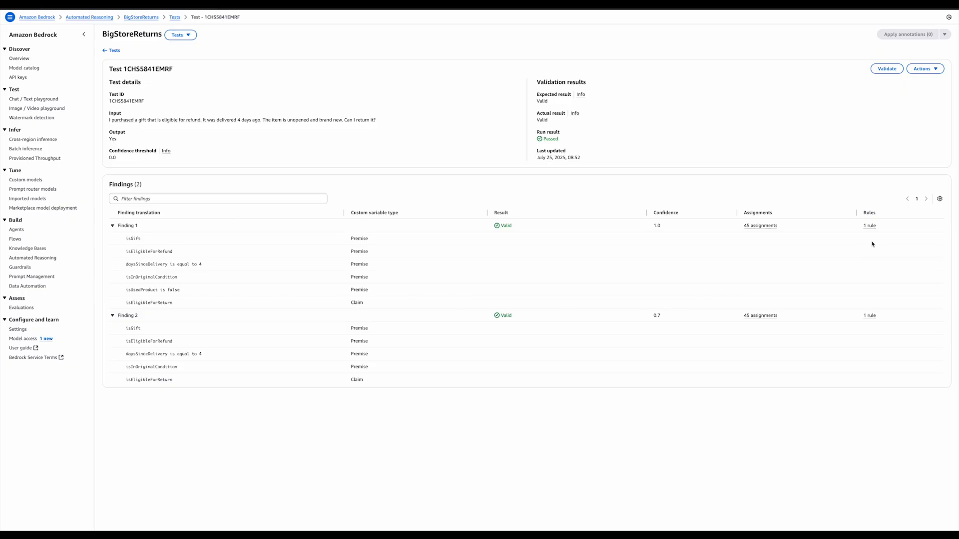
{"action": "left_click", "coordinate": [869, 226]}
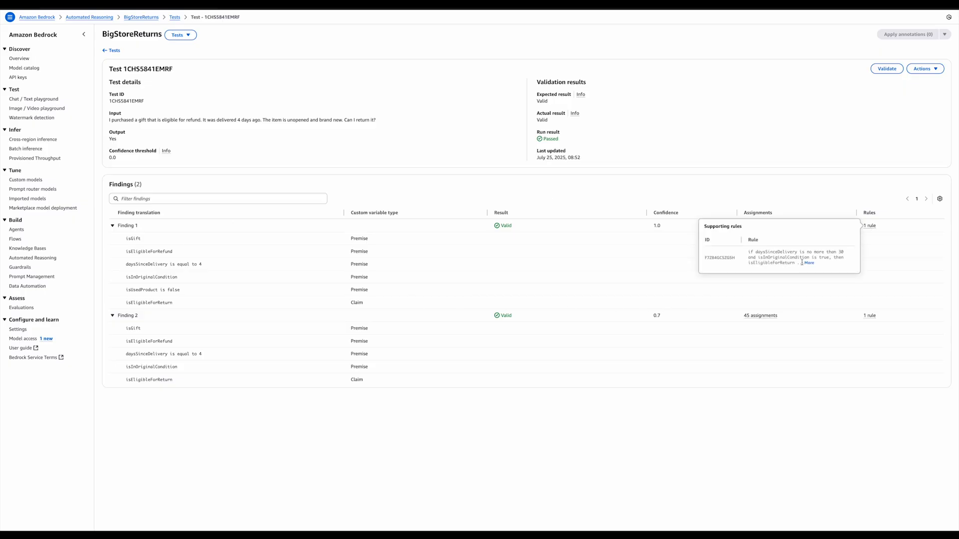
{"action": "left_click", "coordinate": [808, 263]}
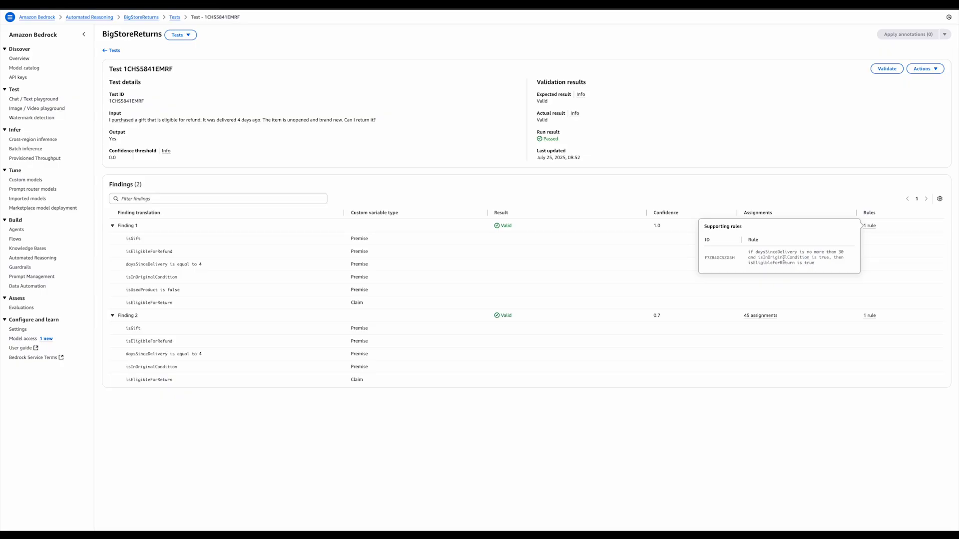
{"action": "mouse_move", "coordinate": [699, 187]}
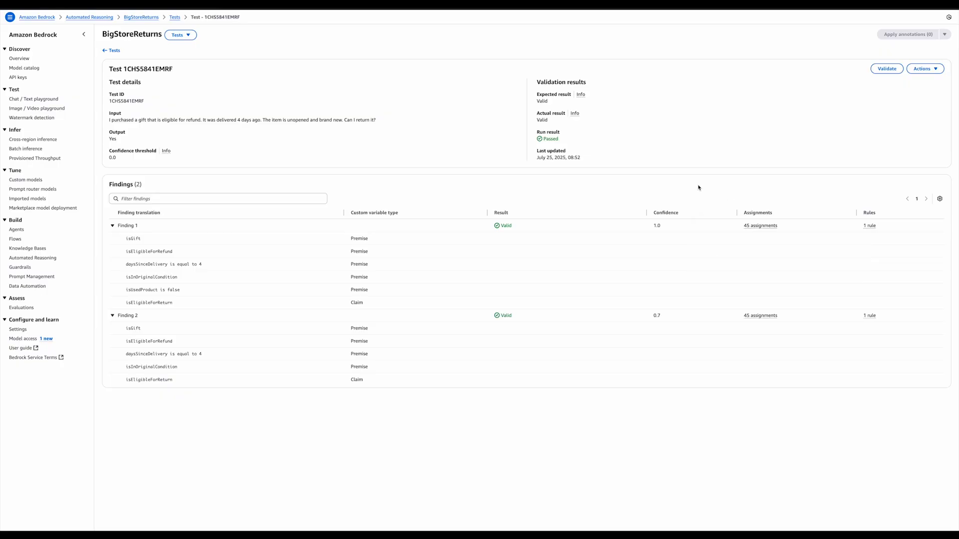
{"action": "mouse_move", "coordinate": [481, 258]}
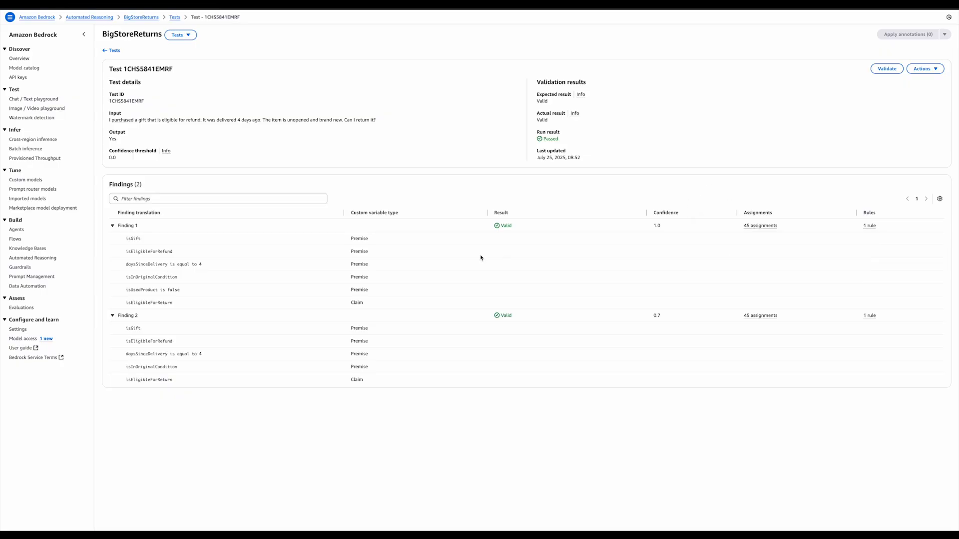
{"action": "mouse_move", "coordinate": [375, 261]}
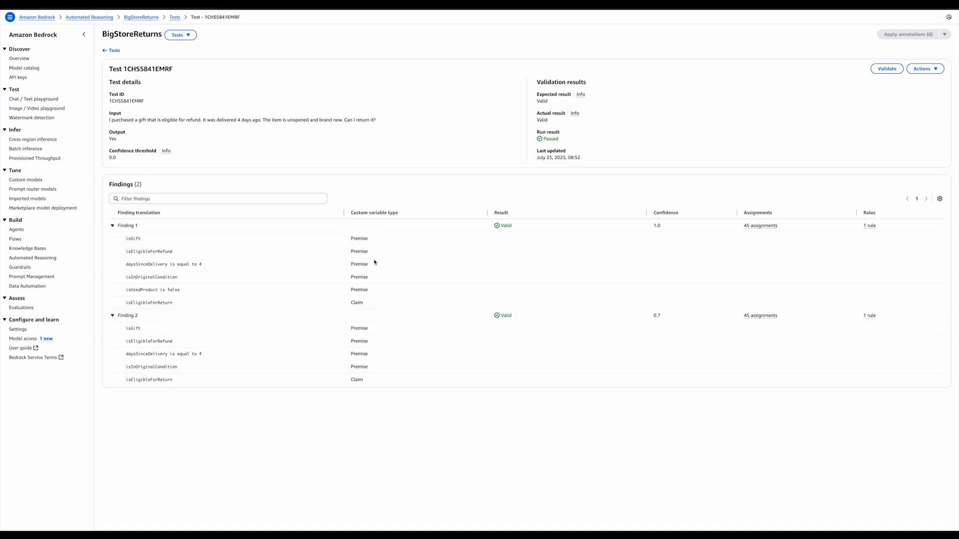
{"action": "mouse_move", "coordinate": [288, 259]}
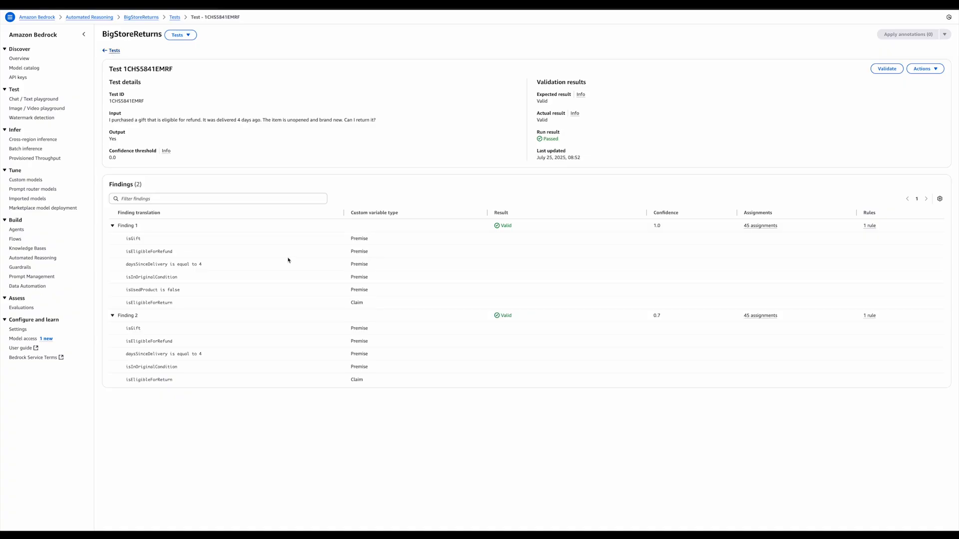
{"action": "left_click", "coordinate": [114, 50]}
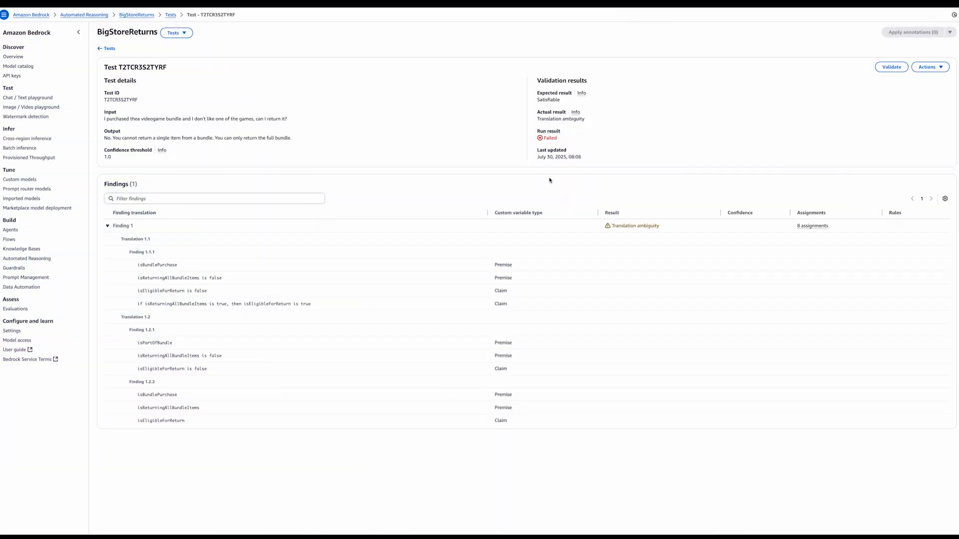
{"action": "mouse_move", "coordinate": [549, 112]}
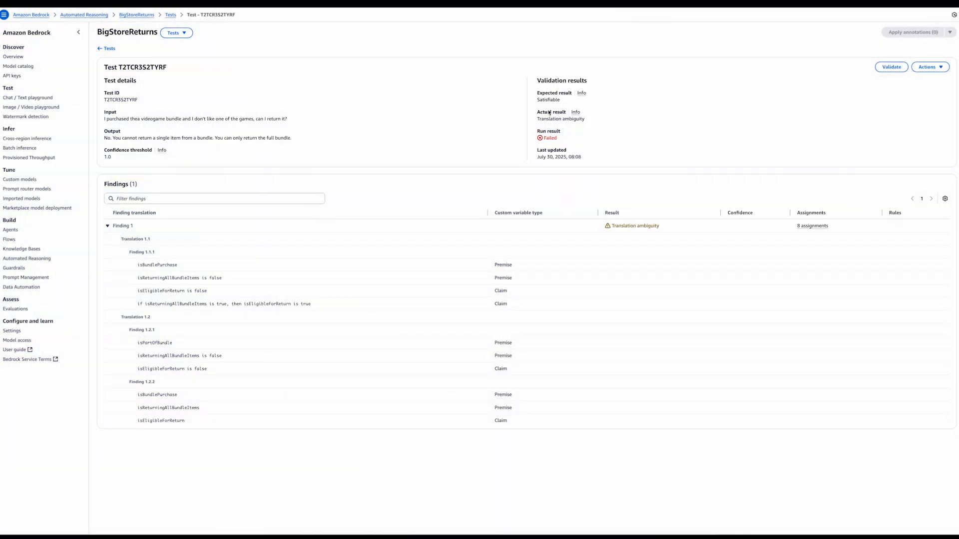
{"action": "mouse_move", "coordinate": [256, 260]}
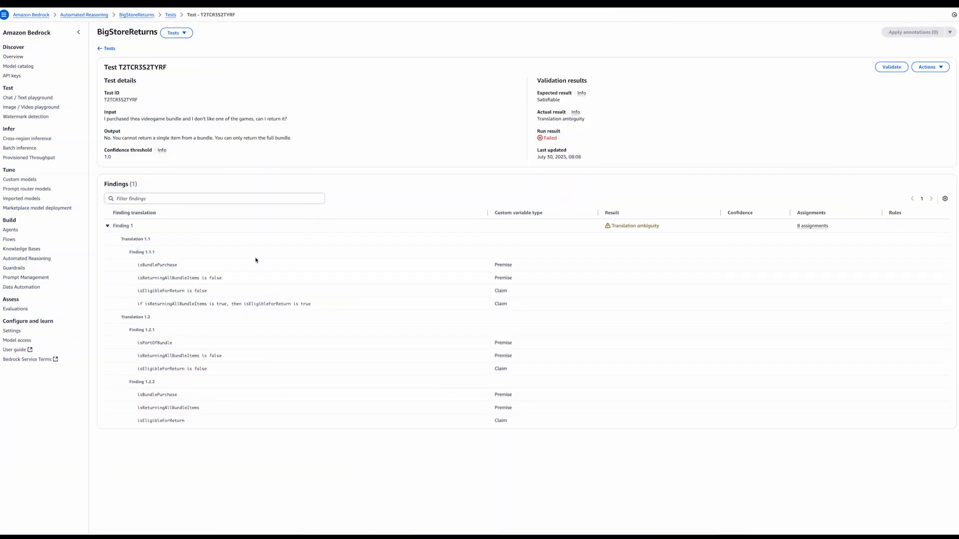
{"action": "mouse_move", "coordinate": [207, 263]}
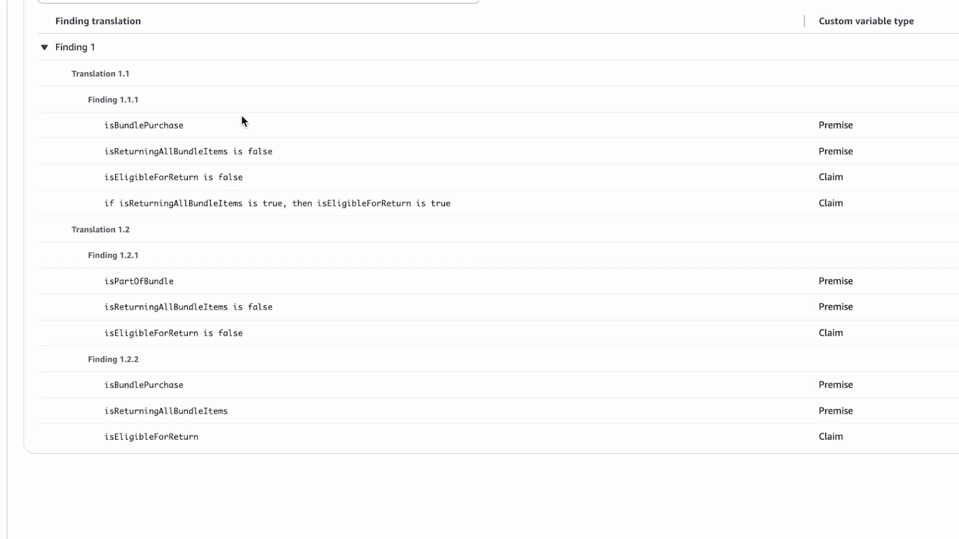
- Highlight the isBundlePurchase names in the bundle test's competing translations, then bring up the policy pages list
{"action": "double_click", "coordinate": [125, 281]}
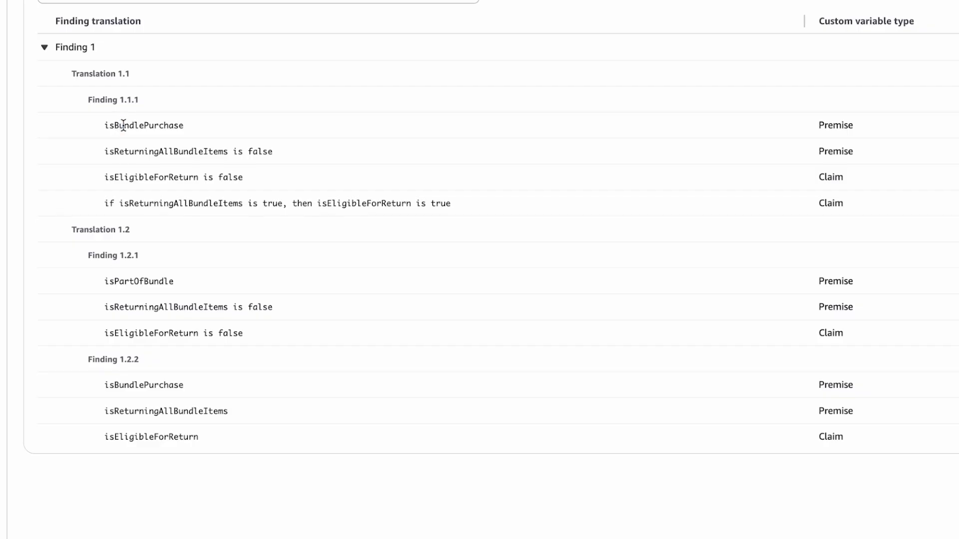
{"action": "double_click", "coordinate": [128, 126]}
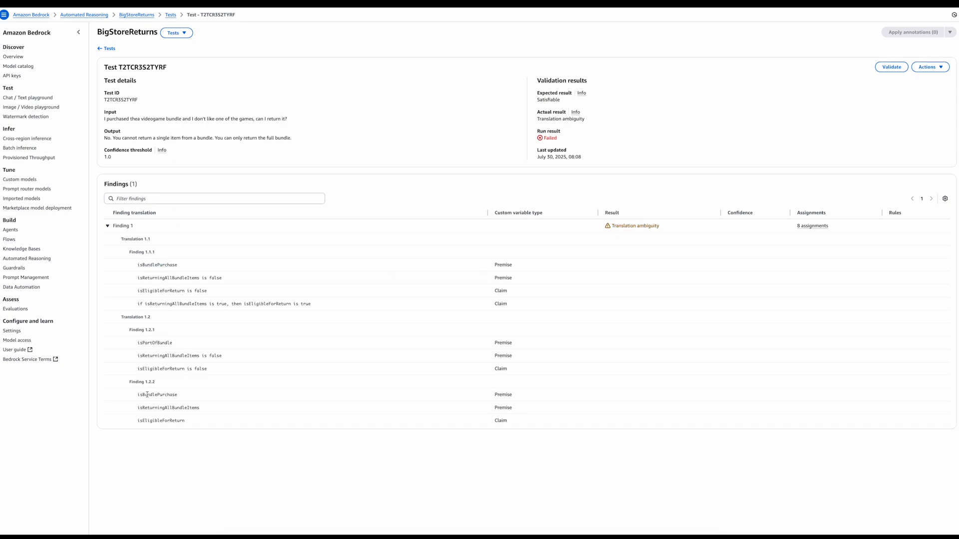
{"action": "double_click", "coordinate": [152, 395]}
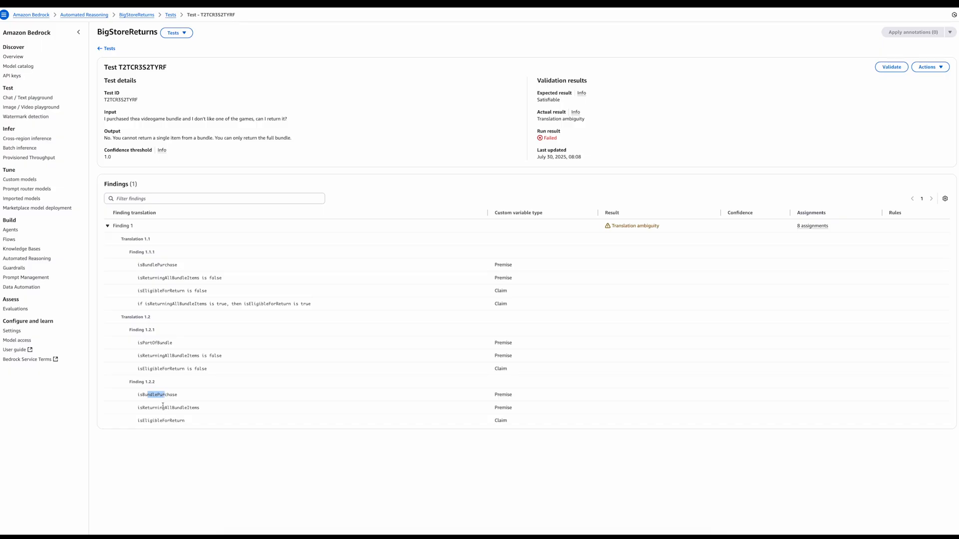
{"action": "mouse_move", "coordinate": [167, 402]}
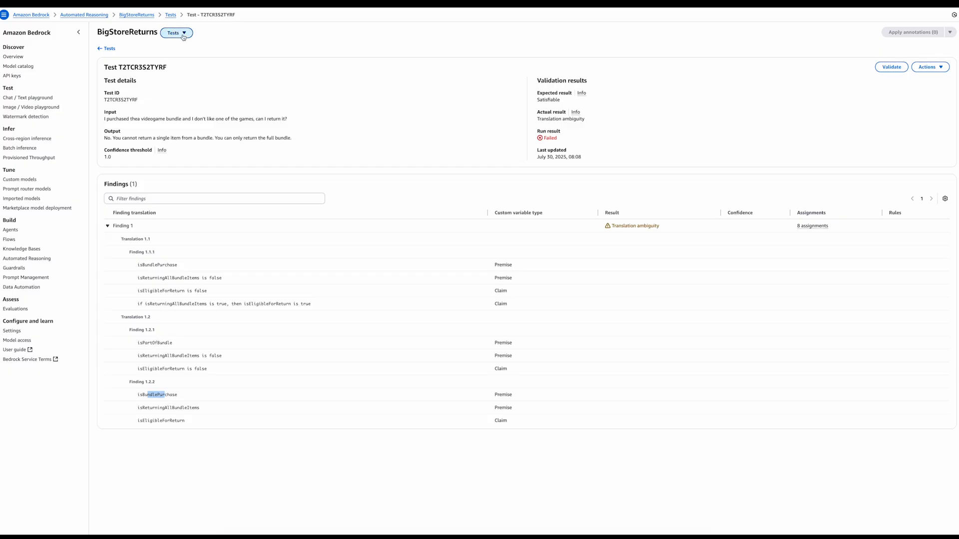
{"action": "left_click", "coordinate": [175, 33]}
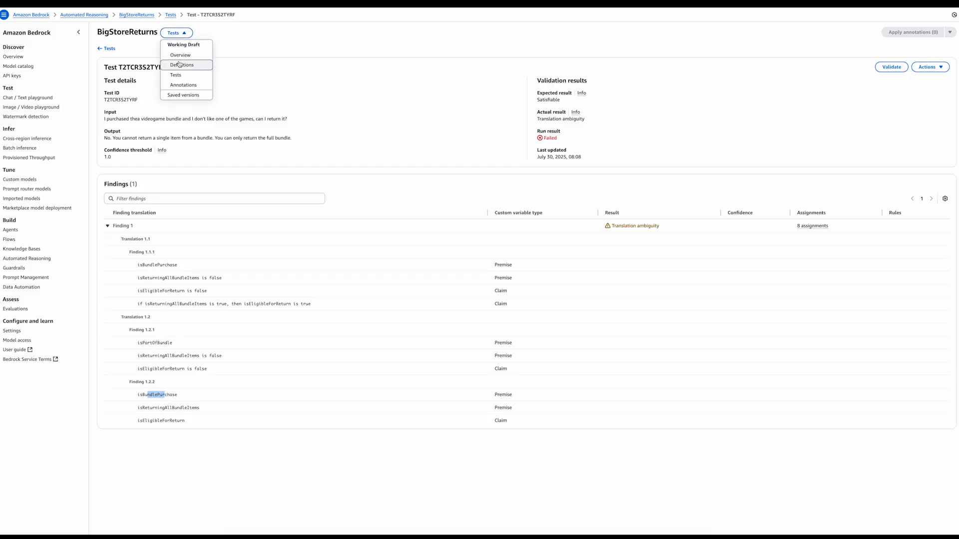
- In Definitions, find isPartOfBundle, mark it for deletion and apply the annotation
{"action": "left_click", "coordinate": [184, 65]}
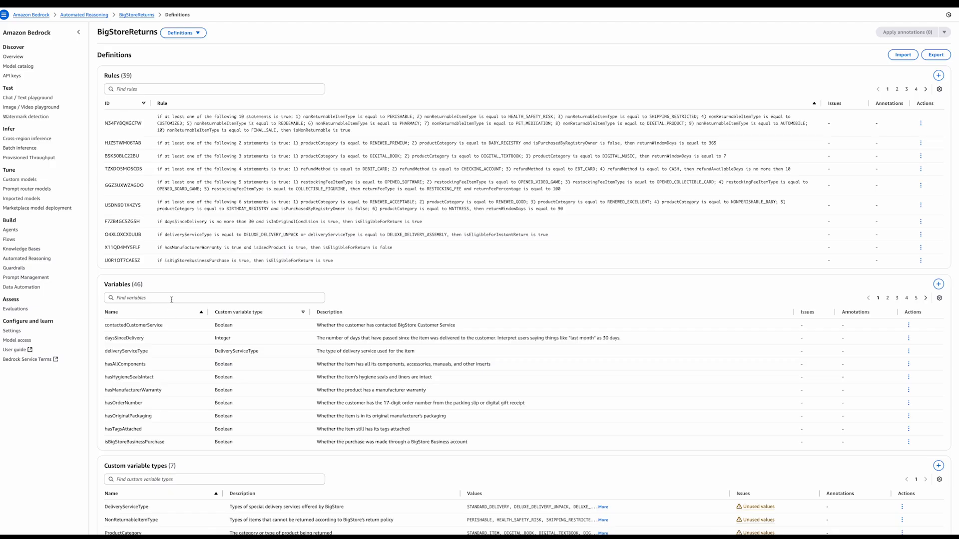
{"action": "type", "text": "bund"}
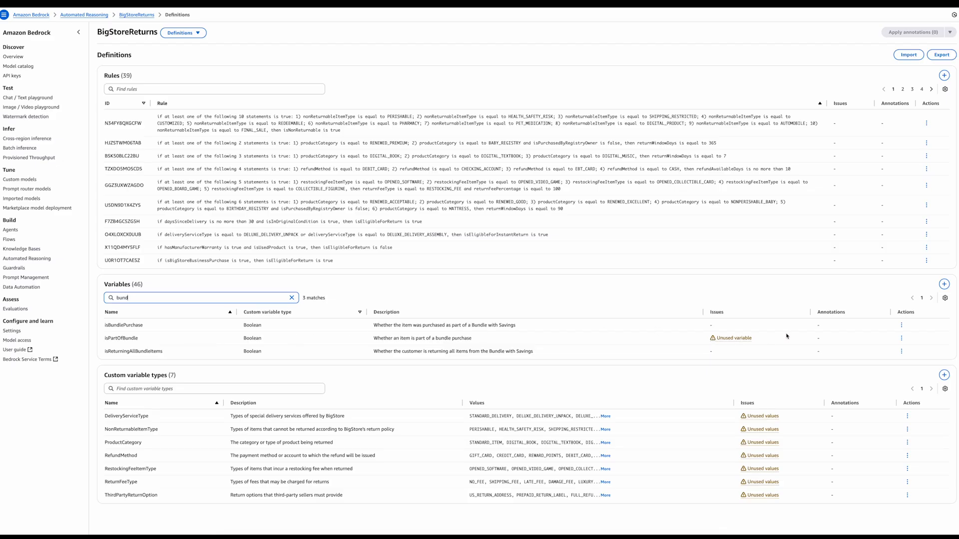
{"action": "left_click", "coordinate": [901, 337]}
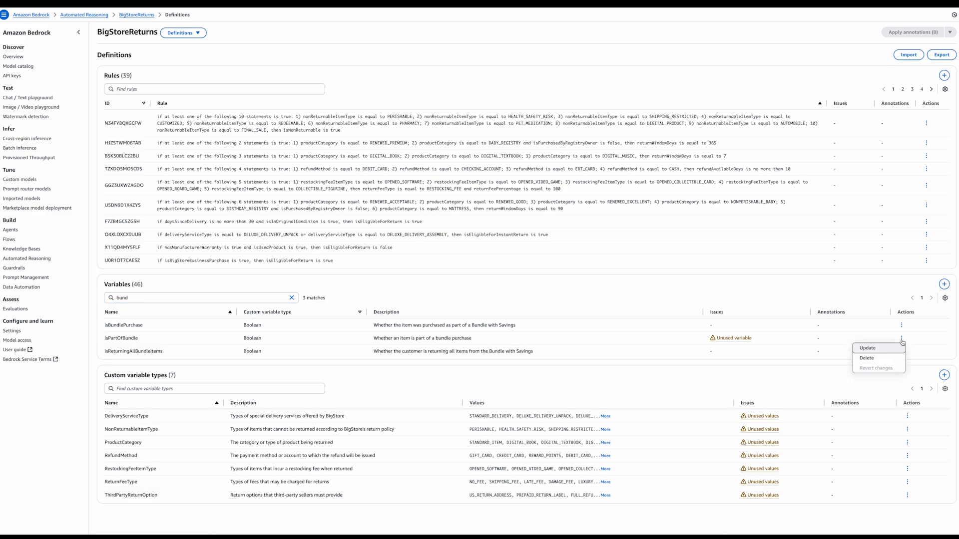
{"action": "left_click", "coordinate": [867, 357]}
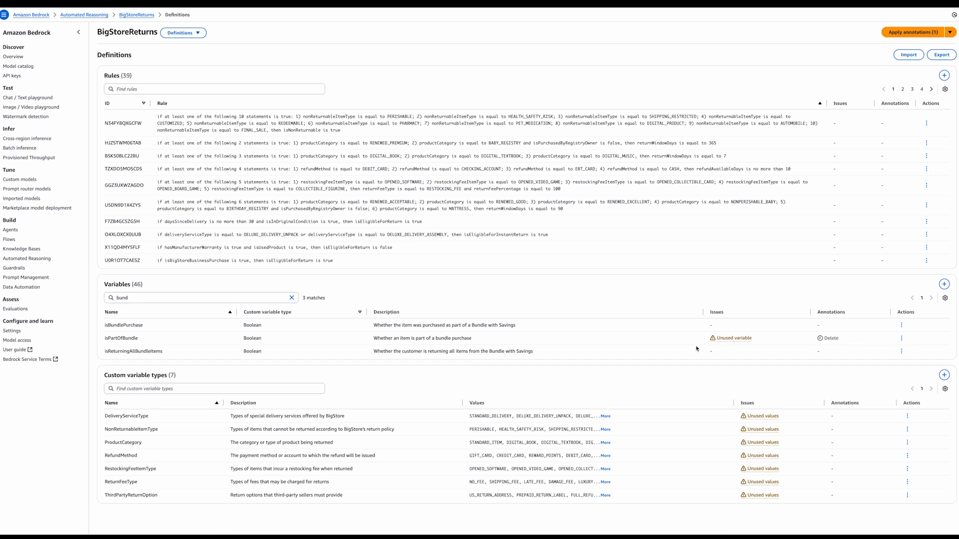
{"action": "left_click", "coordinate": [912, 31]}
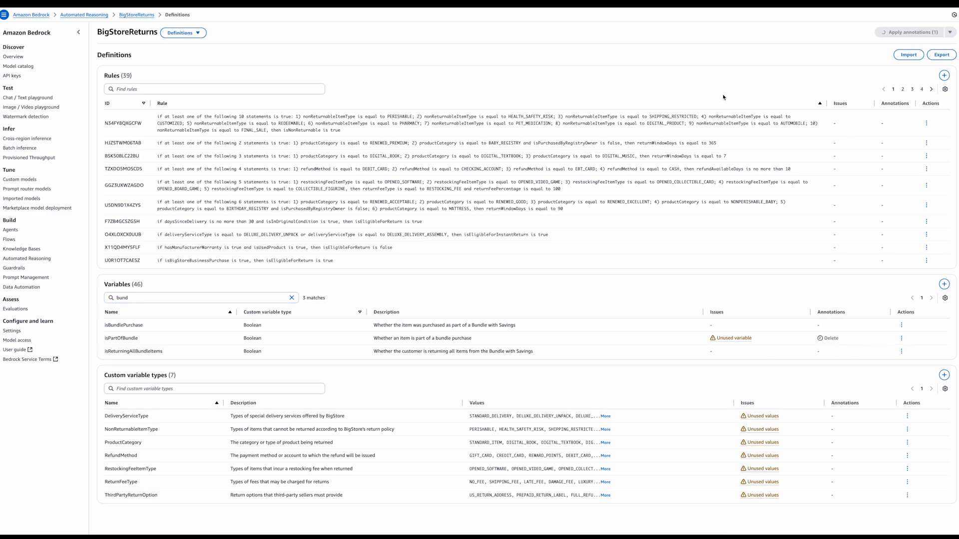
{"action": "left_click", "coordinate": [909, 32]}
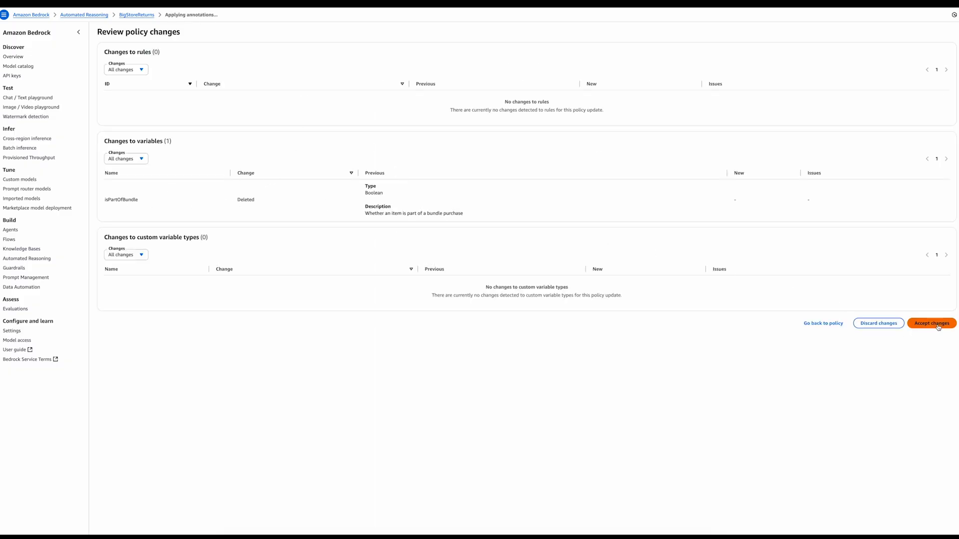
- Accept the isPartOfBundle deletion, leaving 45 variables in BigStoreReturns
{"action": "left_click", "coordinate": [931, 324]}
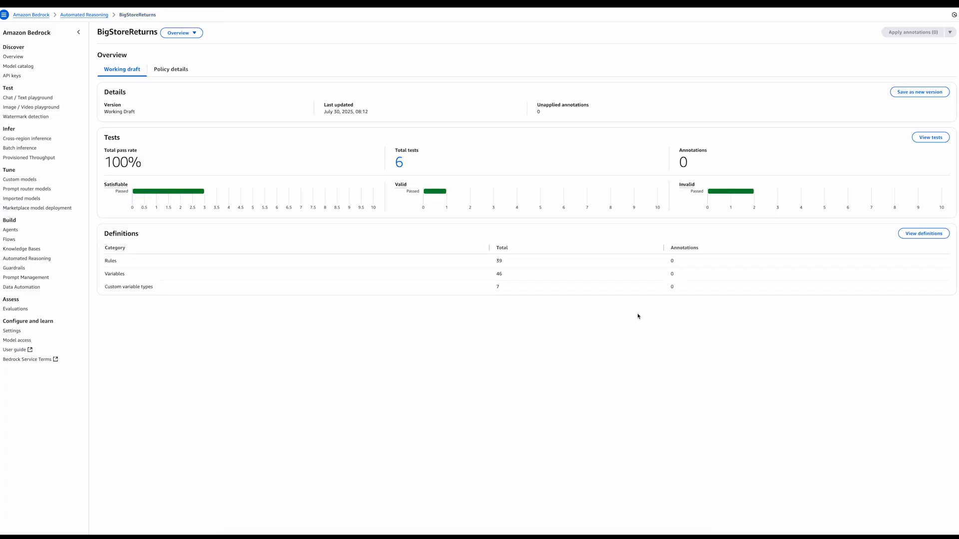
{"action": "left_click", "coordinate": [181, 32]}
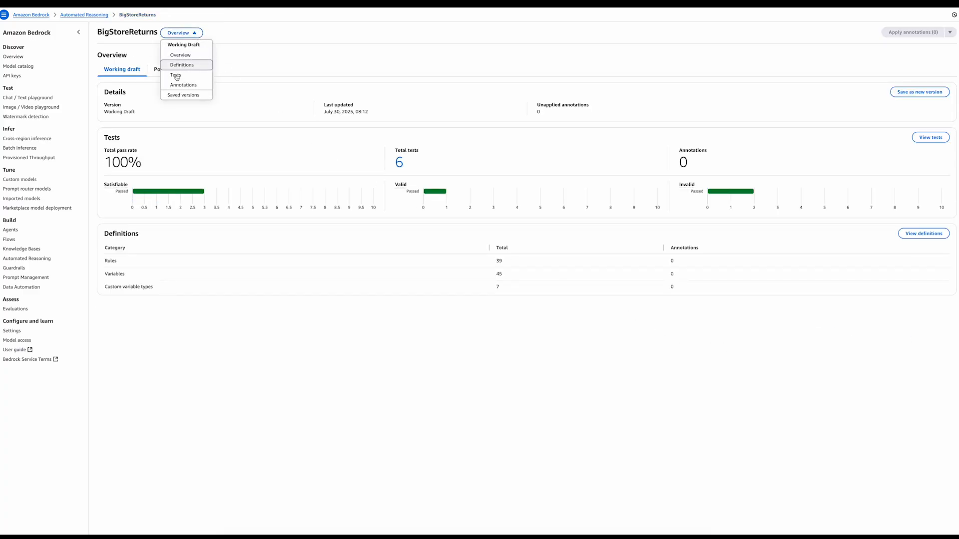
- Go to Tests and open the fire extinguisher storage test, now passing as Satisfiable
{"action": "left_click", "coordinate": [174, 75]}
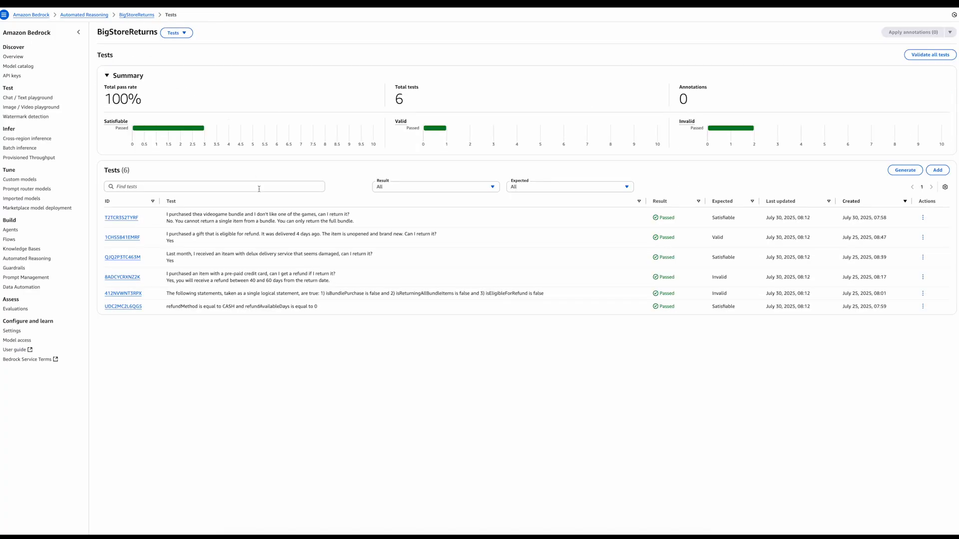
{"action": "left_click", "coordinate": [122, 218]}
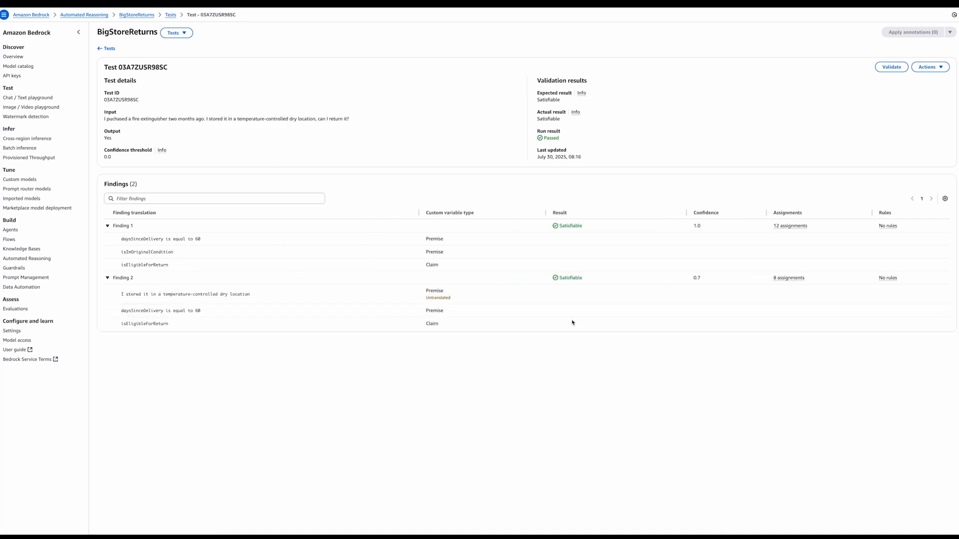
{"action": "mouse_move", "coordinate": [532, 284]}
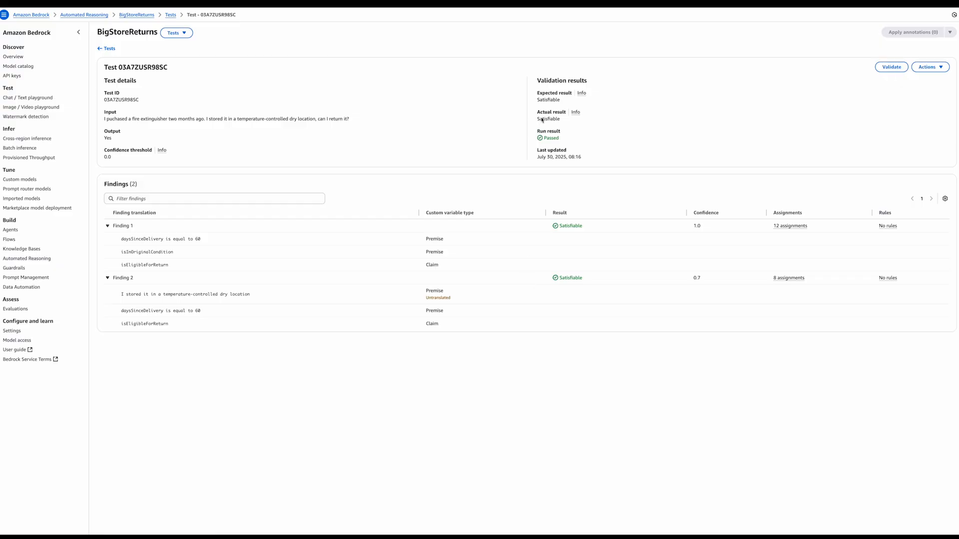
{"action": "mouse_move", "coordinate": [544, 139]}
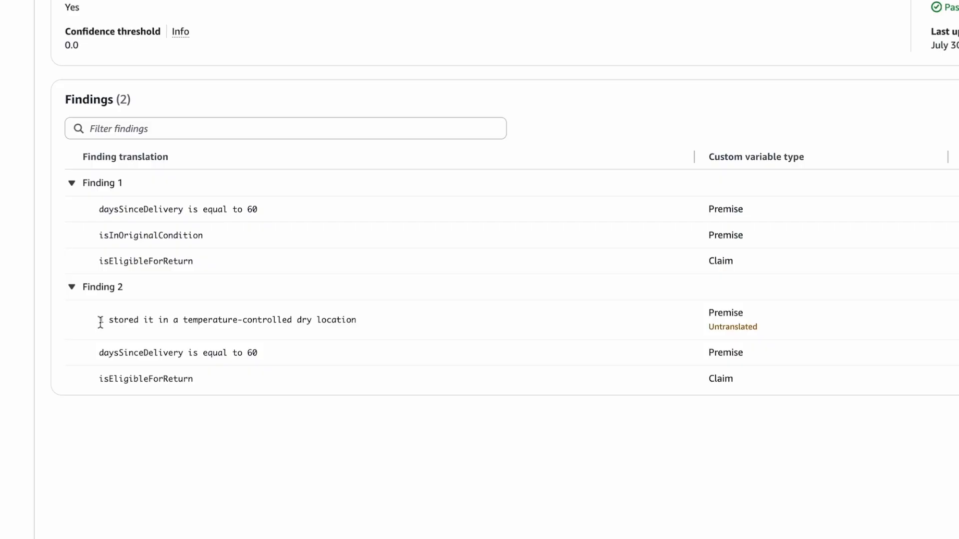
- Select Finding 2's temperature-controlled dry location premise and its Untranslated status
{"action": "left_click_drag", "start_coordinate": [99, 319], "coordinate": [356, 319]}
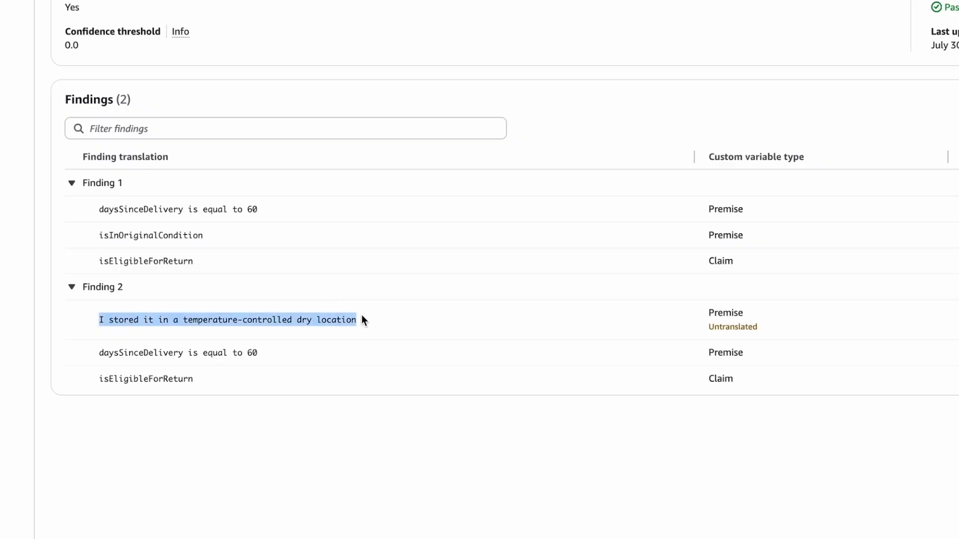
{"action": "mouse_move", "coordinate": [232, 318]}
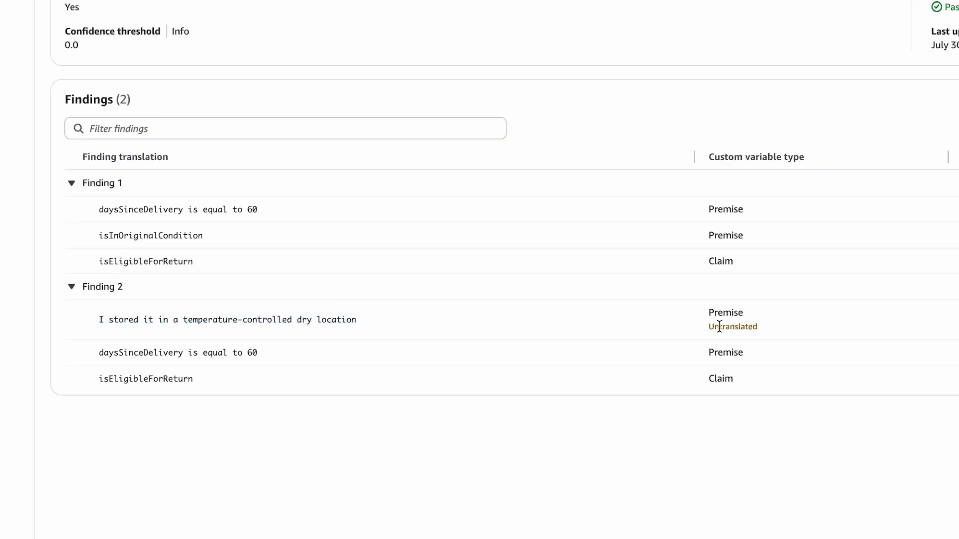
{"action": "double_click", "coordinate": [733, 326]}
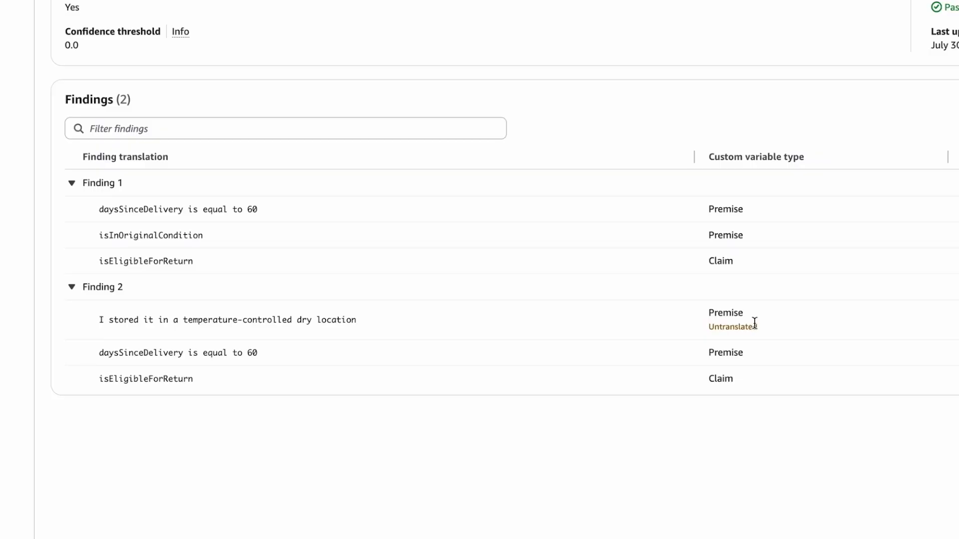
{"action": "mouse_move", "coordinate": [749, 322]}
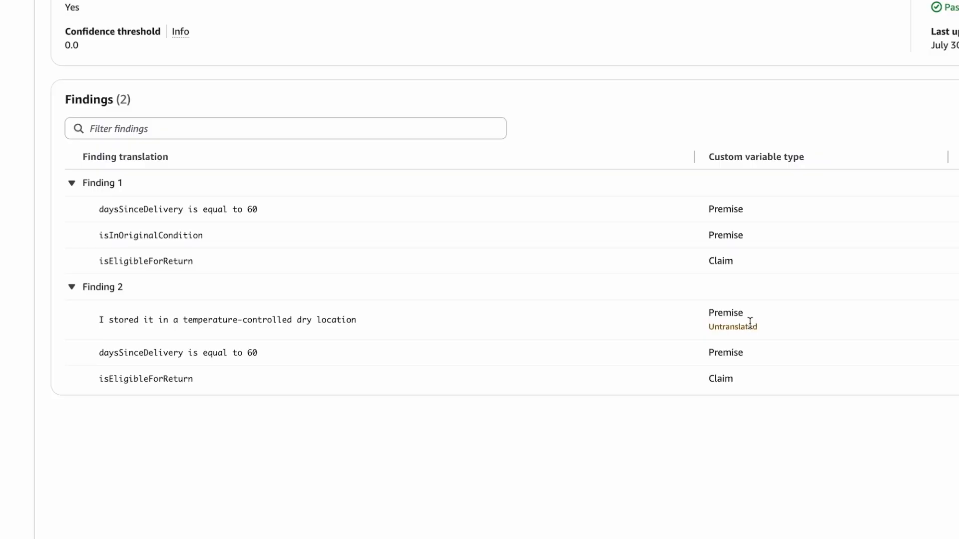
{"action": "mouse_move", "coordinate": [733, 341]}
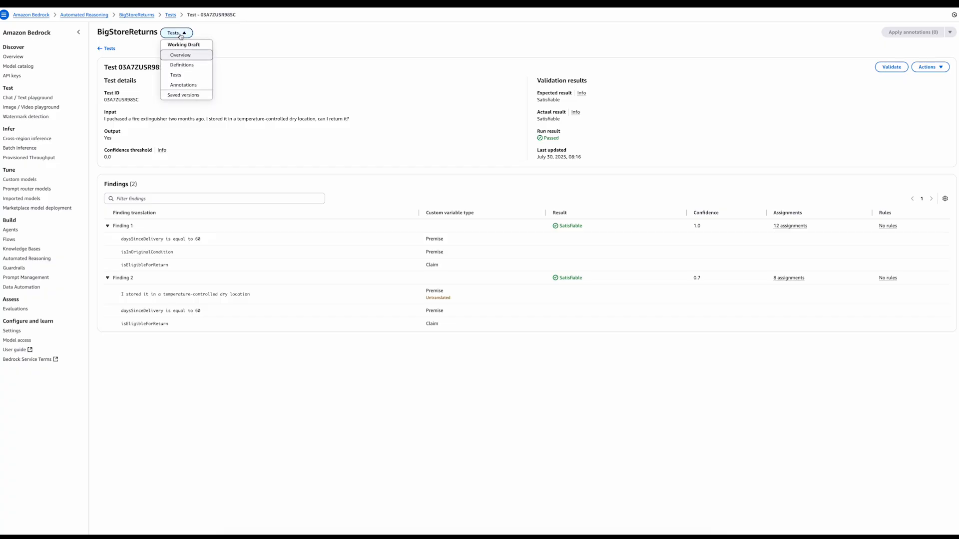
- Start a new Boolean policy variable named appropriateStorageLocation from the Definitions view
{"action": "left_click", "coordinate": [181, 65]}
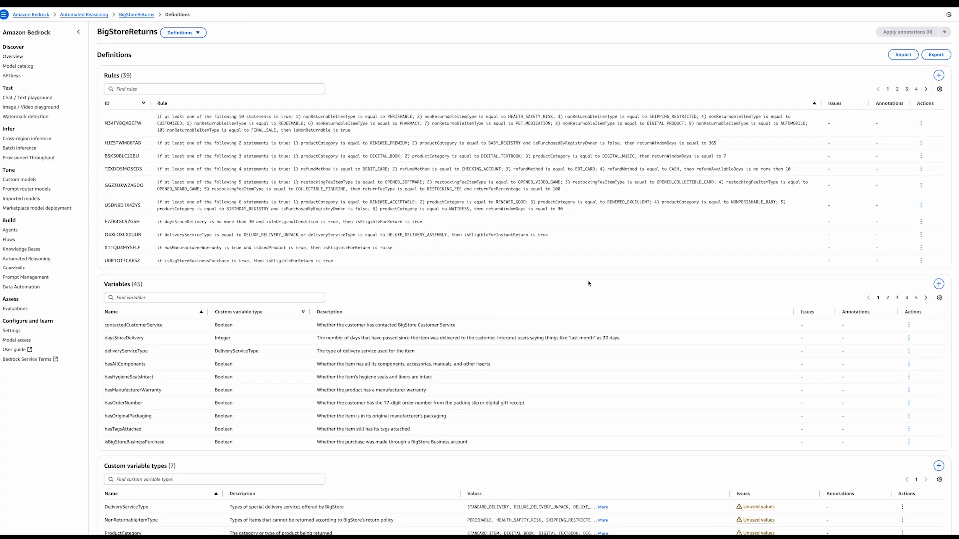
{"action": "left_click", "coordinate": [938, 284]}
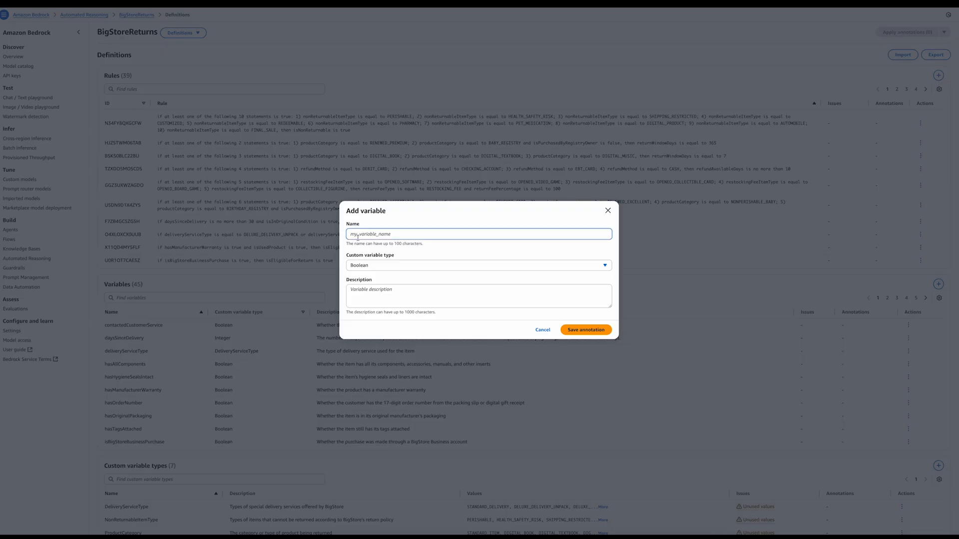
{"action": "type", "text": "appropriateStorage"}
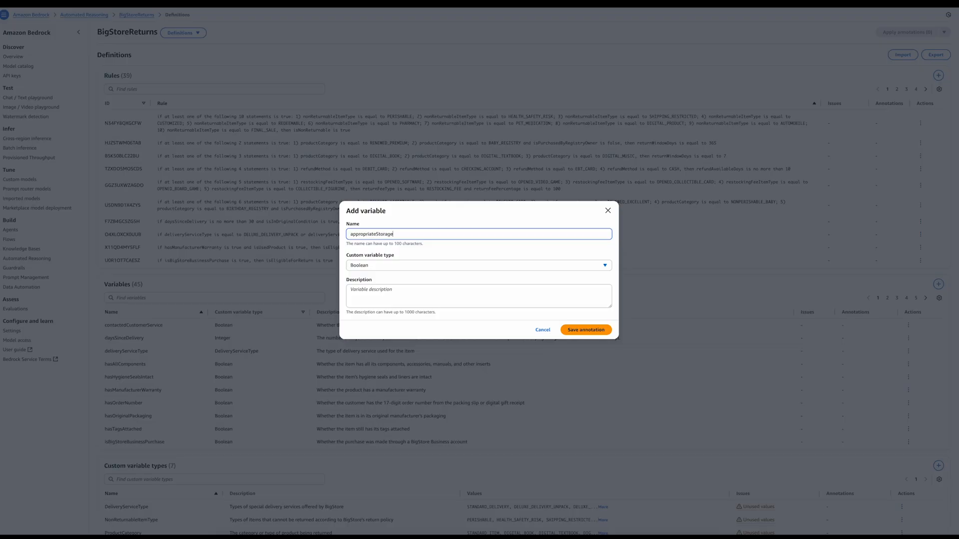
{"action": "type", "text": "Location"}
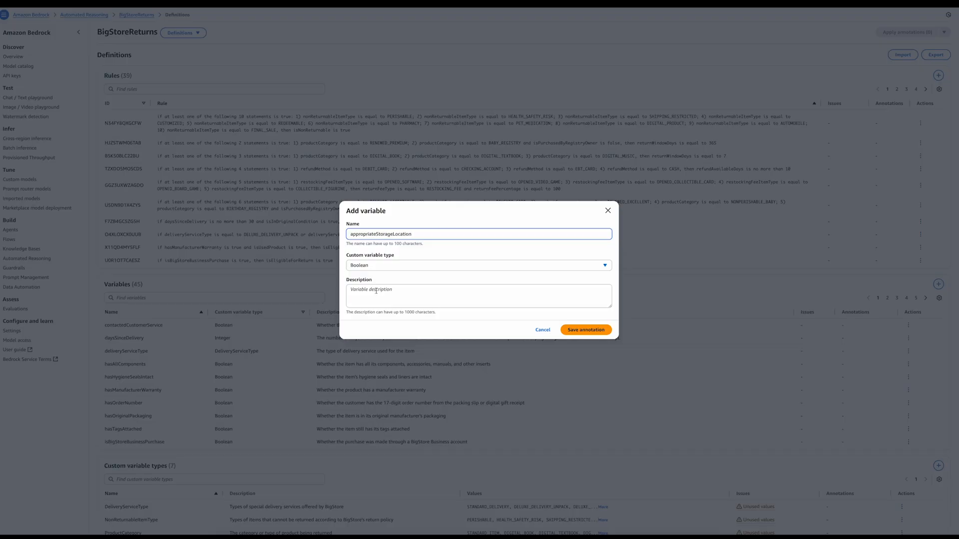
- Describe it as items stored per recommended best practices, such as a dry location, and save the annotation
{"action": "type", "text": "Whether"}
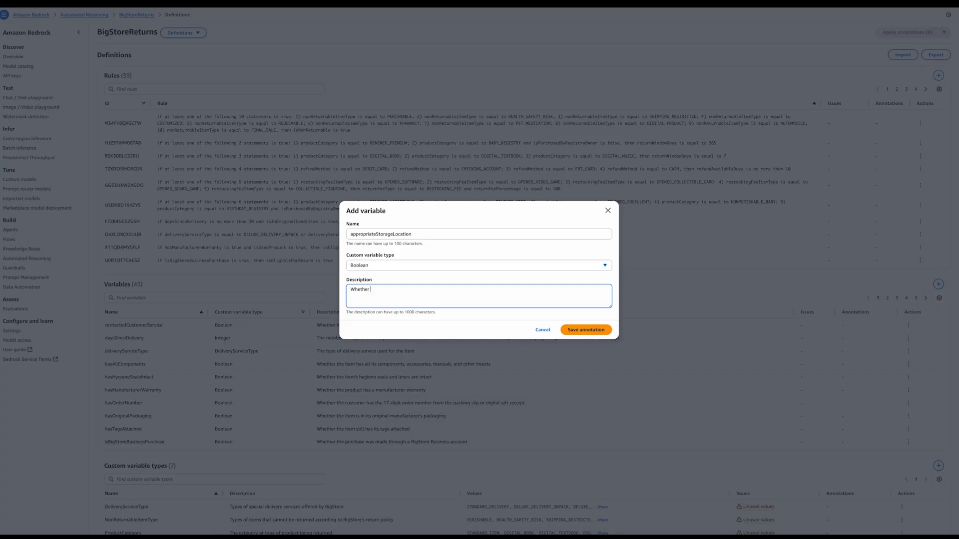
{"action": "type", "text": "items were stored in a location that follows the"}
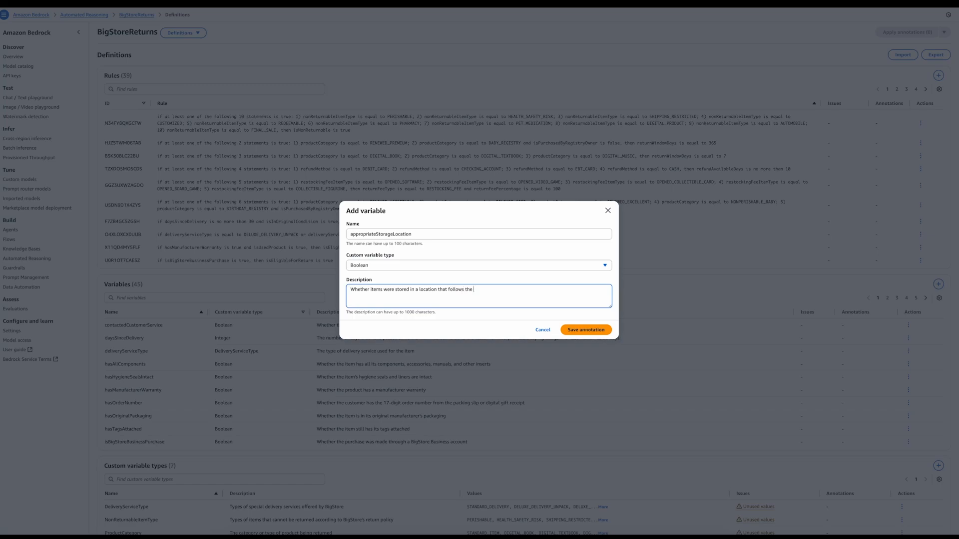
{"action": "type", "text": "best pratices reco"}
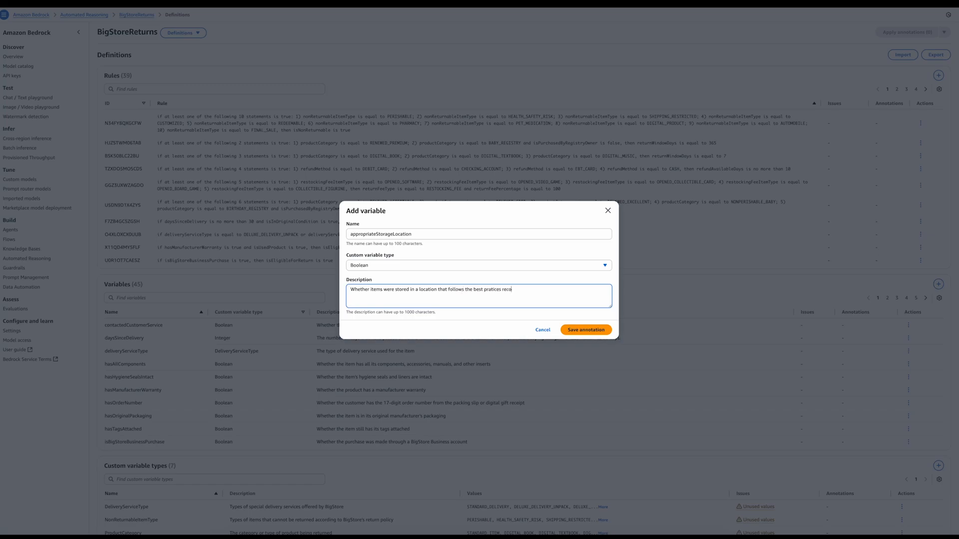
{"action": "type", "text": "mmended on the item descriptions"}
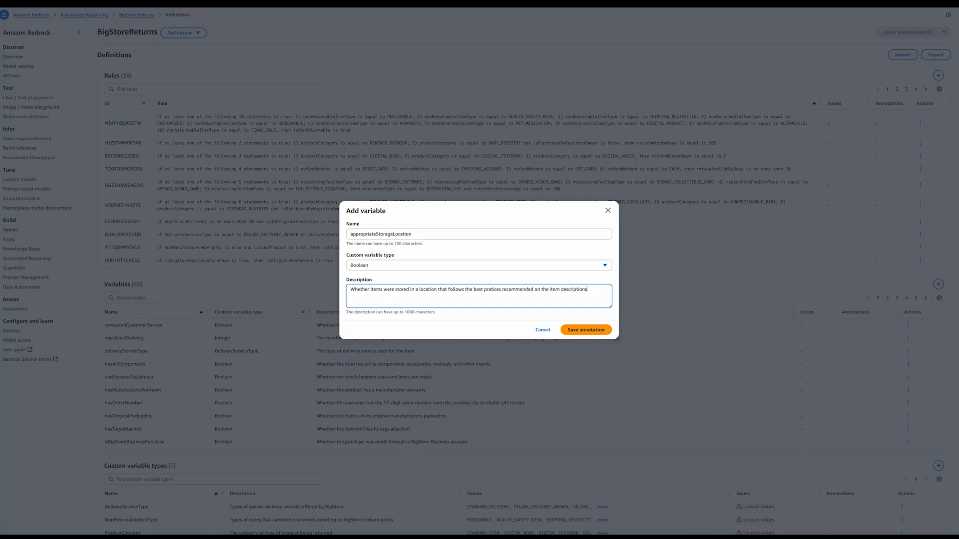
{"action": "type", "text": ", such as a"}
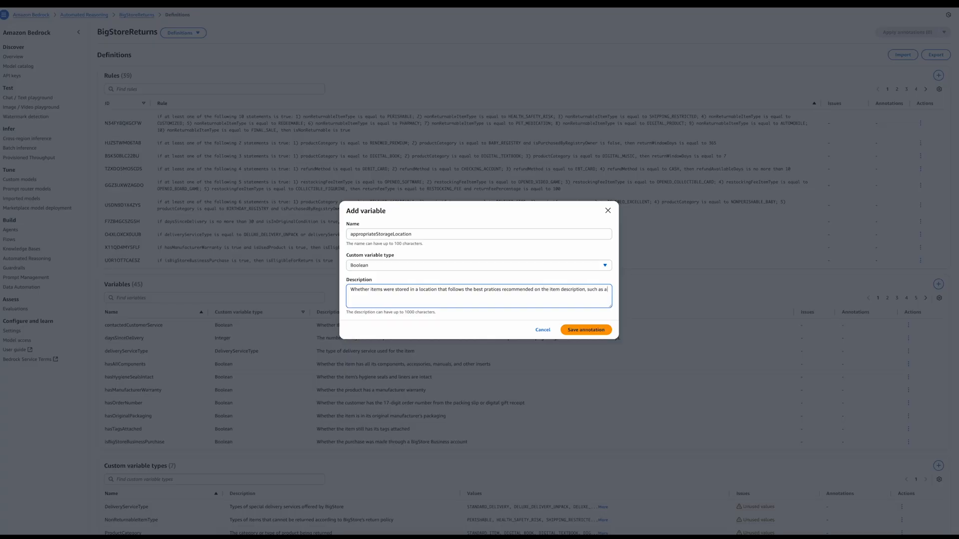
{"action": "type", "text": "dry"}
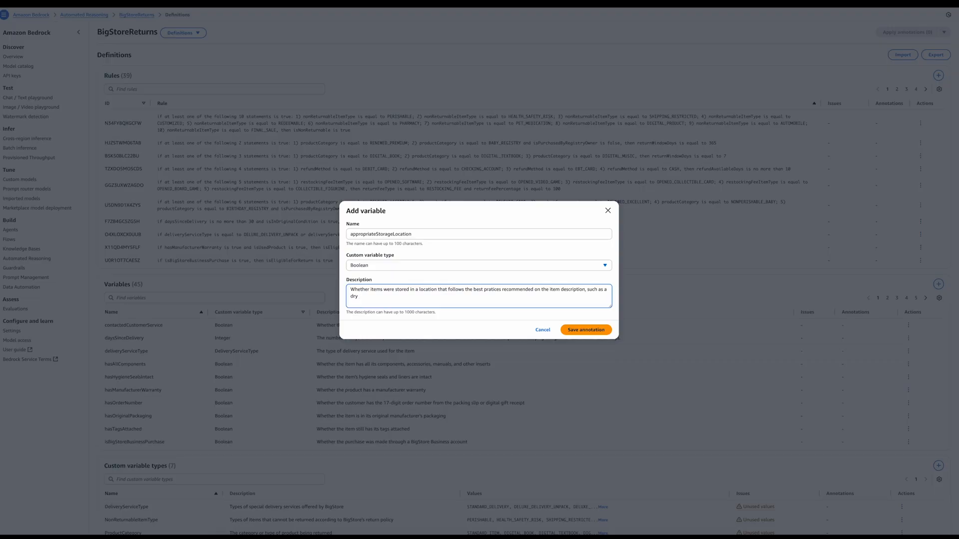
{"action": "type", "text": "location."}
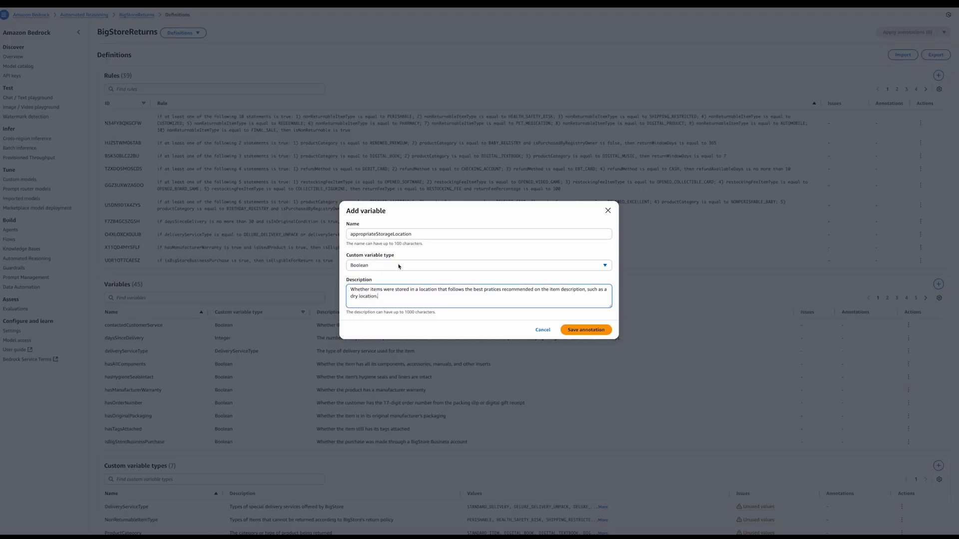
{"action": "left_click", "coordinate": [585, 330]}
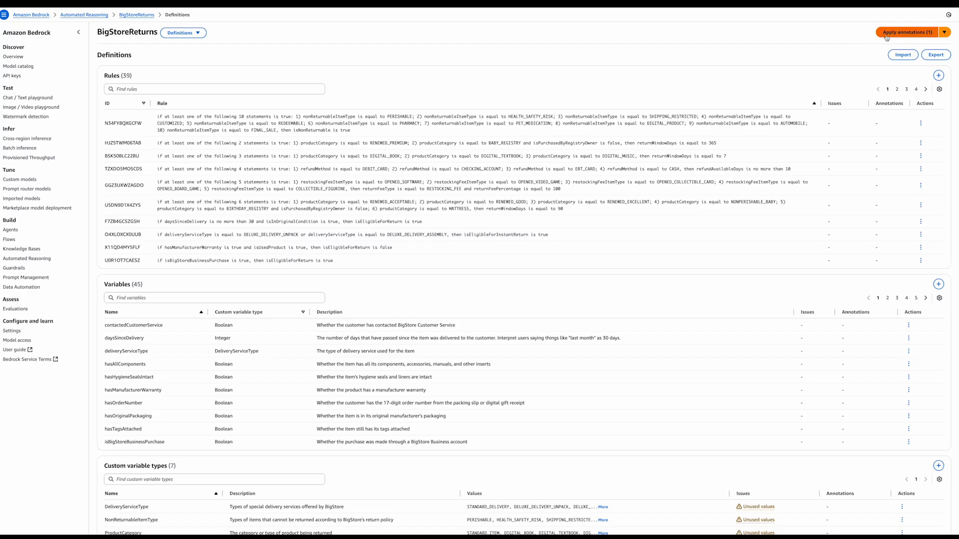
- Apply and accept the appropriateStorageLocation annotation, bringing BigStoreReturns to 46 variables
{"action": "left_click", "coordinate": [905, 32]}
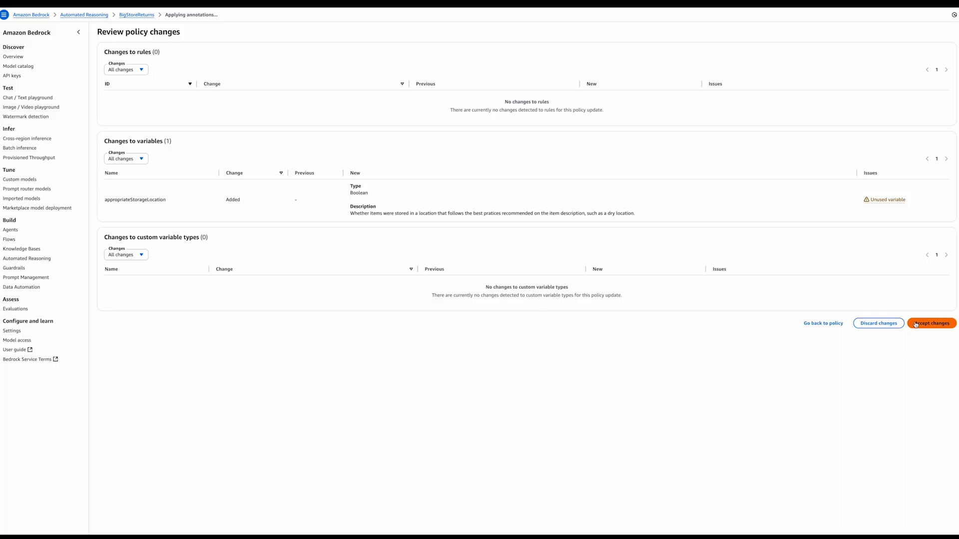
{"action": "left_click", "coordinate": [921, 322]}
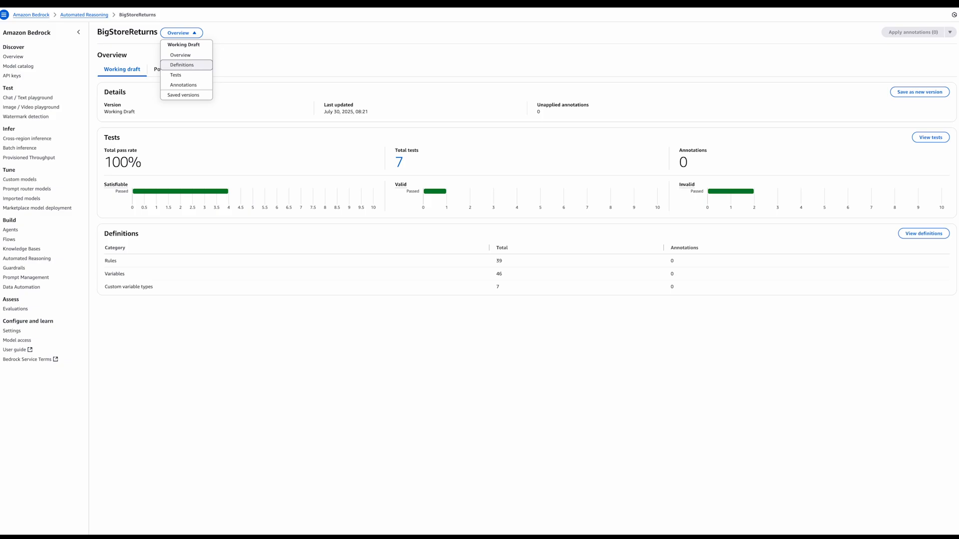
- Draft a new rule: "Items are eligible for return only if stored in an appropriate location."
{"action": "left_click", "coordinate": [186, 65]}
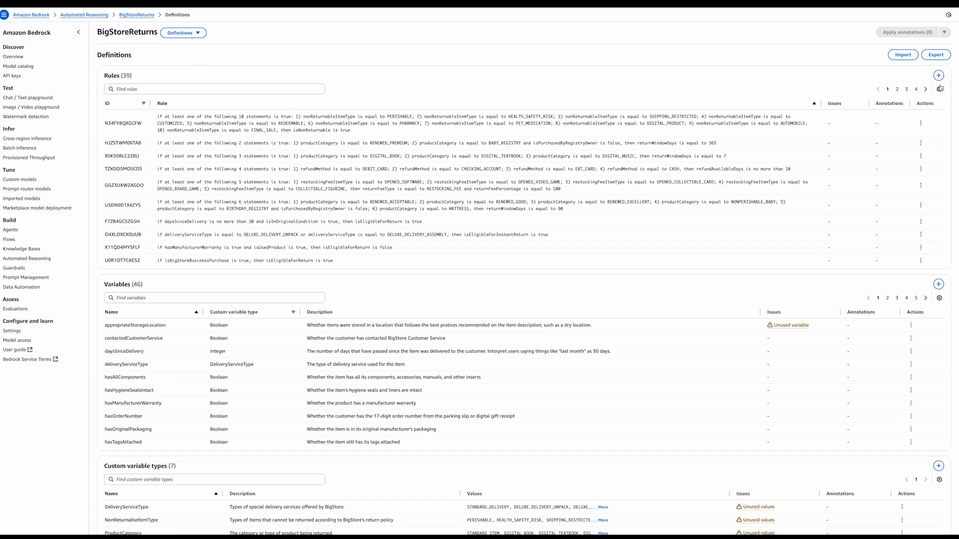
{"action": "left_click", "coordinate": [938, 76]}
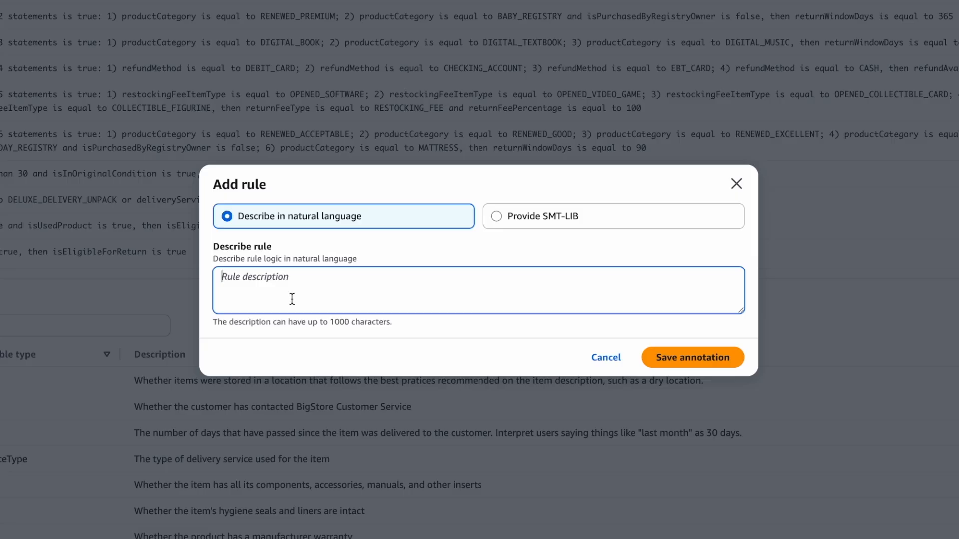
{"action": "type", "text": "Ita"}
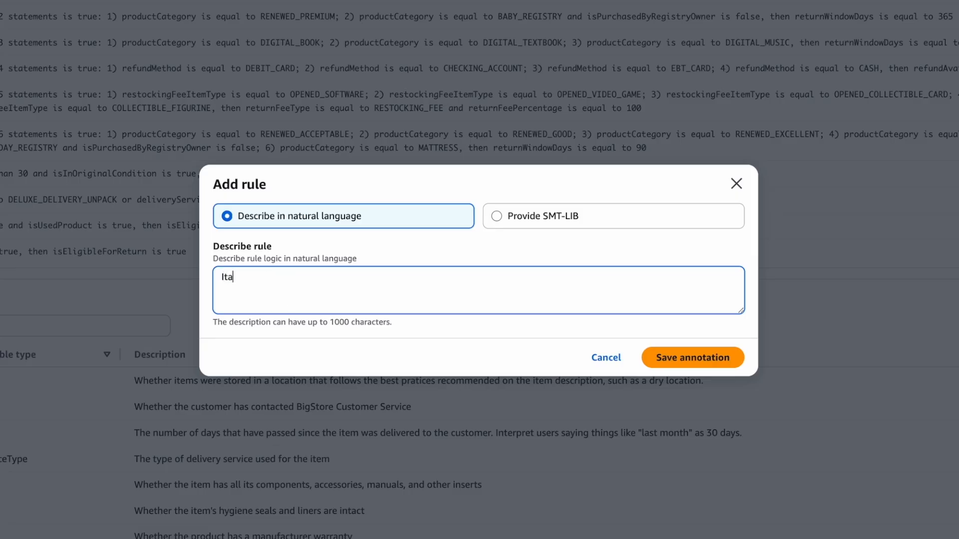
{"action": "type", "text": "Items are"}
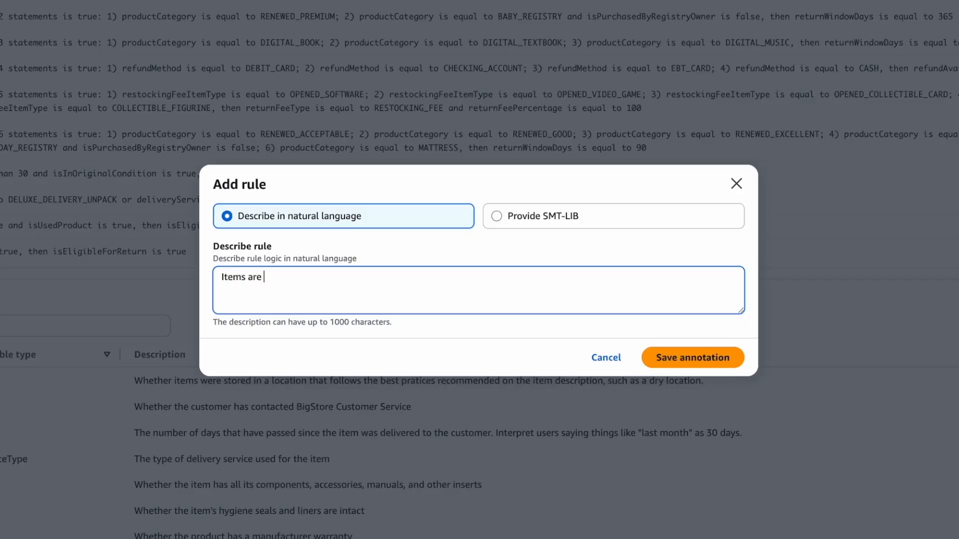
{"action": "type", "text": "eligible f"}
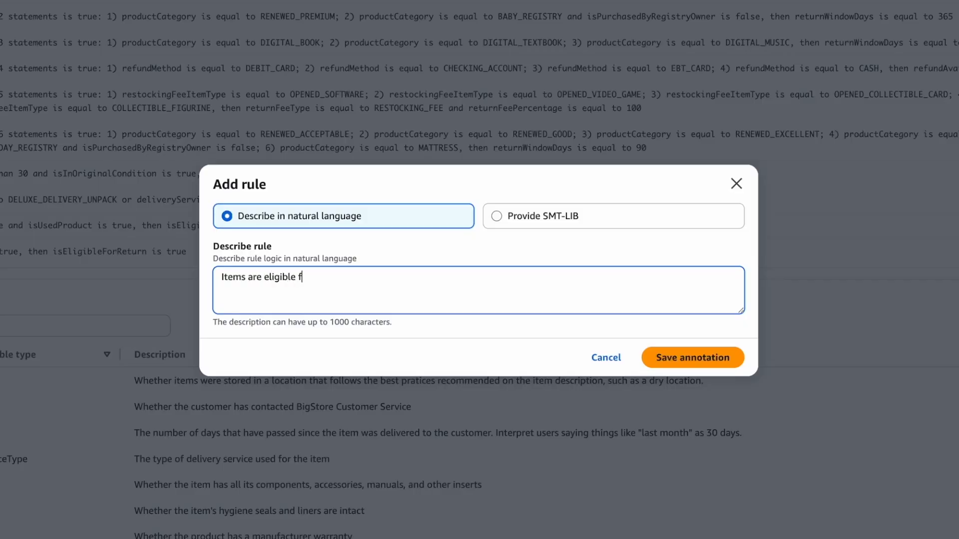
{"action": "type", "text": "or return only if they were stored in an approp"}
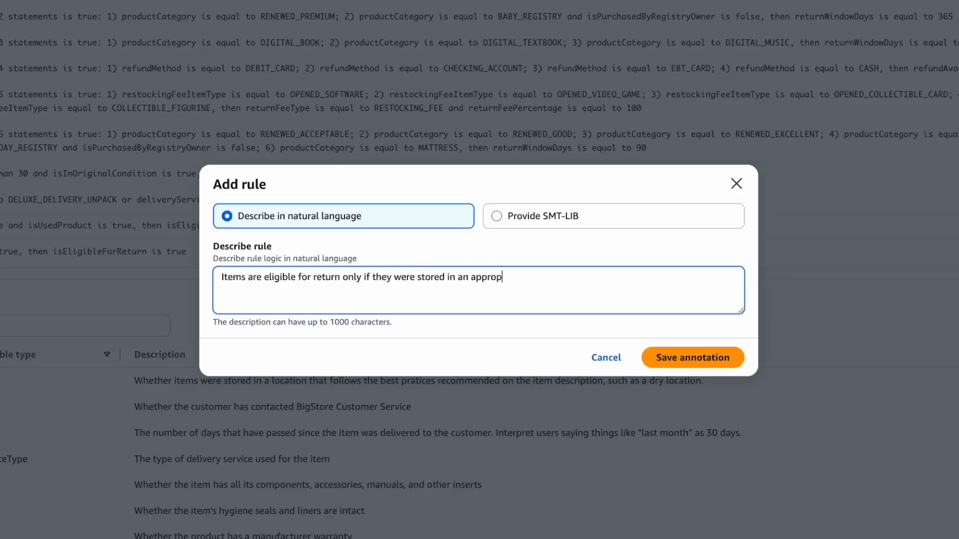
{"action": "type", "text": "riate location."}
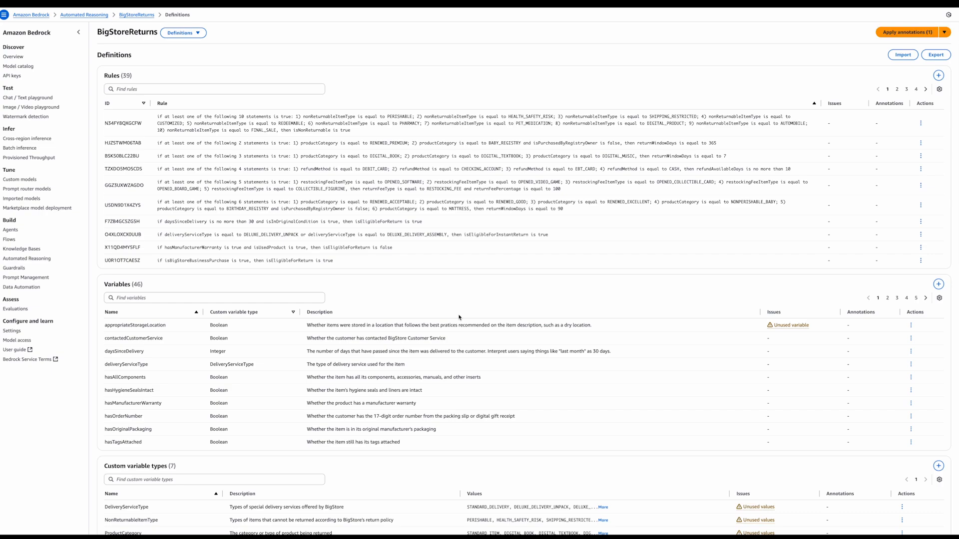
- View all pending annotations, apply the storage-location rule and accept it, reaching 40 rules
{"action": "left_click", "coordinate": [946, 32]}
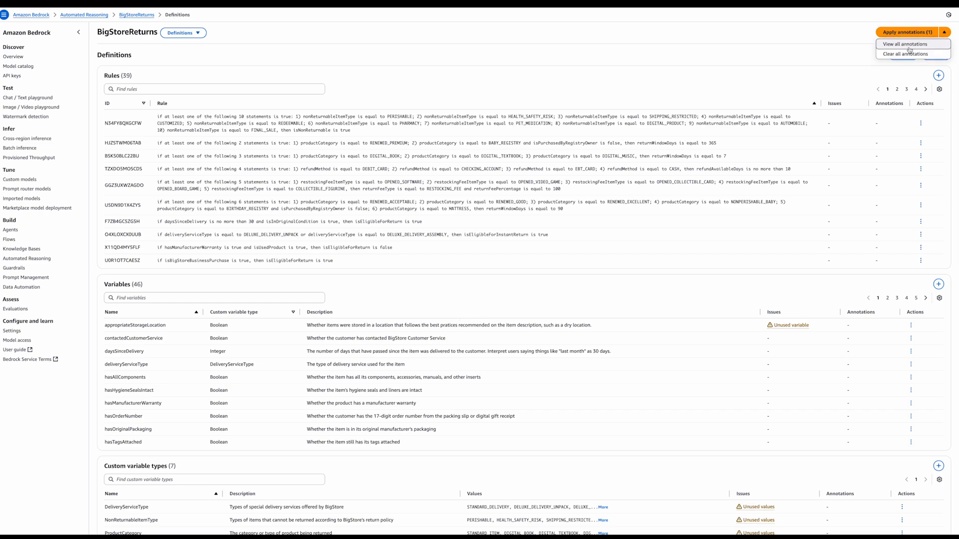
{"action": "left_click", "coordinate": [903, 44]}
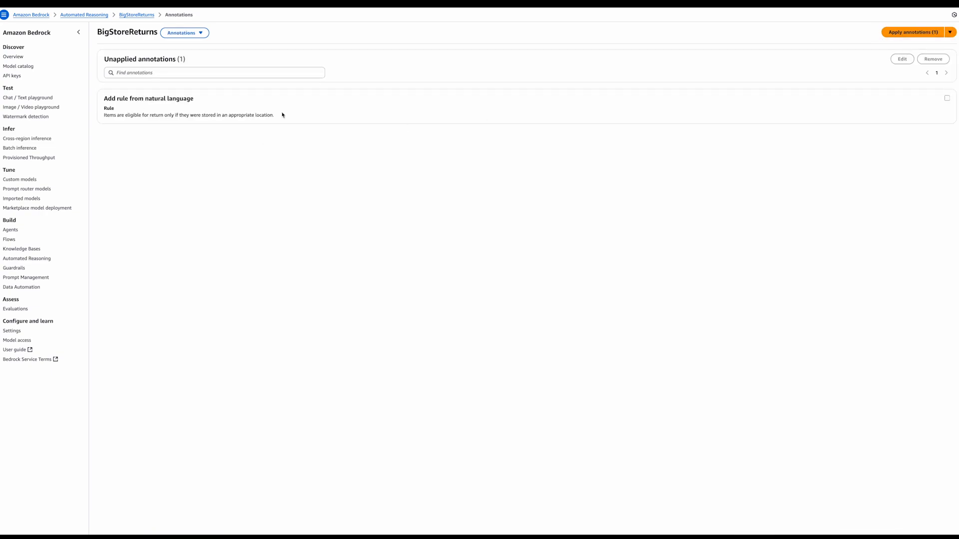
{"action": "left_click", "coordinate": [913, 32]}
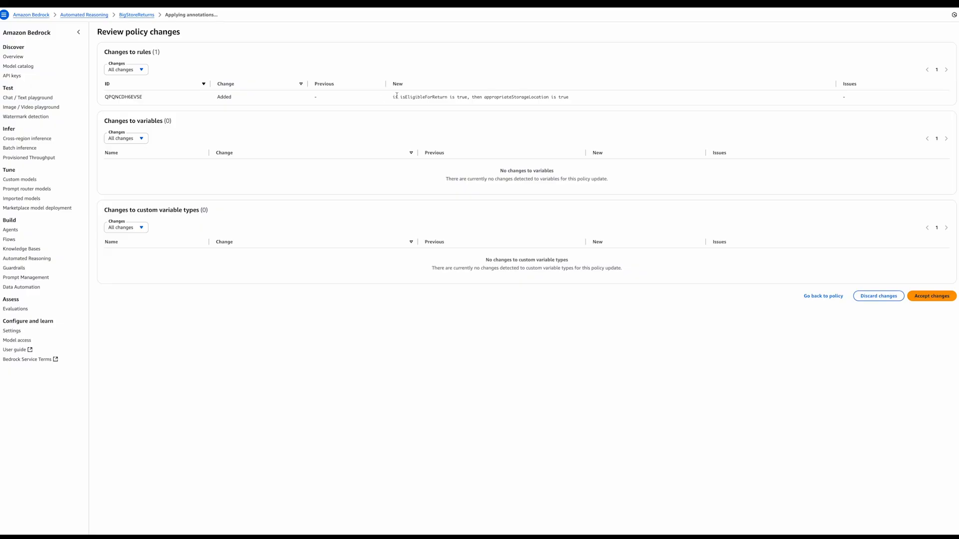
{"action": "mouse_move", "coordinate": [815, 266]}
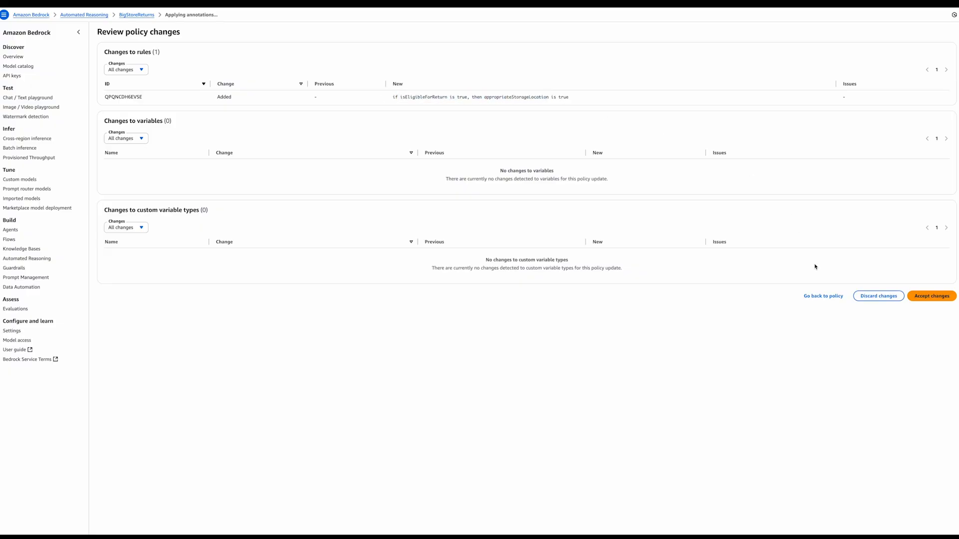
{"action": "left_click", "coordinate": [931, 296]}
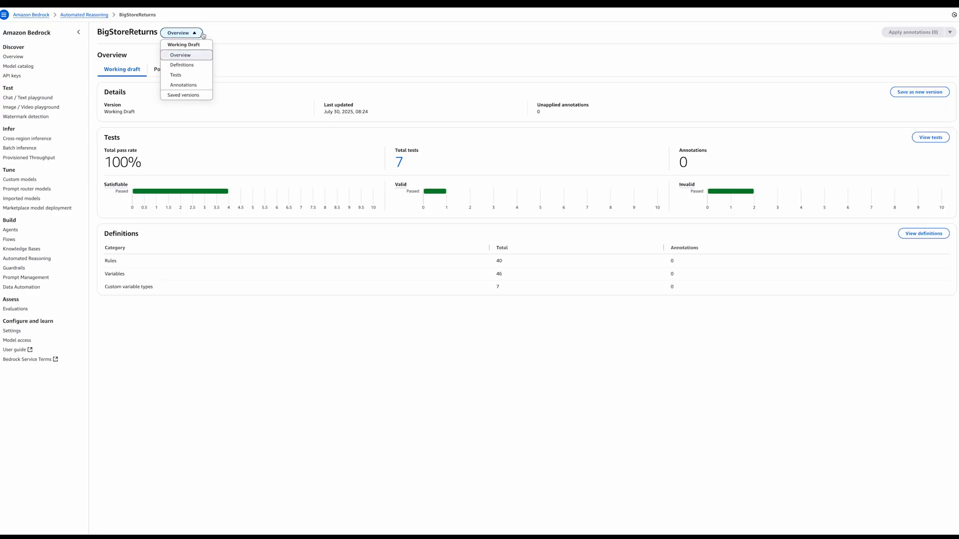
- Open the fire extinguisher test from Tests and highlight its appropriateStorageLocation premise
{"action": "left_click", "coordinate": [175, 74]}
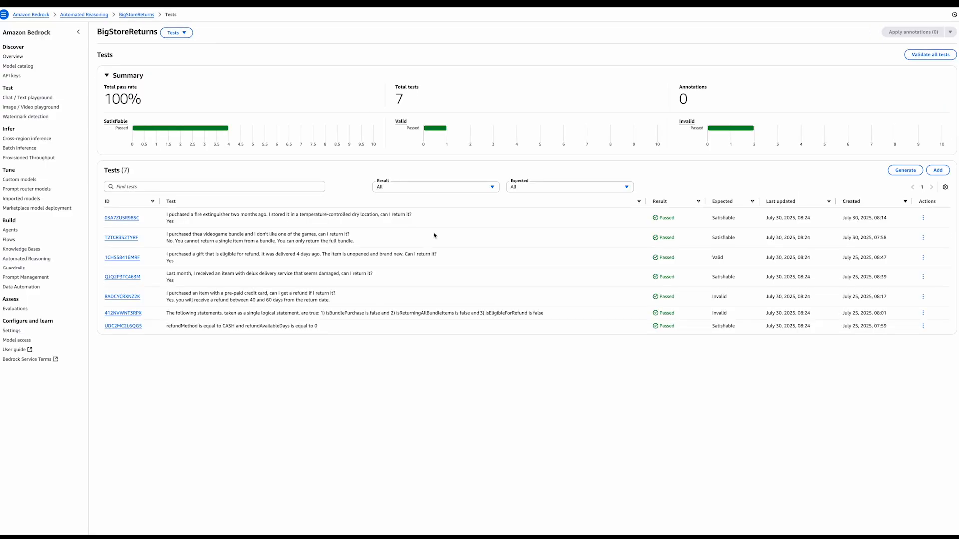
{"action": "mouse_move", "coordinate": [134, 230]}
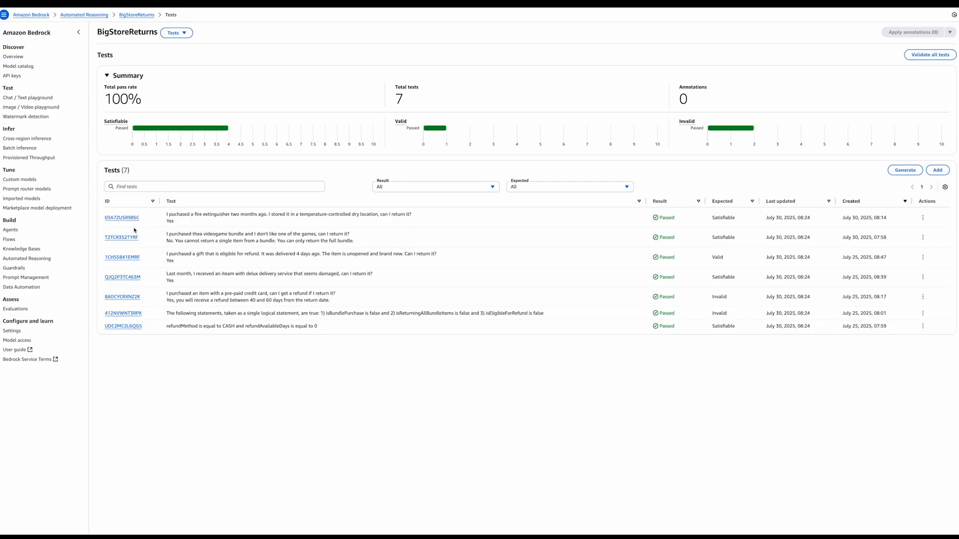
{"action": "left_click", "coordinate": [123, 218]}
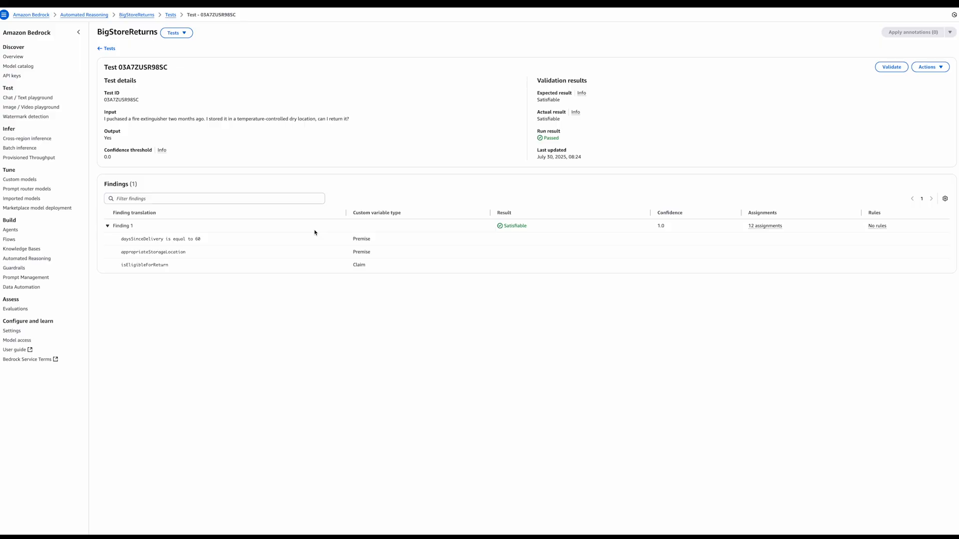
{"action": "mouse_move", "coordinate": [116, 250]}
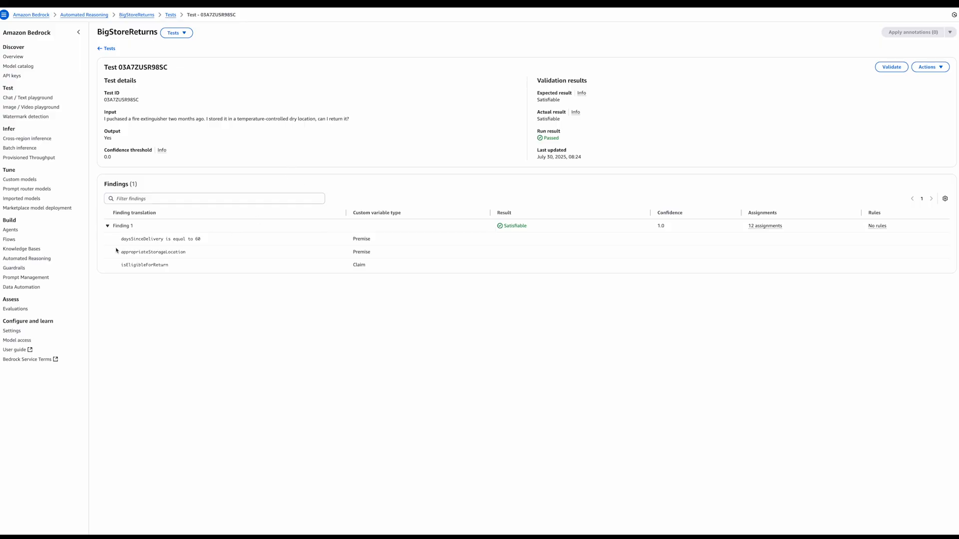
{"action": "double_click", "coordinate": [361, 238]}
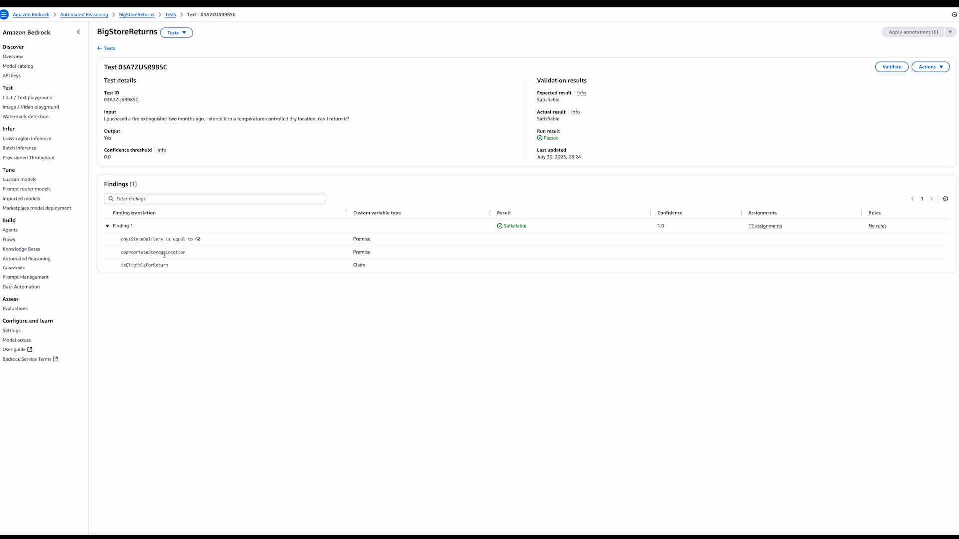
{"action": "mouse_move", "coordinate": [632, 232]}
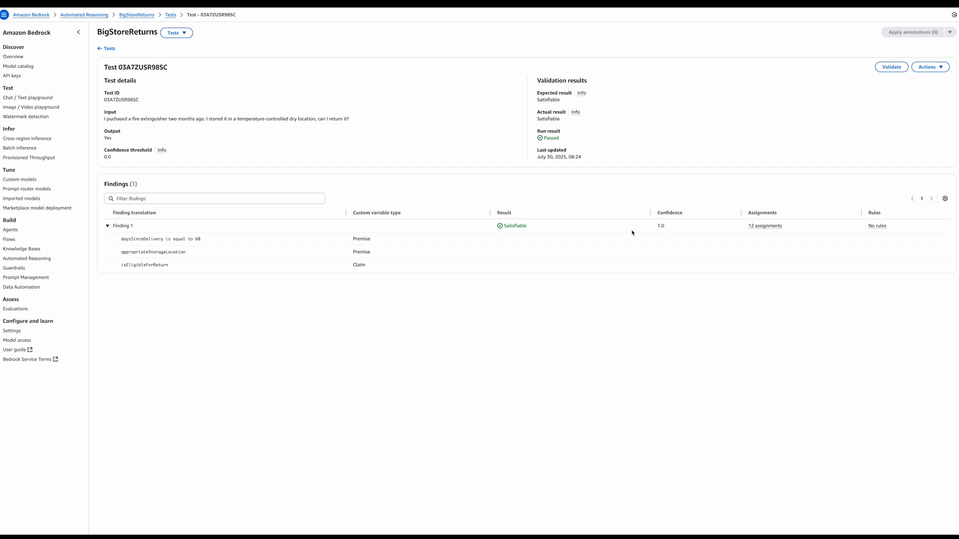
{"action": "mouse_move", "coordinate": [624, 233]}
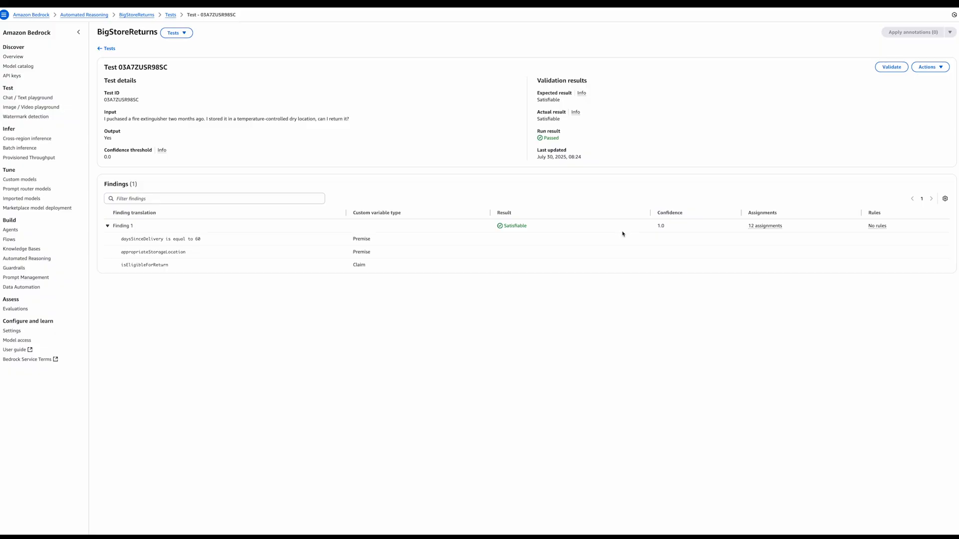
{"action": "mouse_move", "coordinate": [592, 235]}
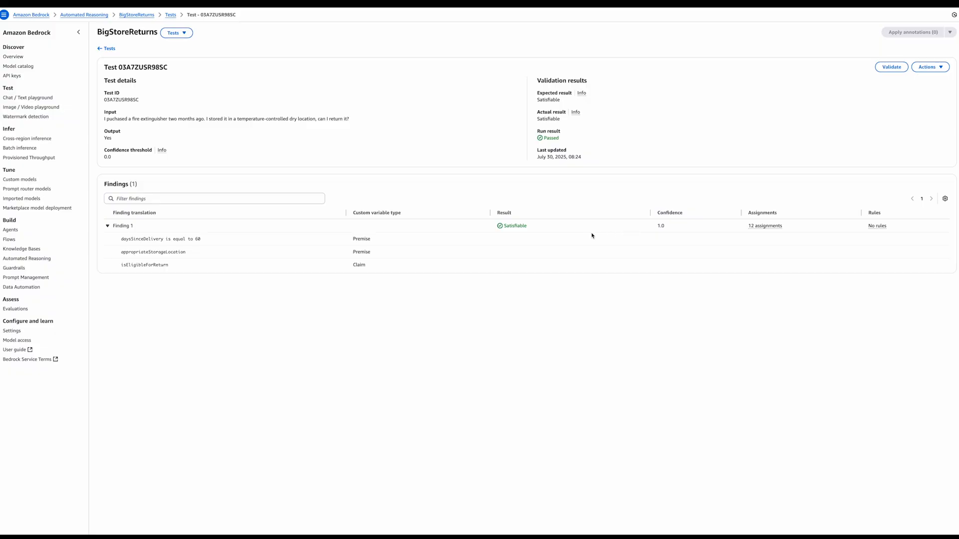